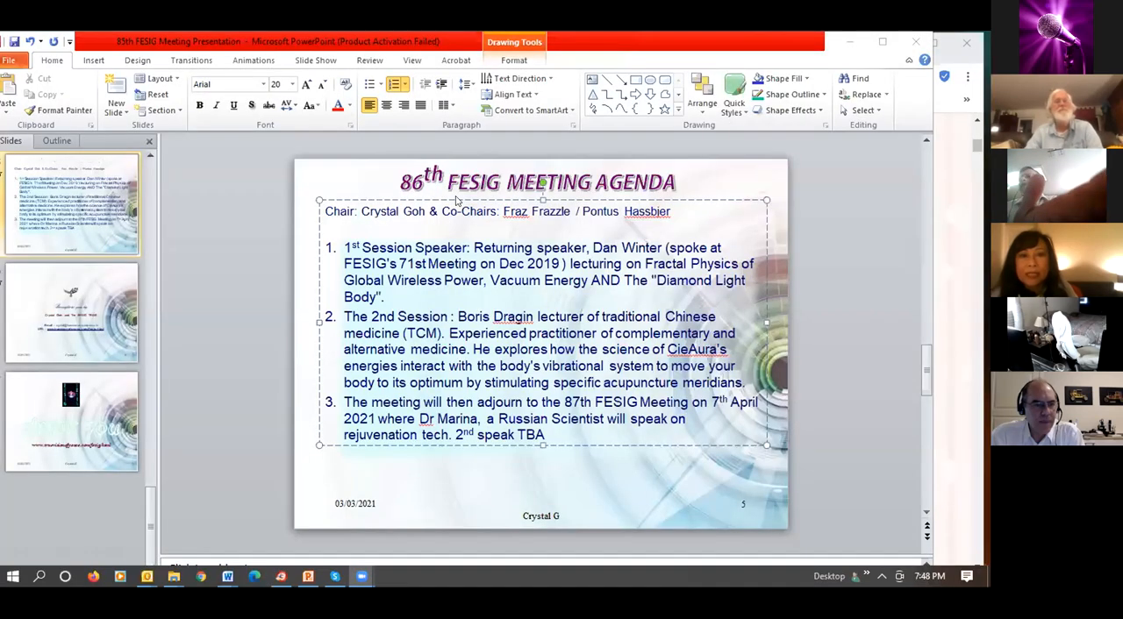
mouse_move(534, 222)
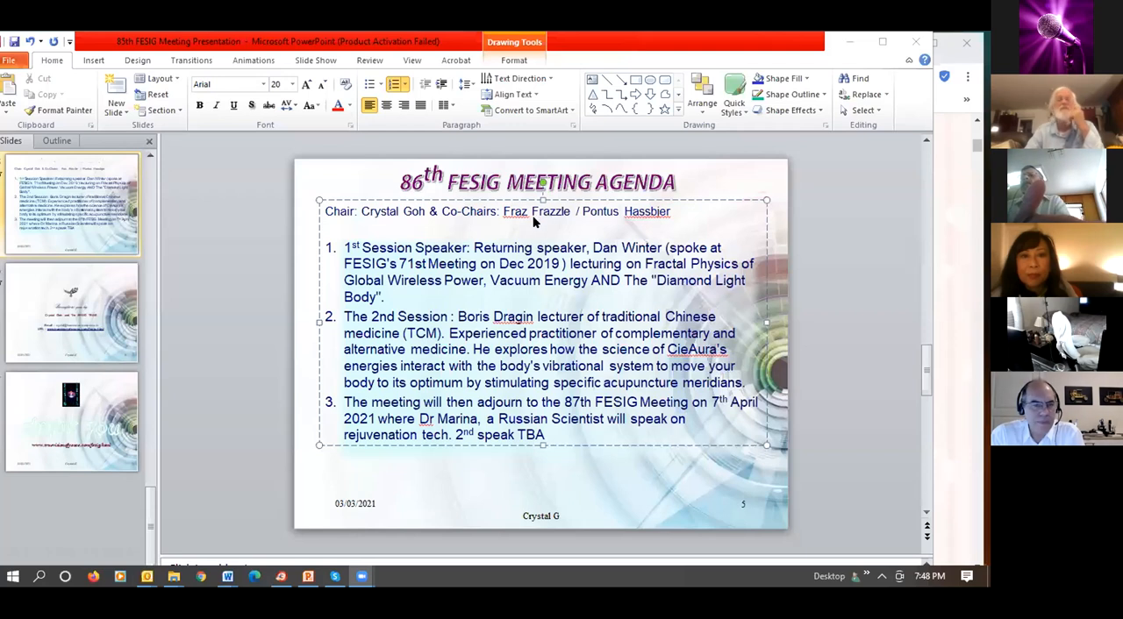
mouse_move(425, 275)
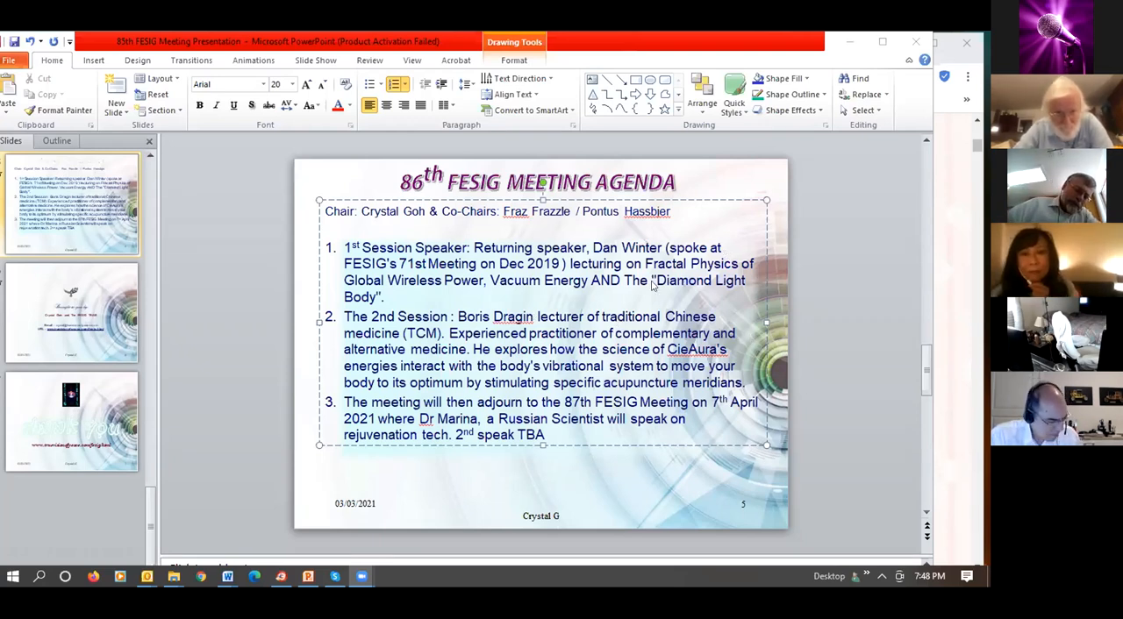
mouse_move(456, 307)
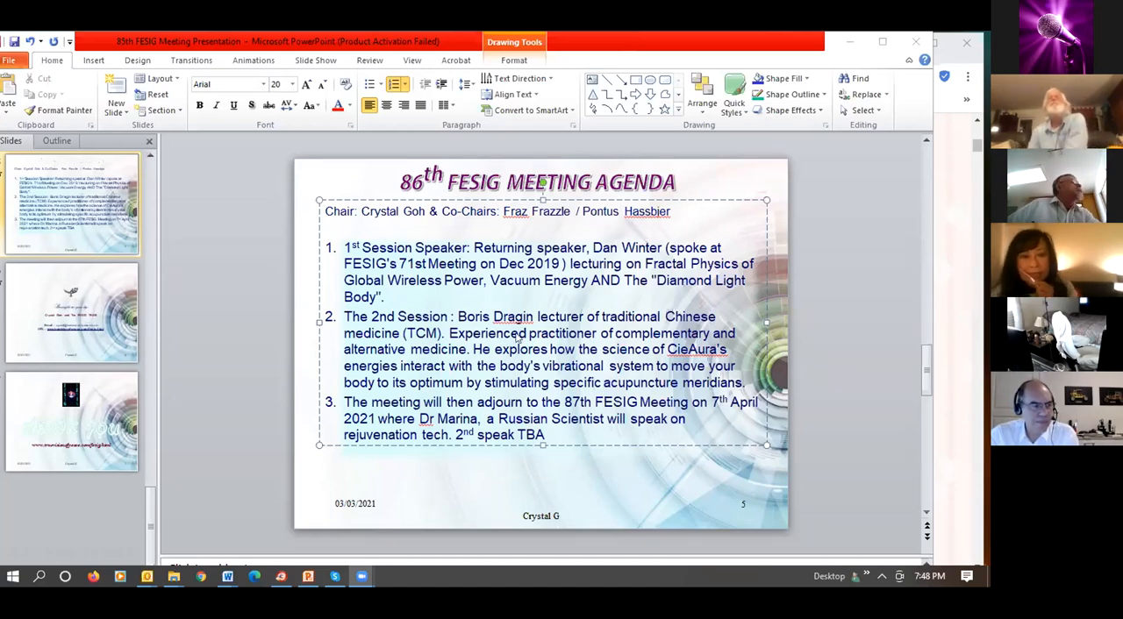
mouse_move(589, 330)
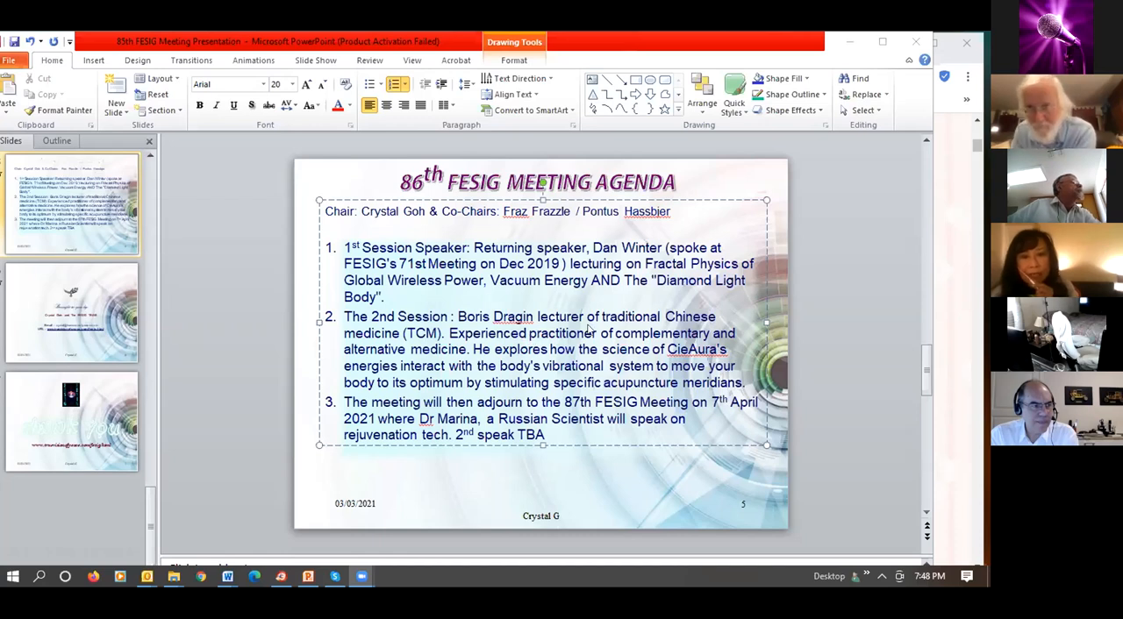
mouse_move(372, 356)
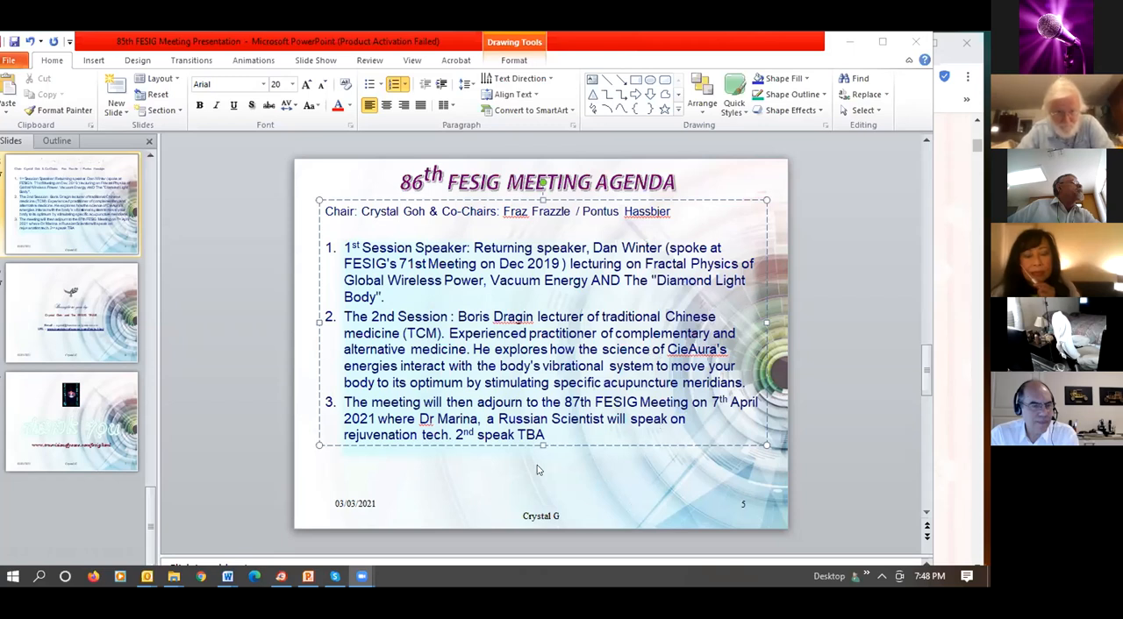
mouse_move(399, 293)
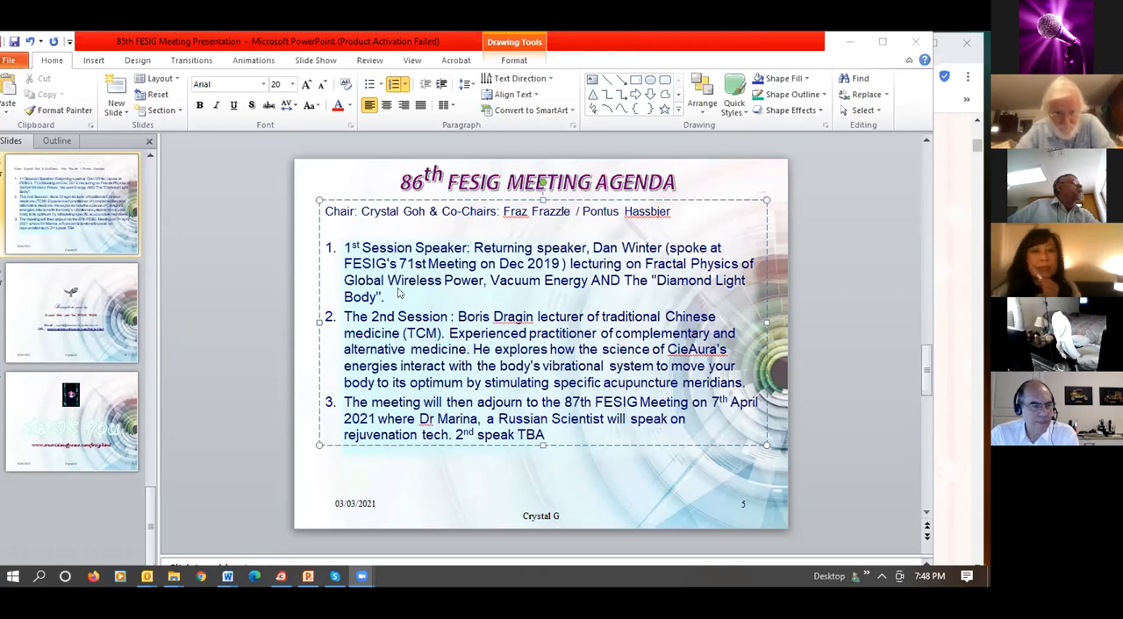
mouse_move(134, 553)
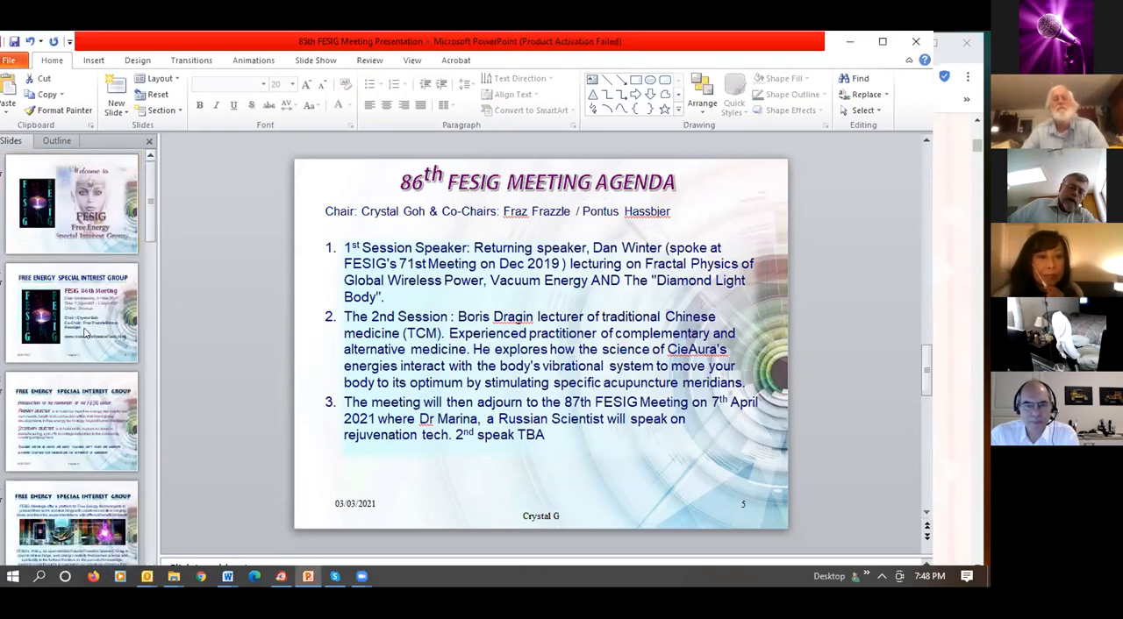
Step: Browse the Welcome, 86th Meeting and objectives slides, then show the FESIG contact slide
click(72, 204)
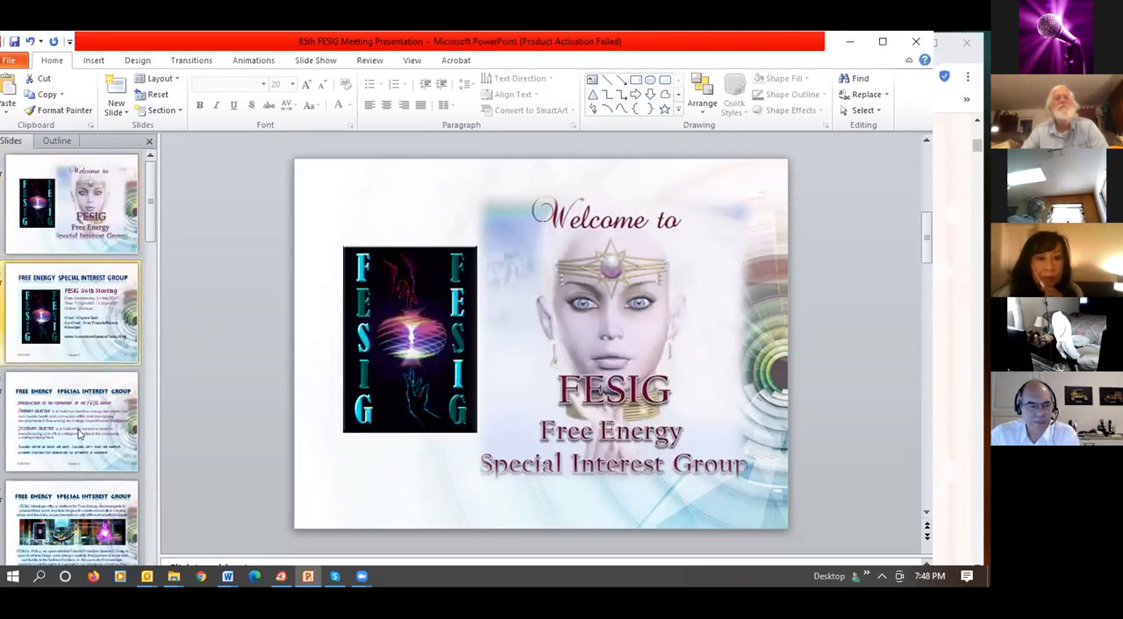
click(73, 313)
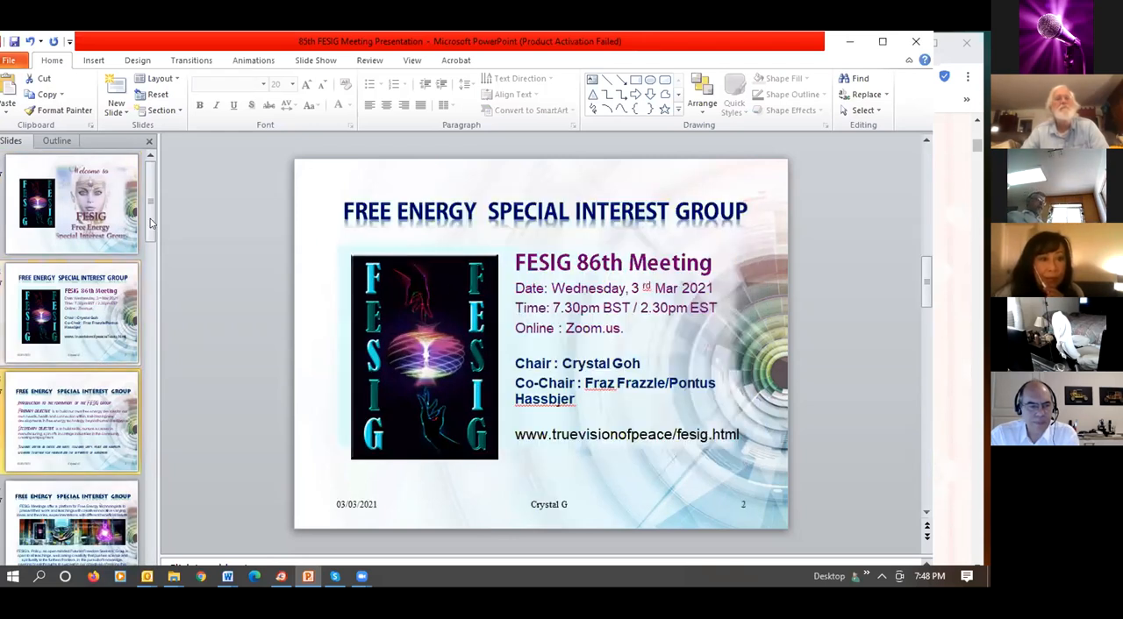
click(72, 427)
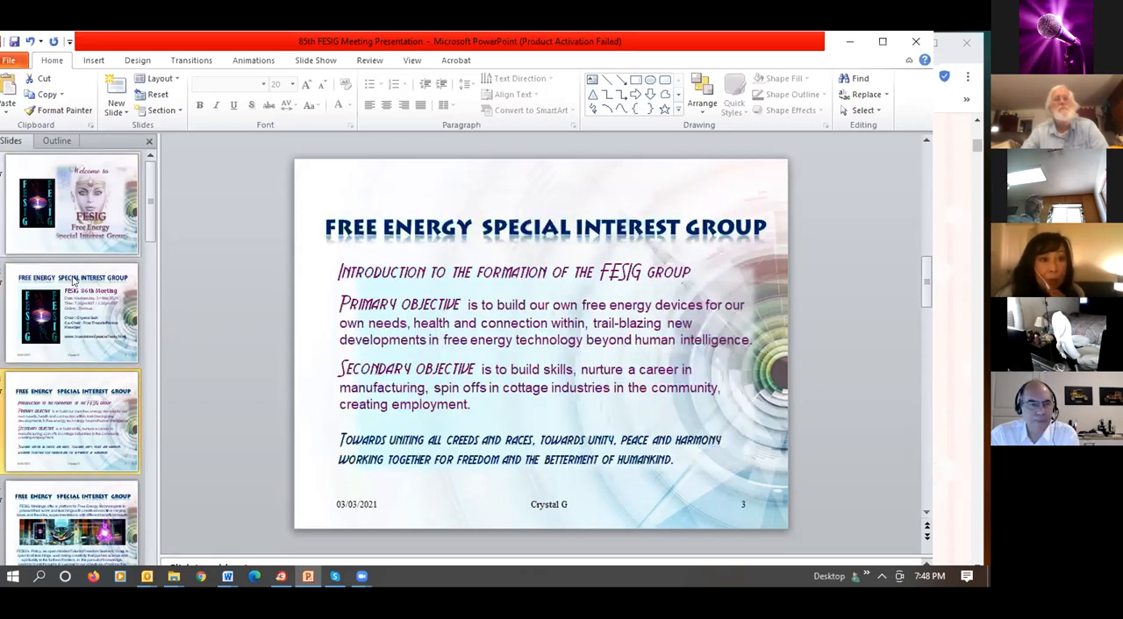
scroll(down, 3)
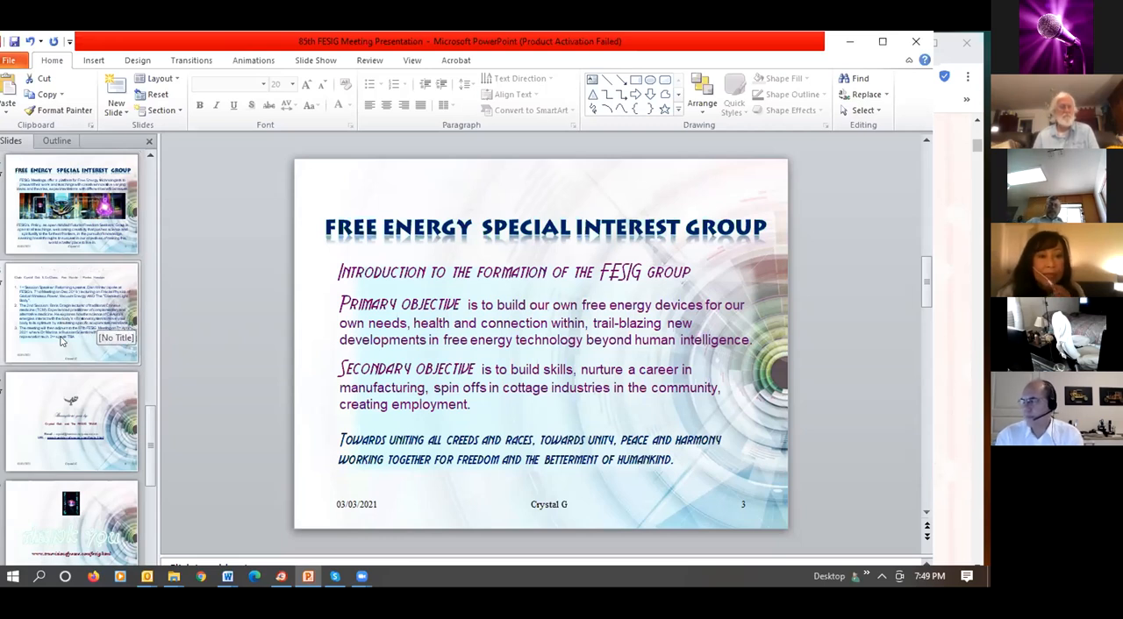
mouse_move(77, 434)
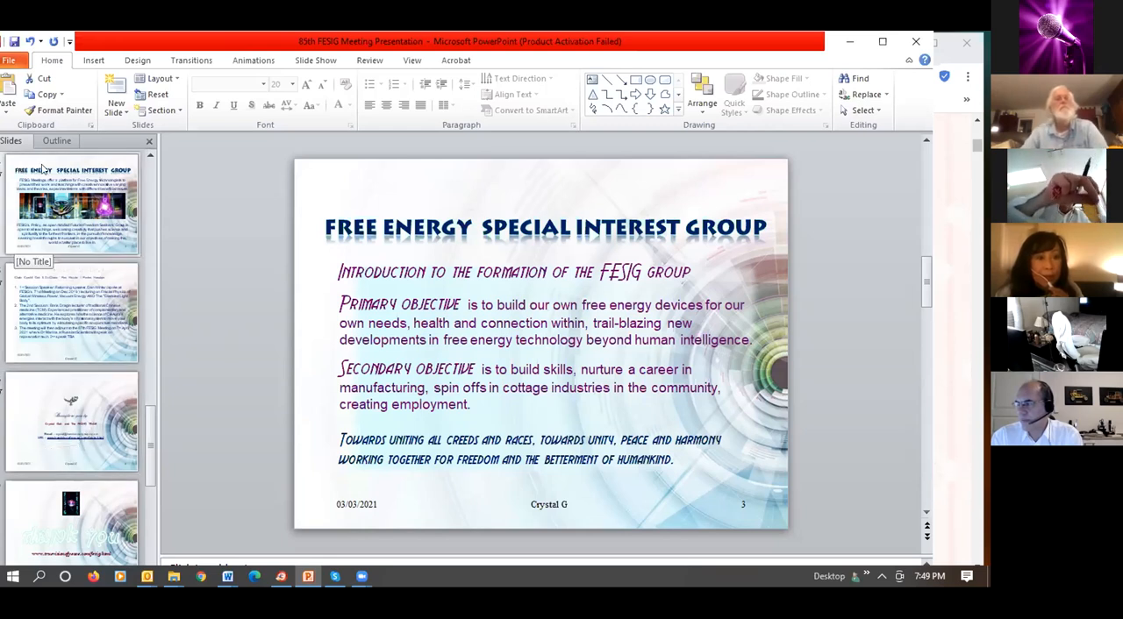
click(72, 421)
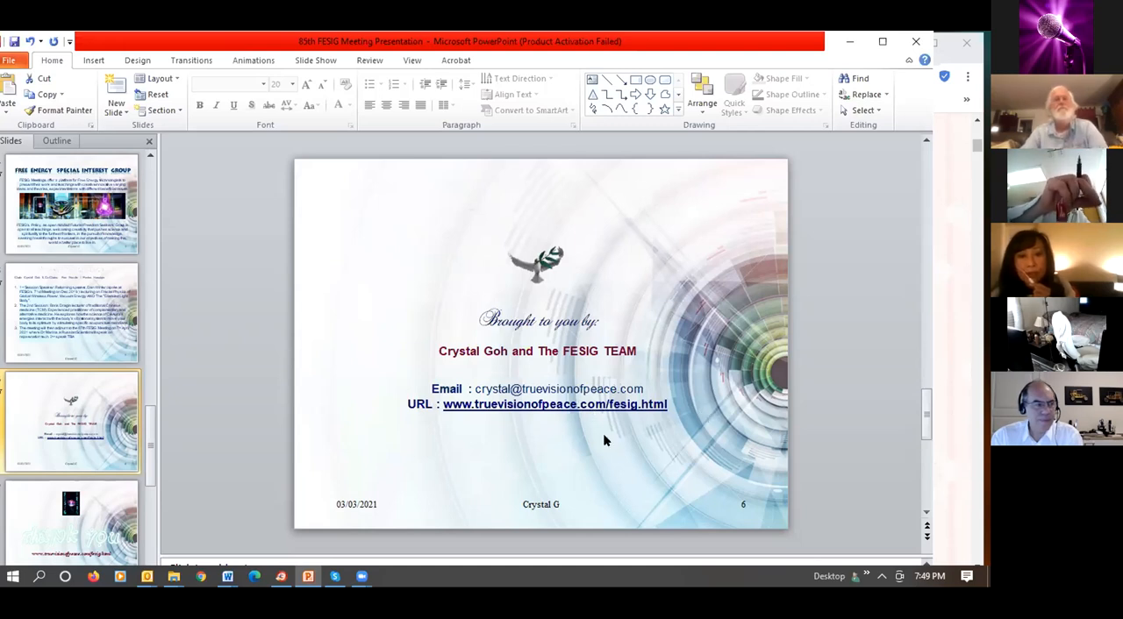
mouse_move(628, 426)
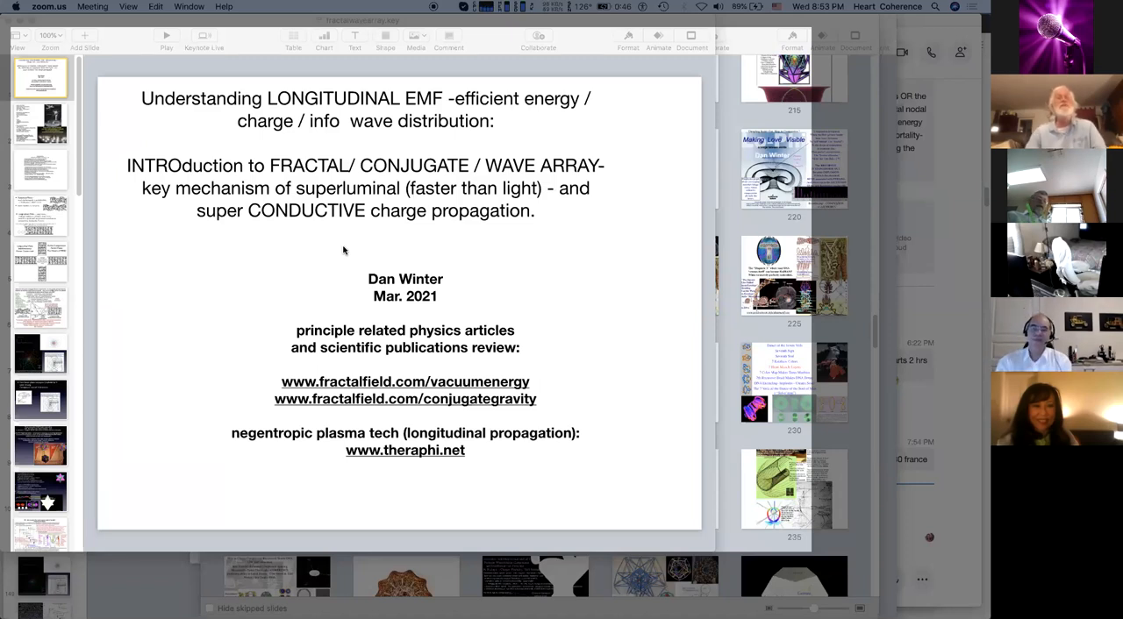
mouse_move(439, 158)
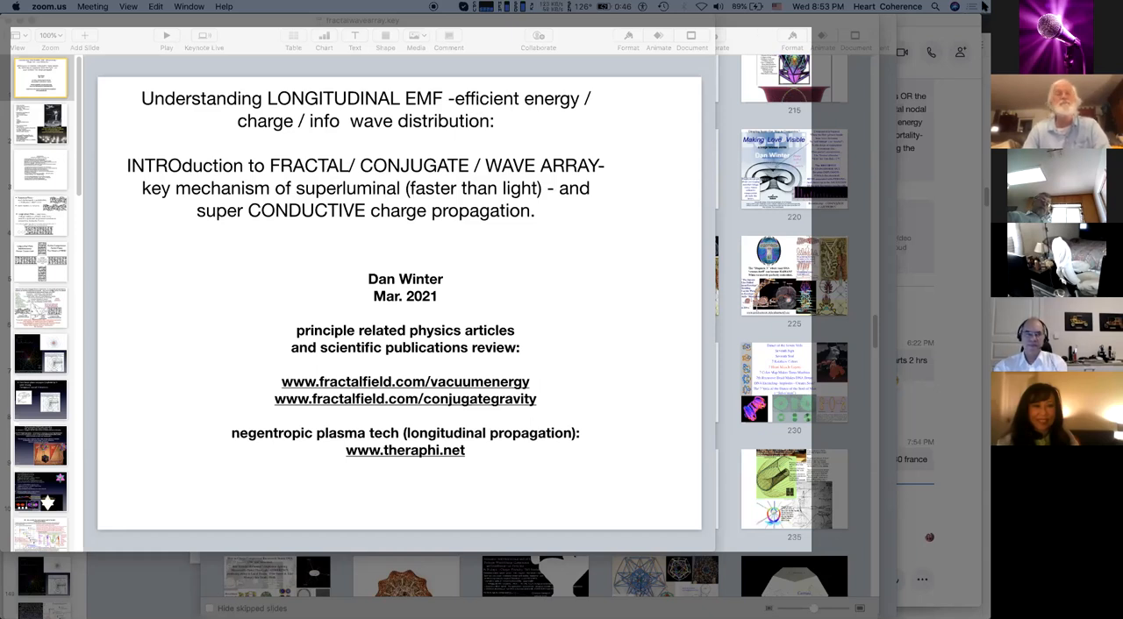
mouse_move(250, 182)
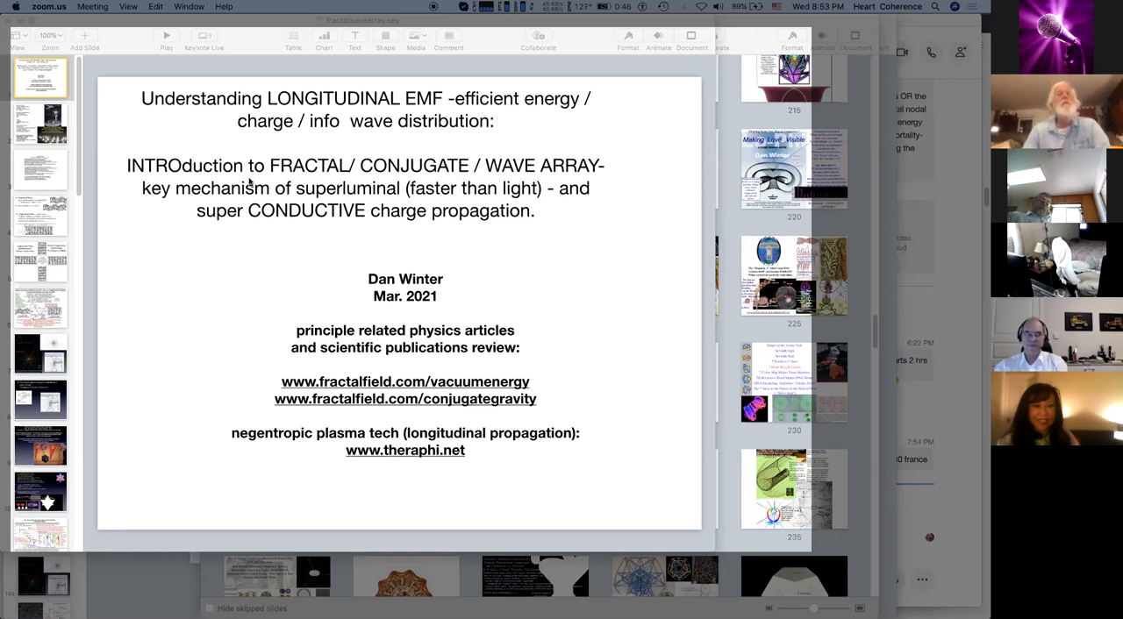
mouse_move(249, 181)
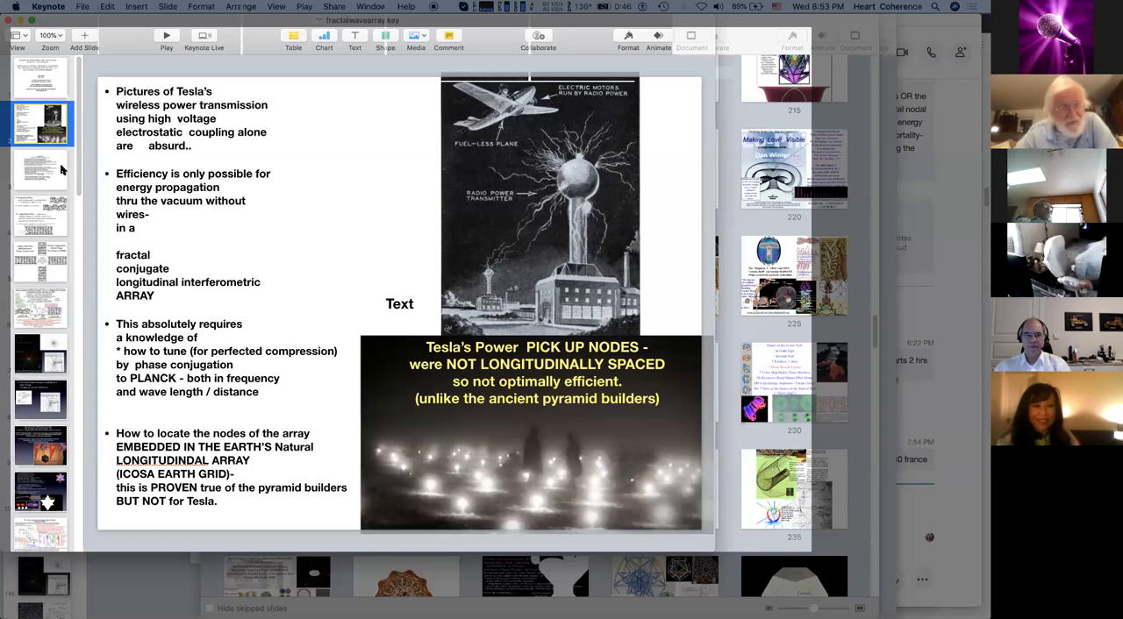
Step: Show slide 3, 'Tesla's Mistakes', covering 60 Hz, longitudinal interferometry and gravity waves
click(40, 168)
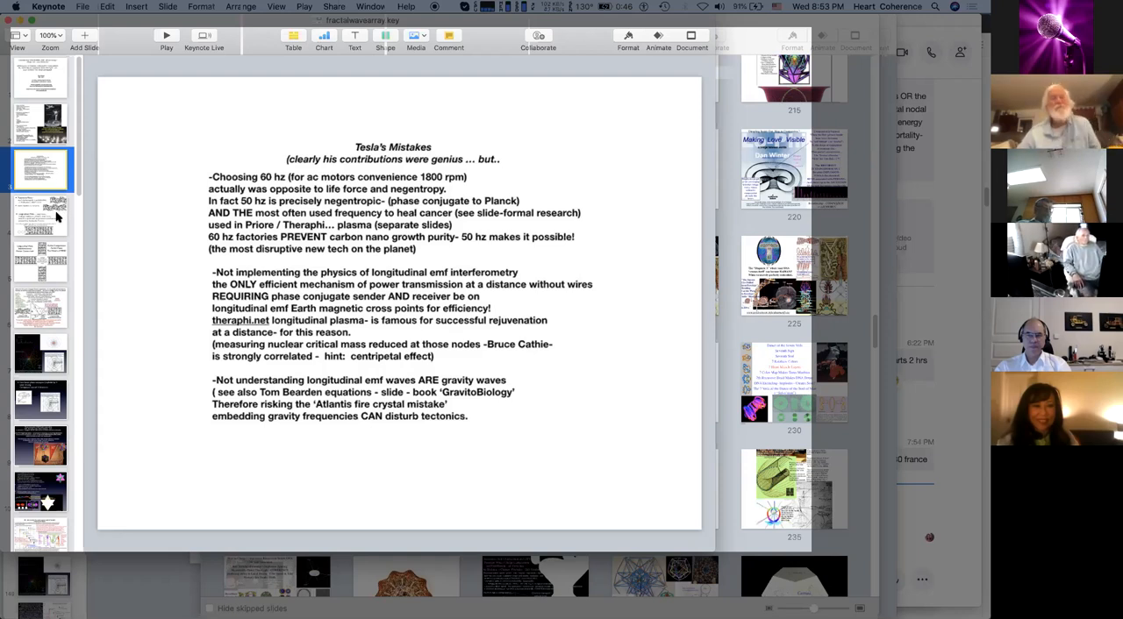
Step: Show slide 4, contrasting transverse S waves with implosive longitudinal P waves
click(40, 215)
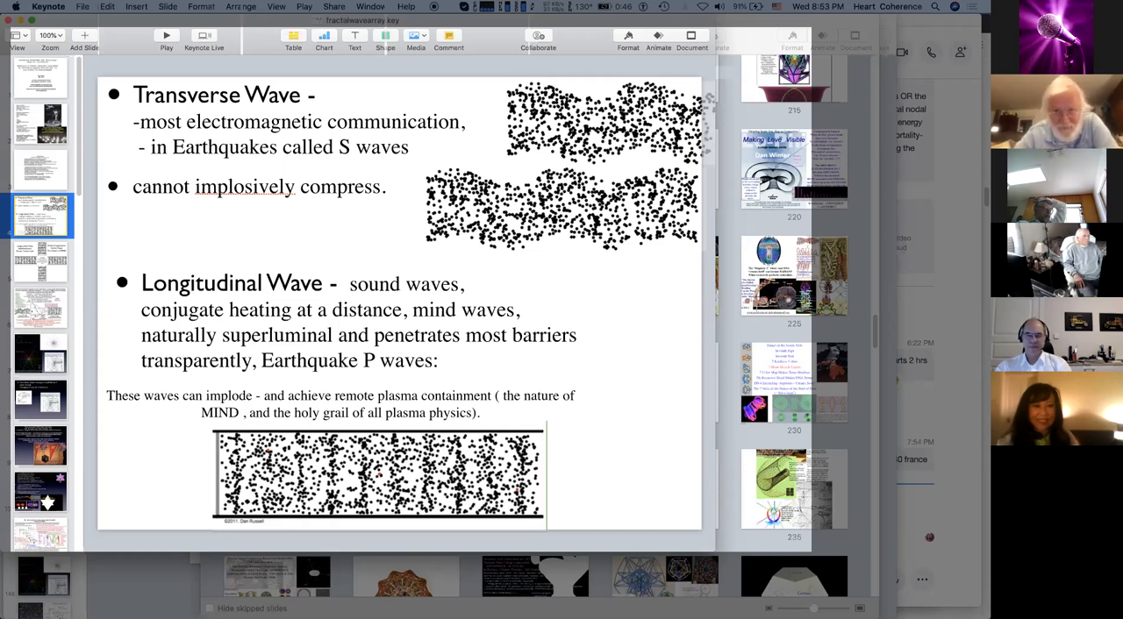
Step: Display the transverse versus longitudinal wave slide with its compression-wave movie ready
click(601, 122)
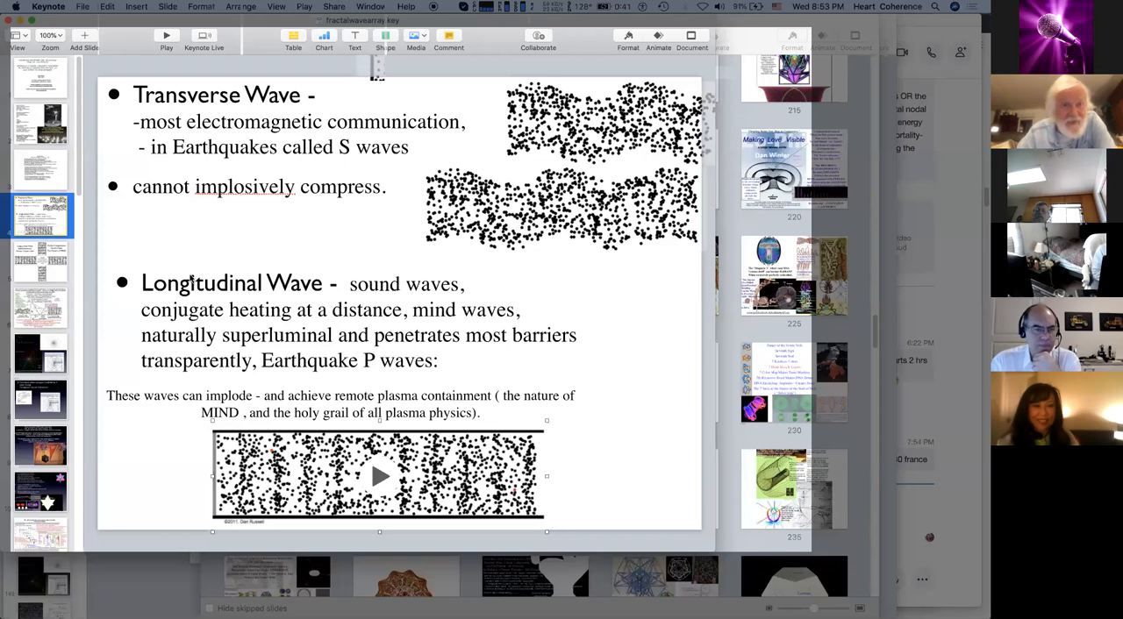
Step: Advance to the phase conjugation slide on transverse-to-longitudinal compressional wave conversion
click(40, 261)
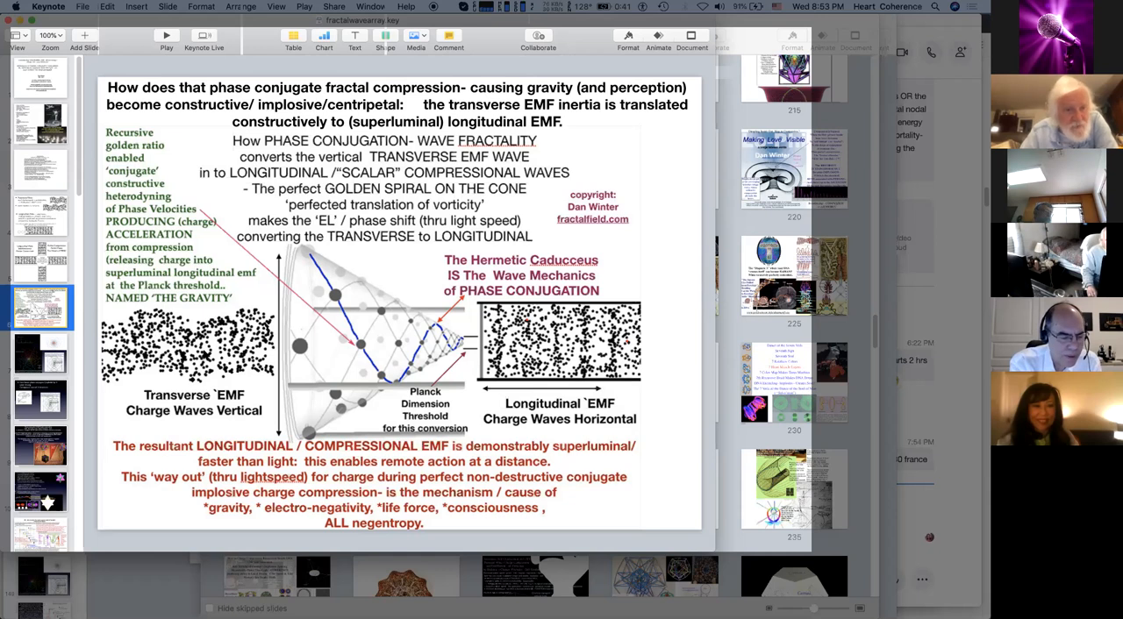
mouse_move(316, 272)
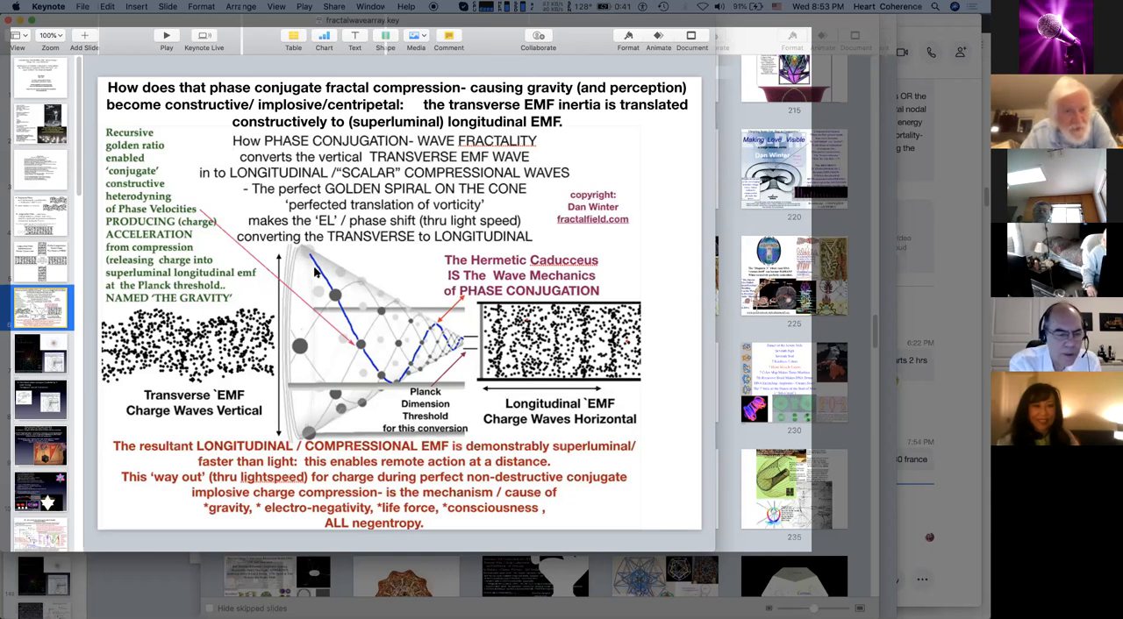
mouse_move(469, 347)
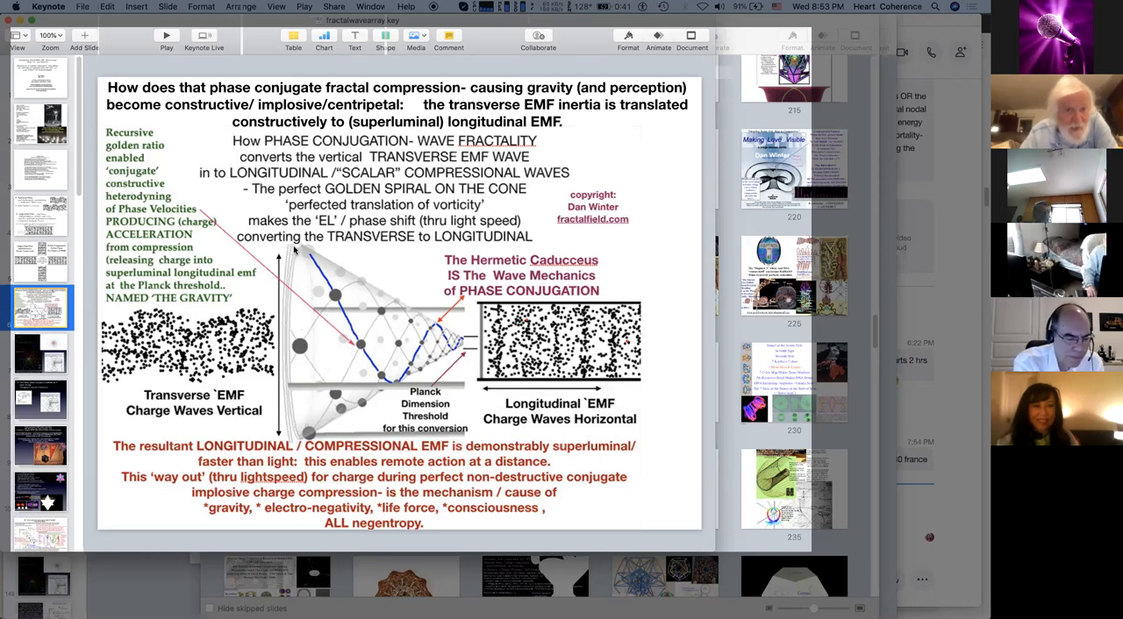
mouse_move(307, 270)
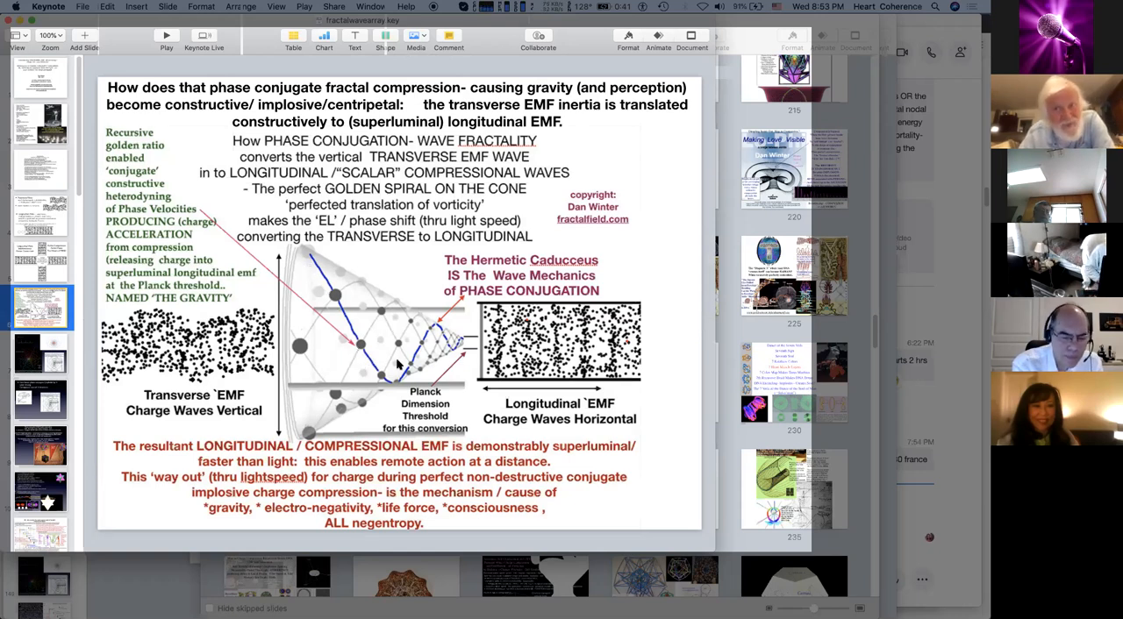
mouse_move(439, 326)
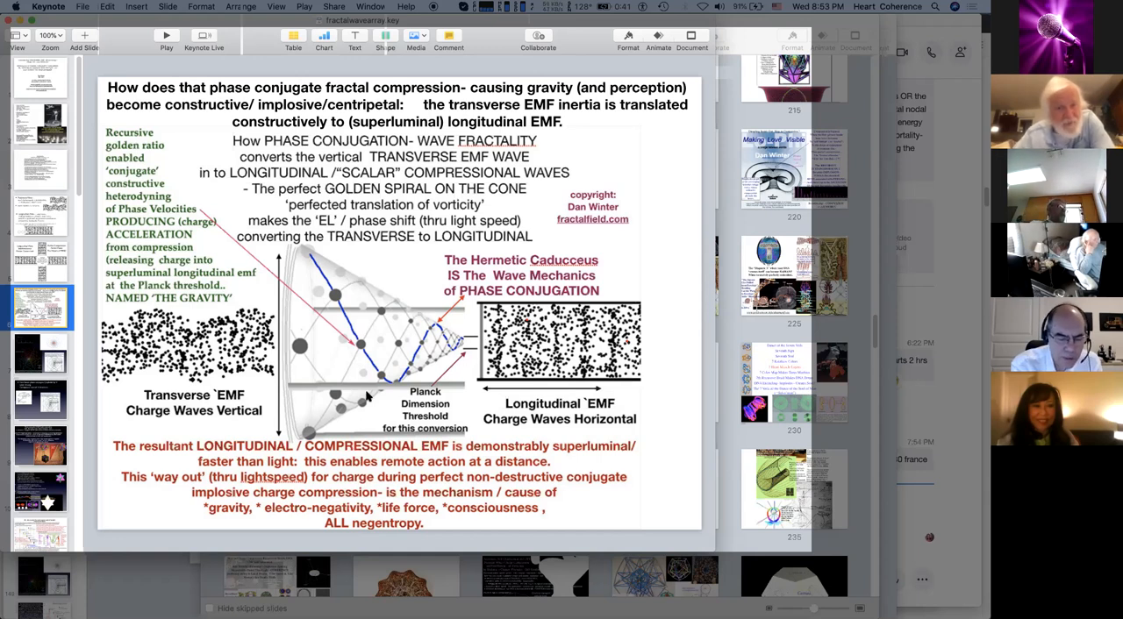
mouse_move(364, 261)
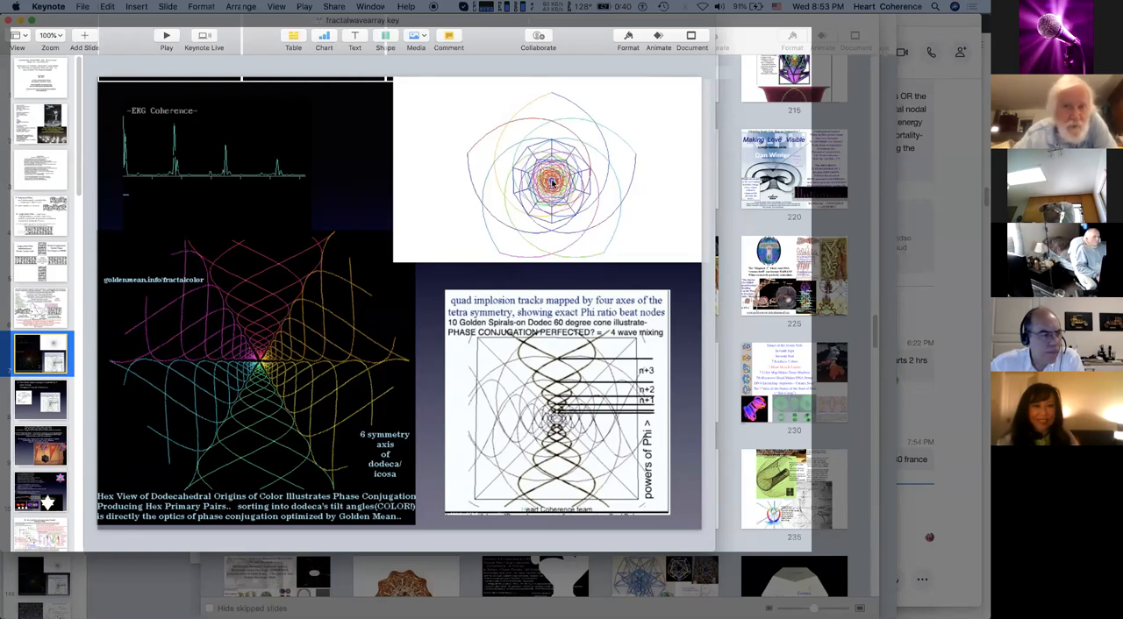
Step: Advance to the 4 wave mixing laser slide with its pumping-beams diagram
click(550, 171)
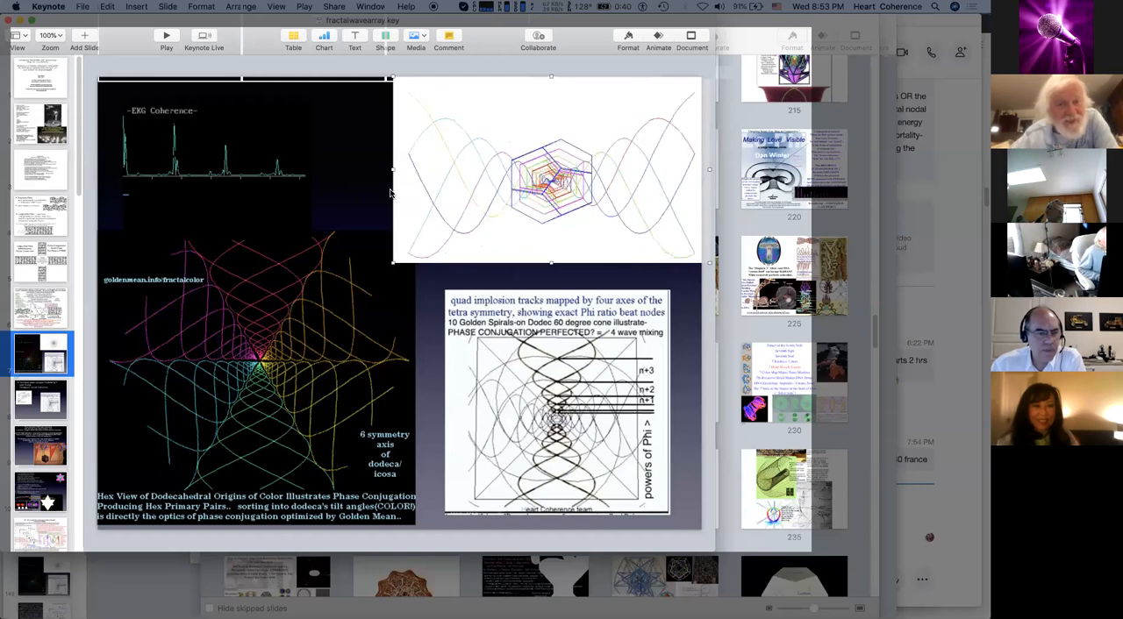
mouse_move(445, 201)
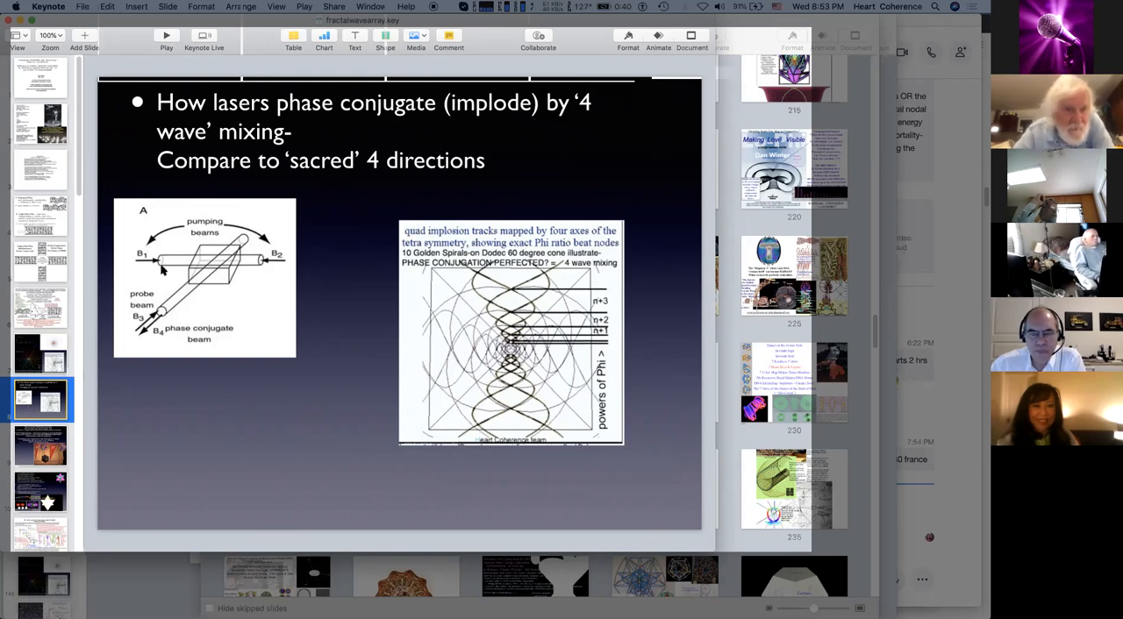
mouse_move(257, 270)
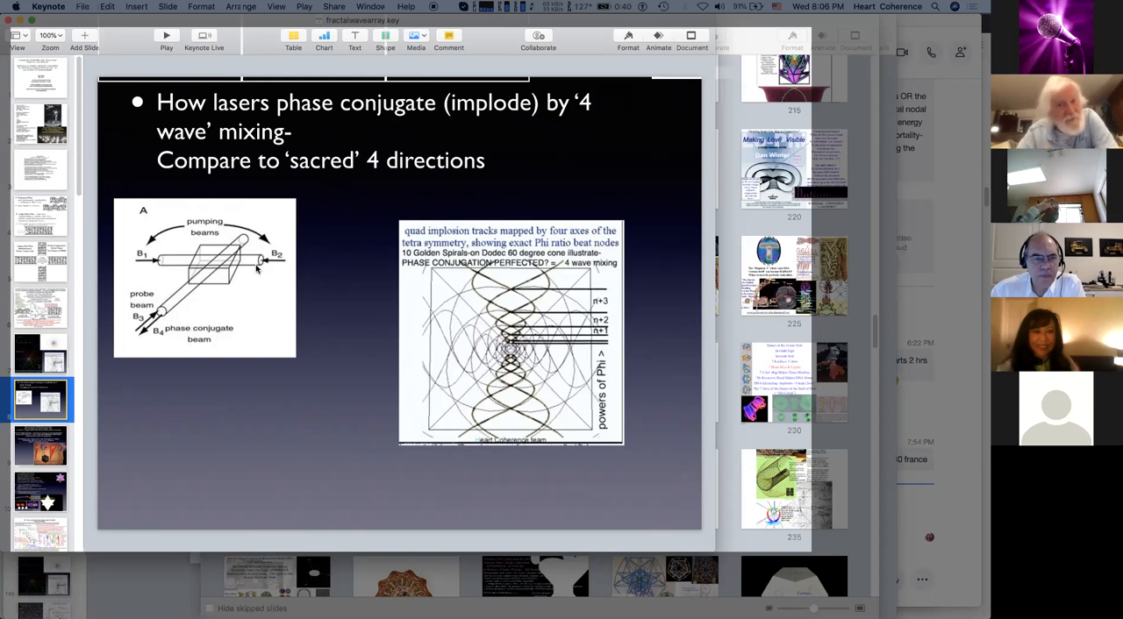
mouse_move(254, 304)
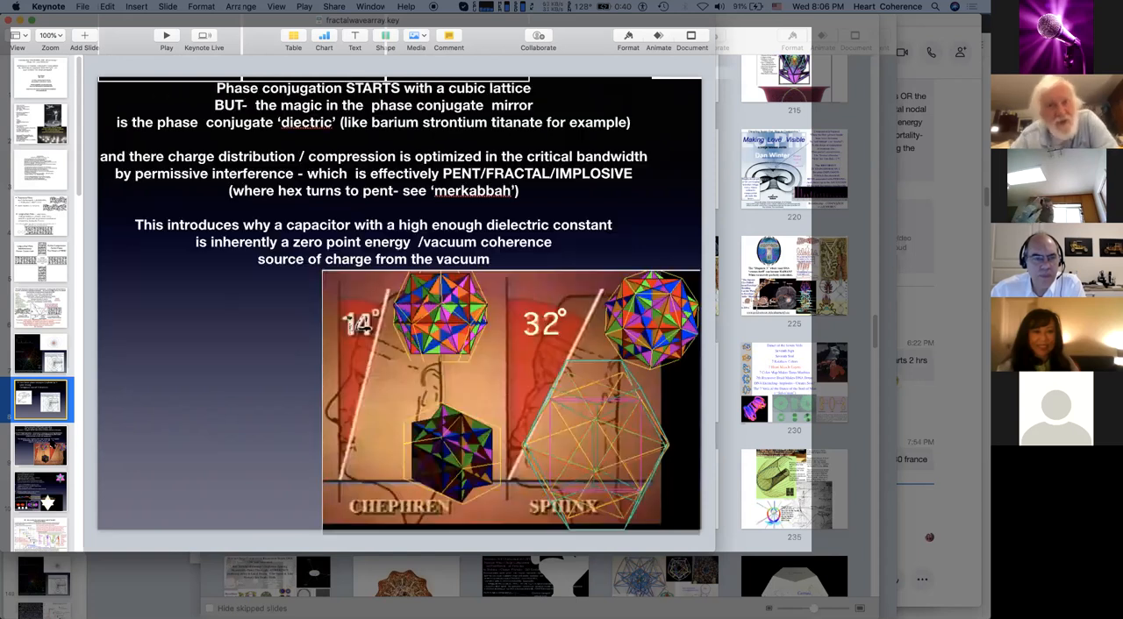
click(39, 446)
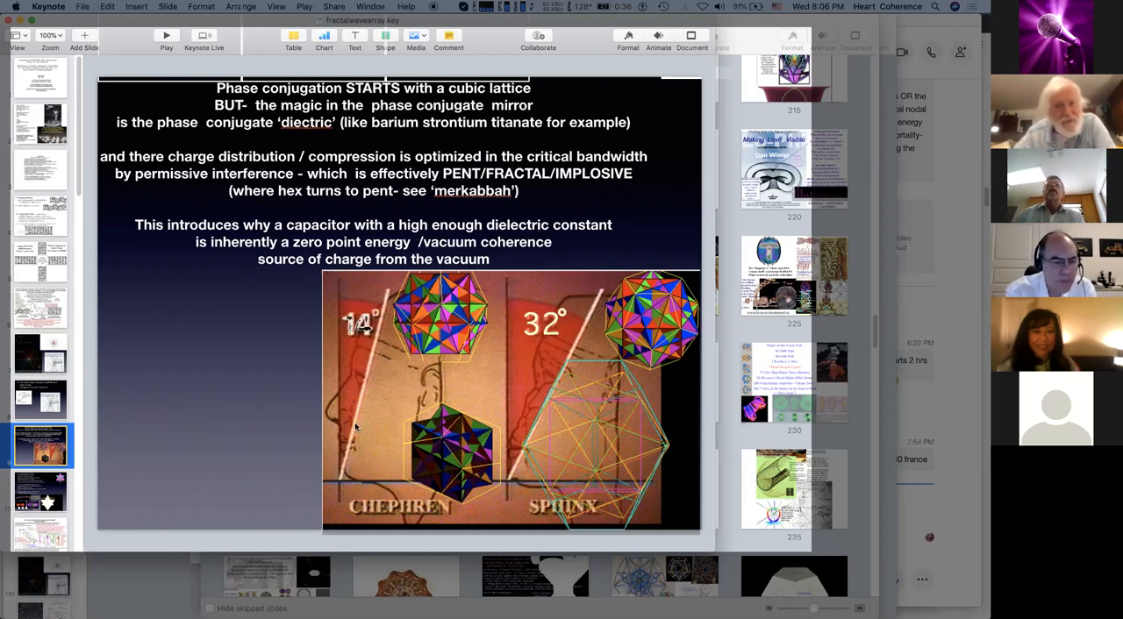
mouse_move(436, 389)
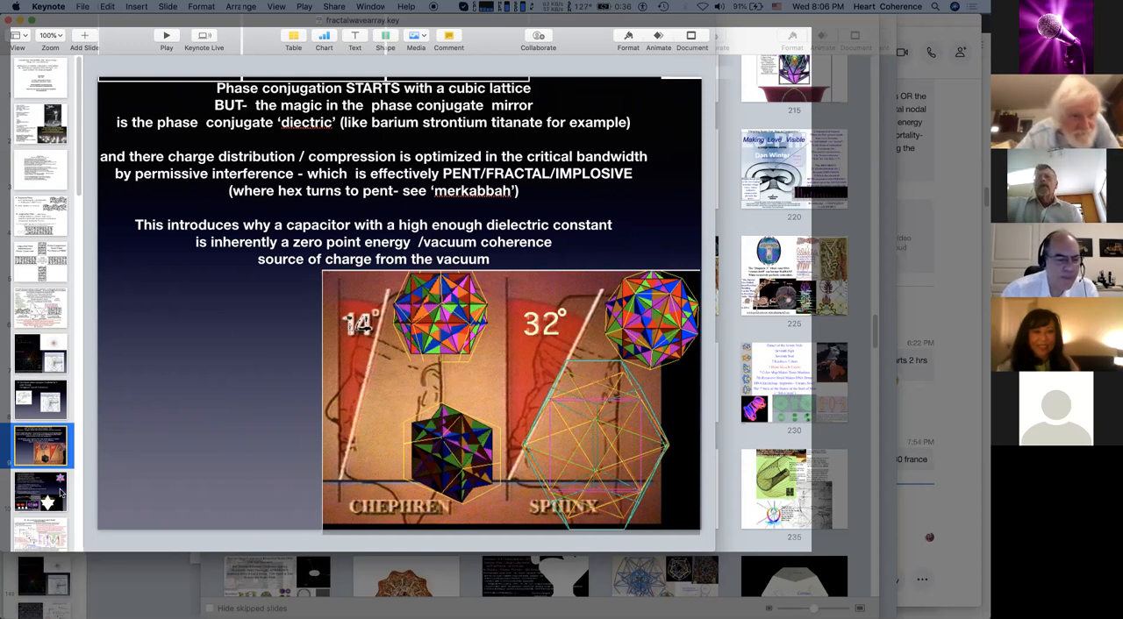
mouse_move(629, 145)
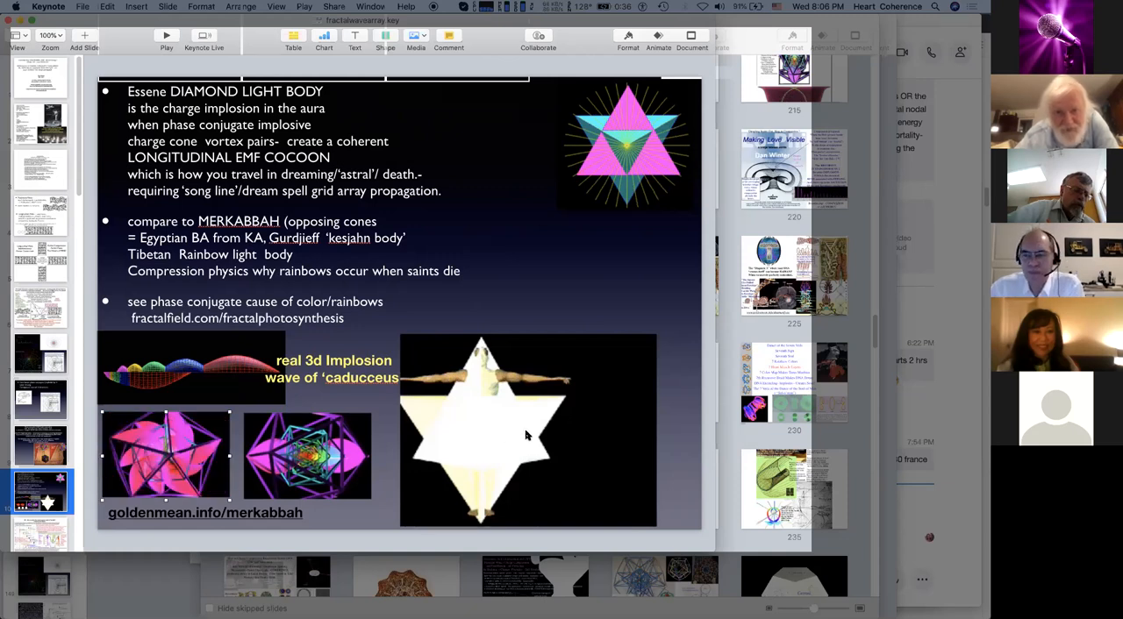
mouse_move(530, 239)
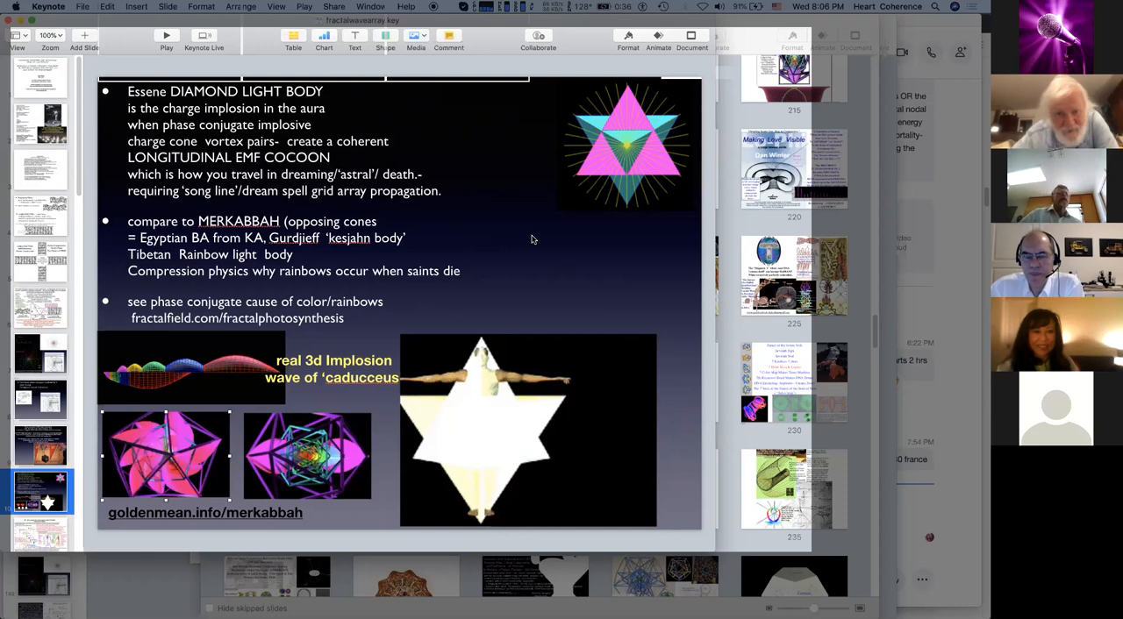
Step: Play the caducceus implosion-wave movie on the Merkabbah slide
click(527, 430)
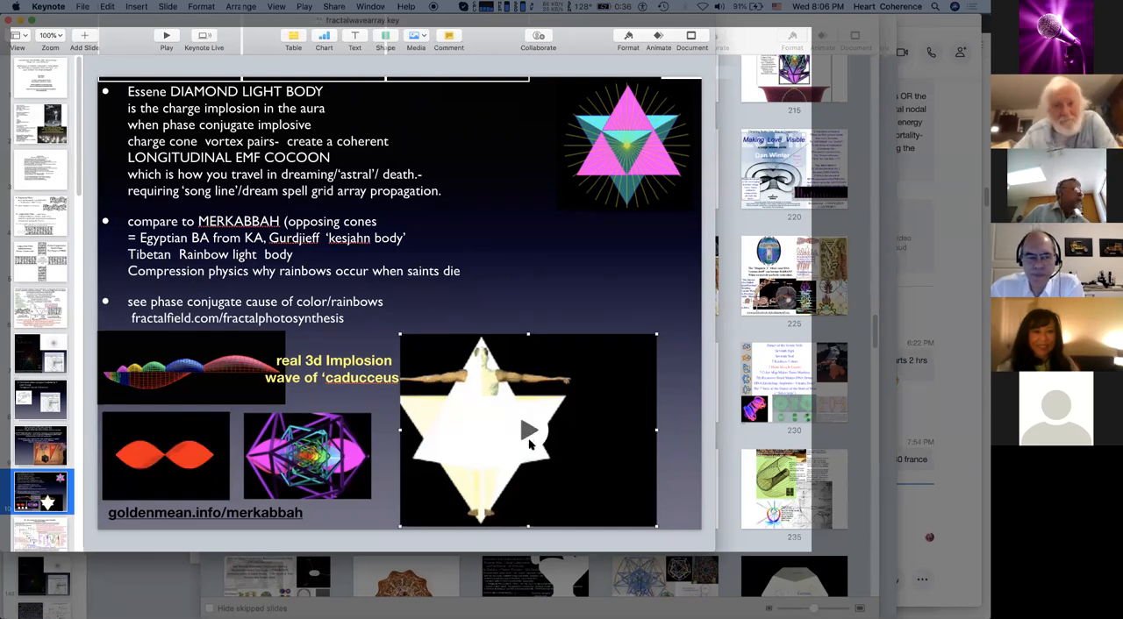
mouse_move(535, 240)
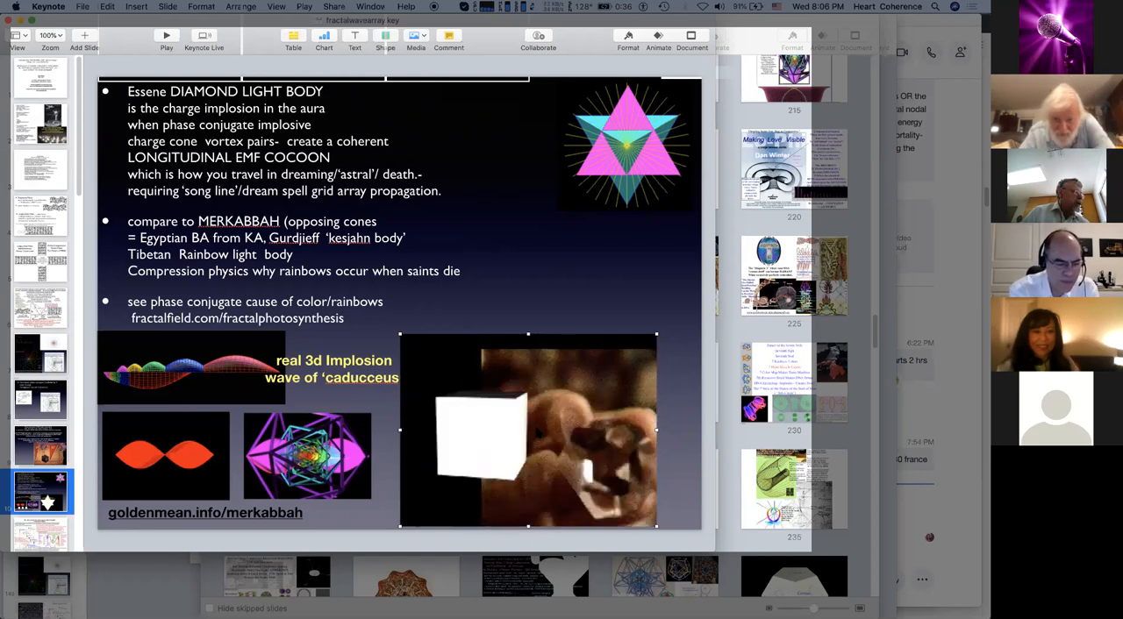
Step: Stop the Merkabbah slide's movie after its white-cube footage
click(527, 430)
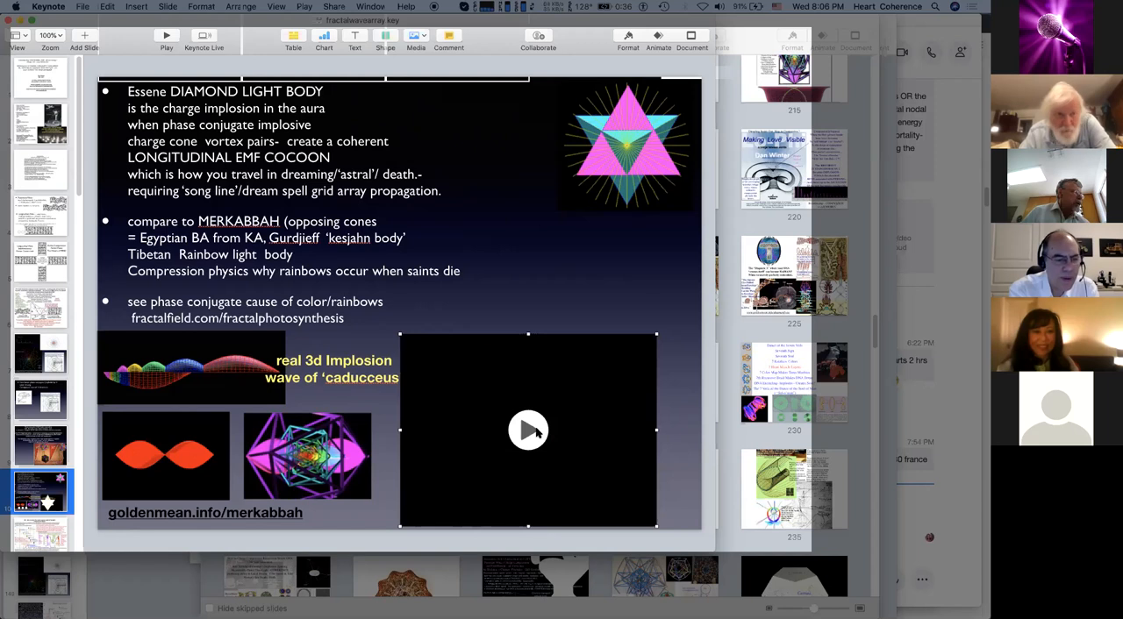
mouse_move(531, 434)
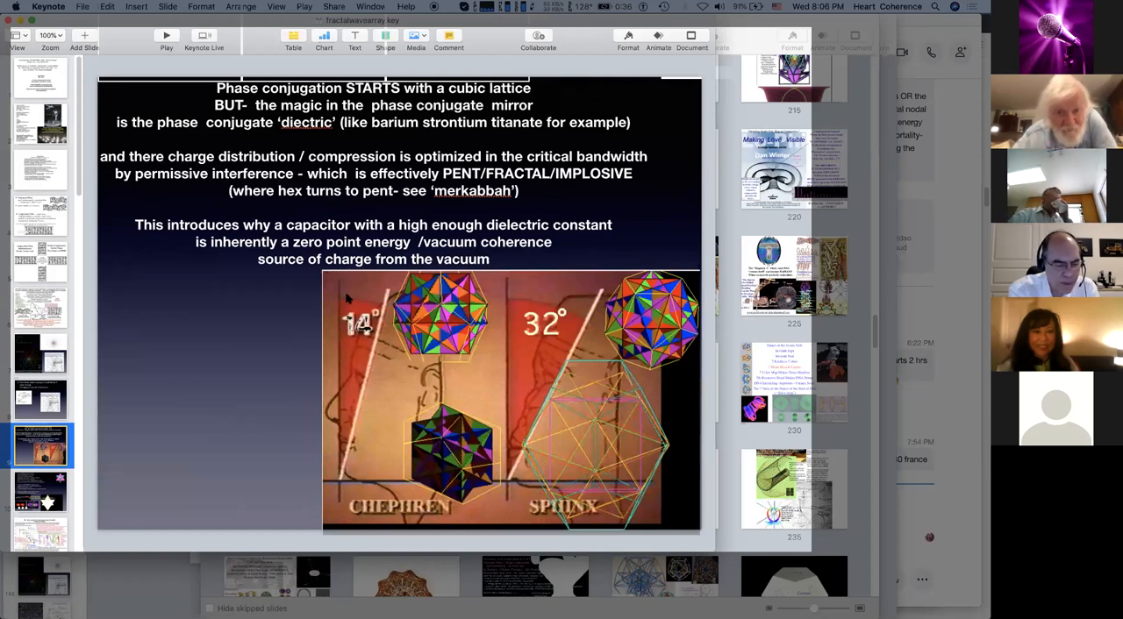
mouse_move(498, 339)
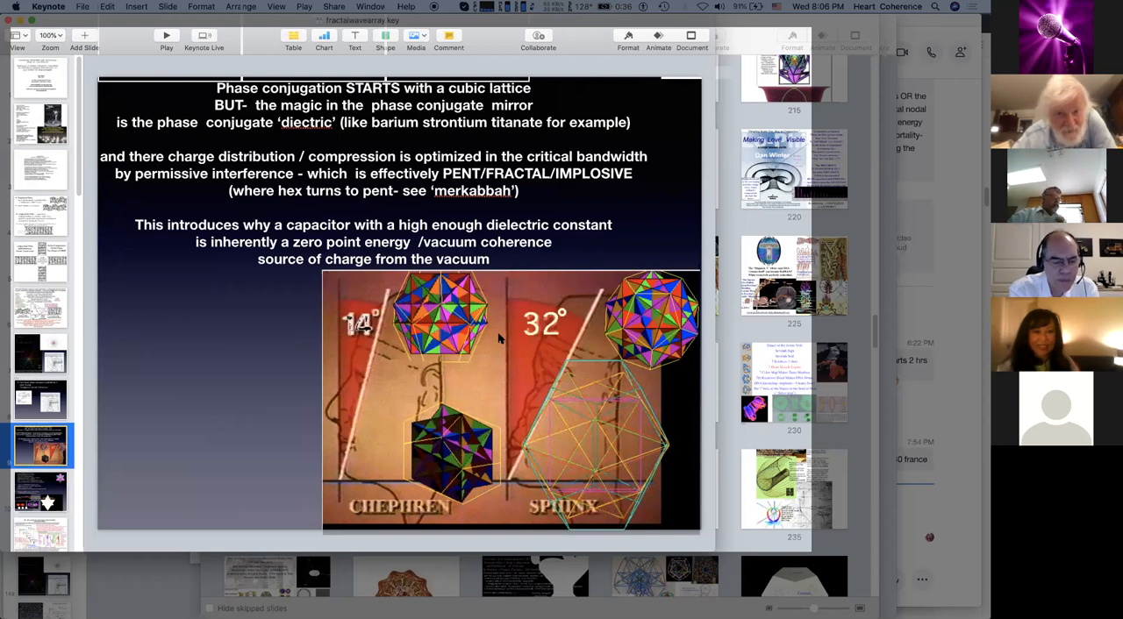
mouse_move(560, 345)
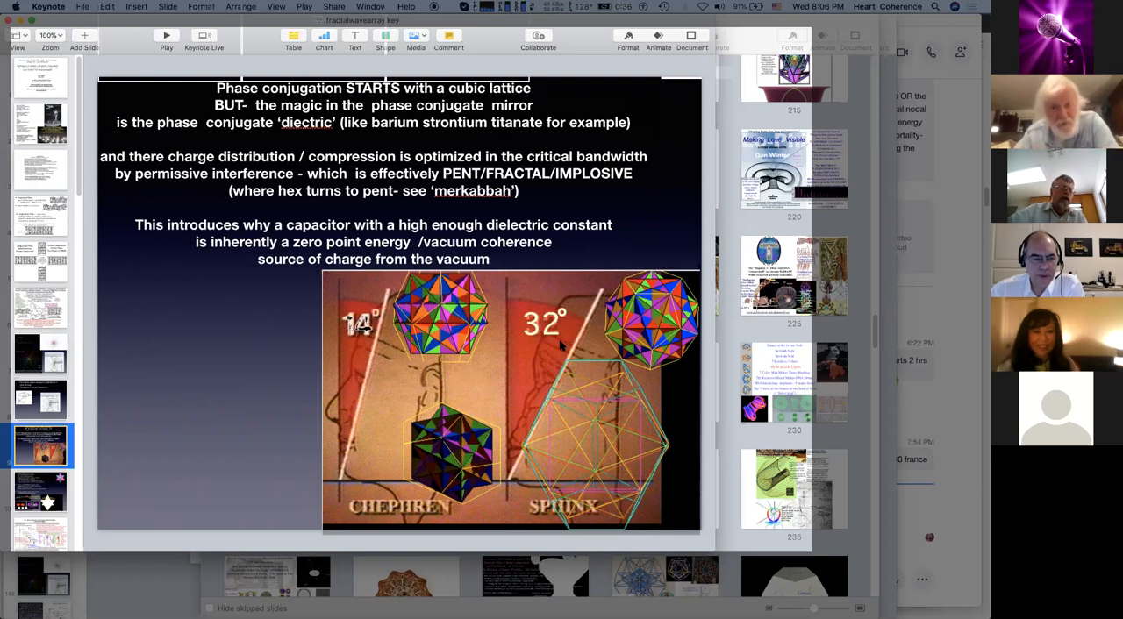
mouse_move(373, 421)
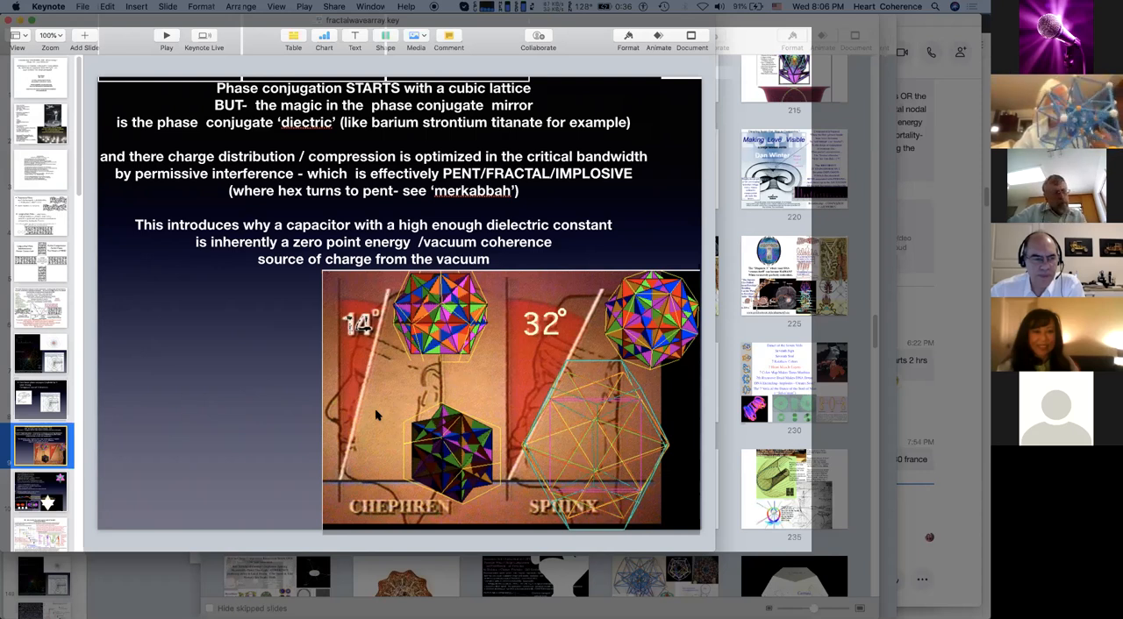
mouse_move(354, 568)
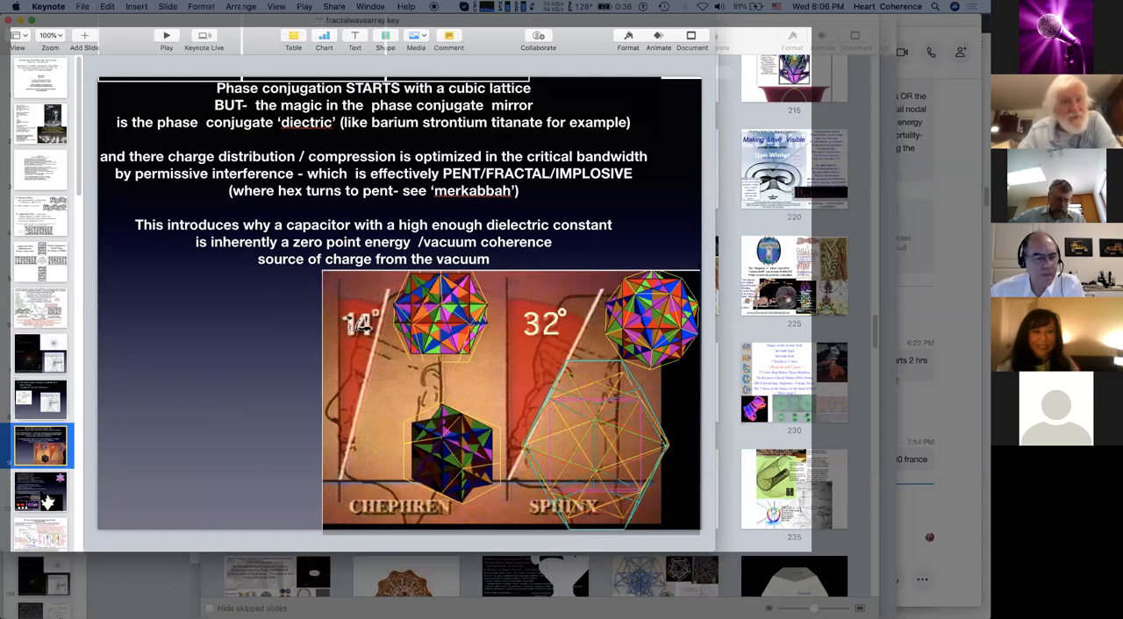
click(40, 491)
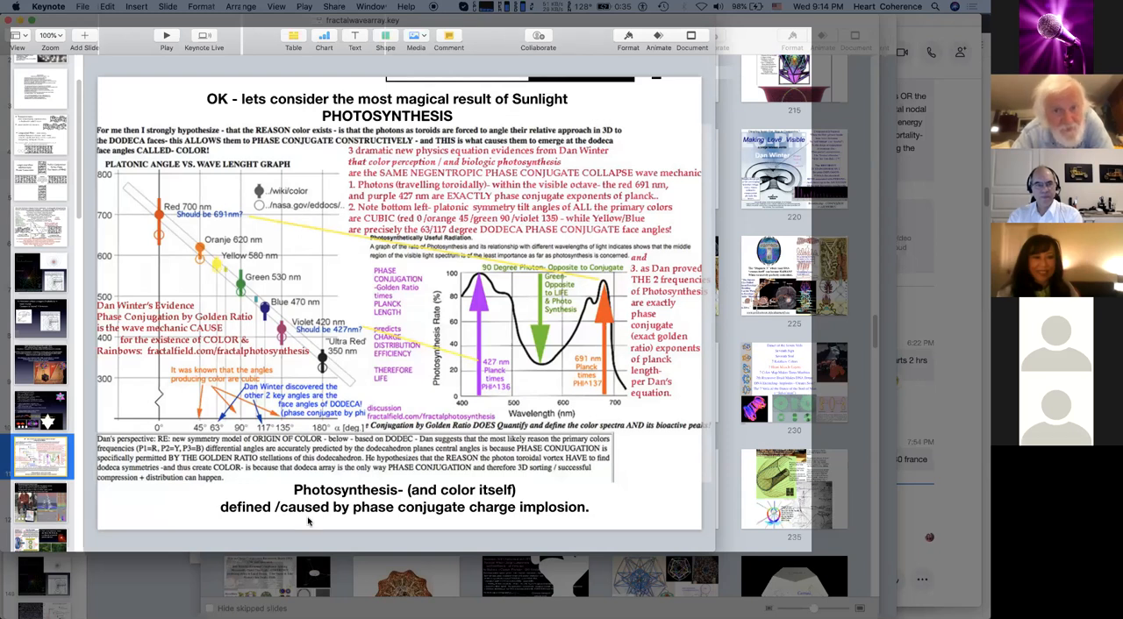
mouse_move(456, 427)
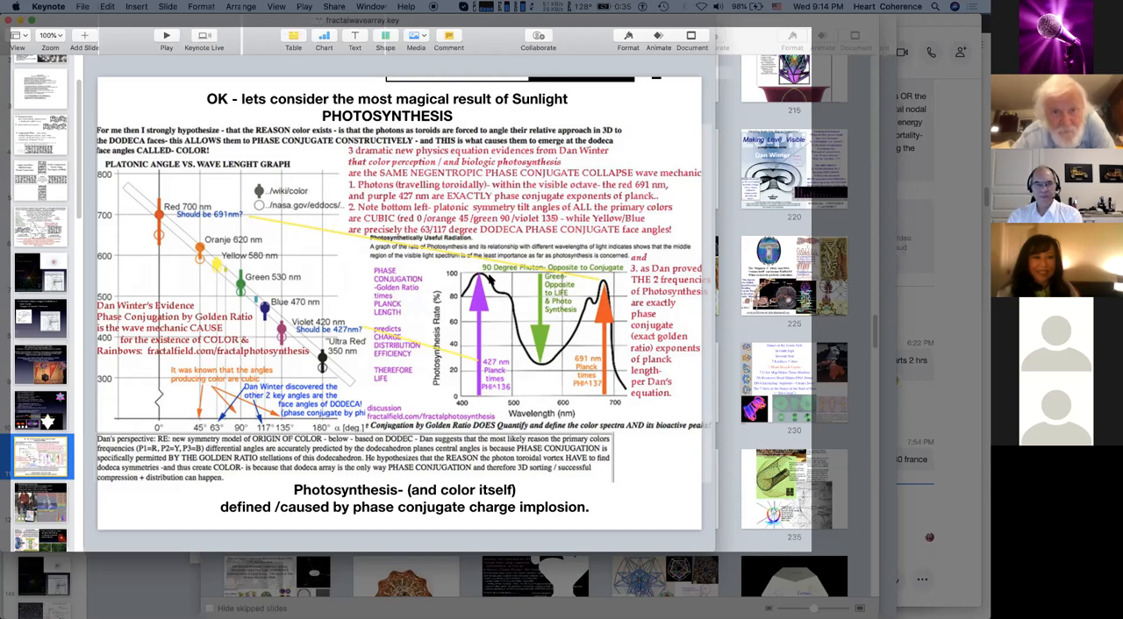
mouse_move(488, 279)
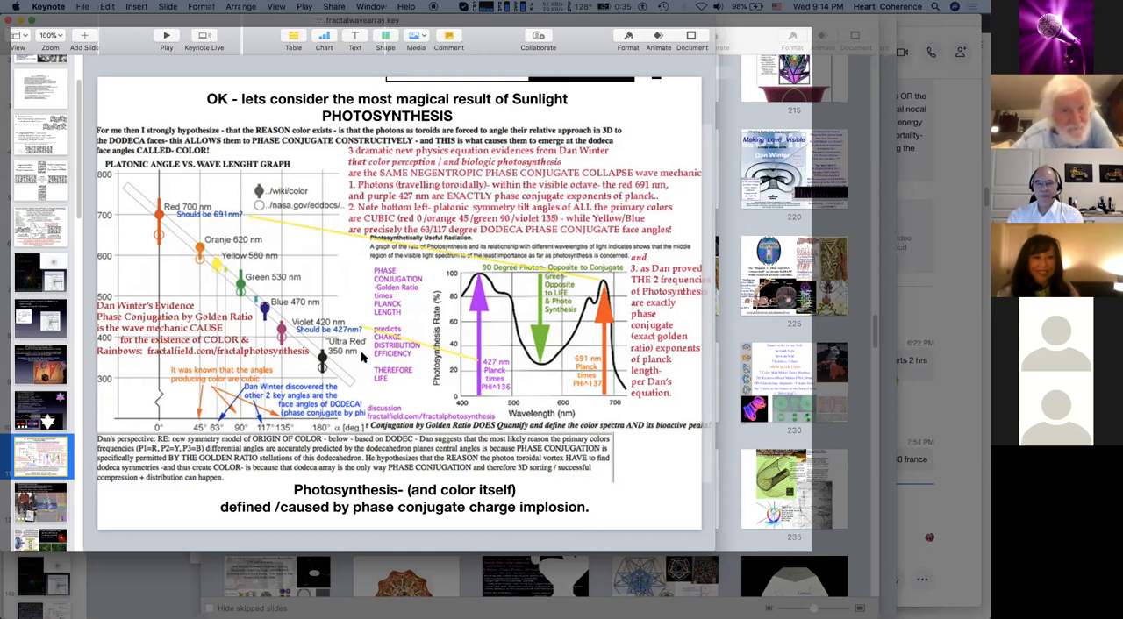
mouse_move(340, 286)
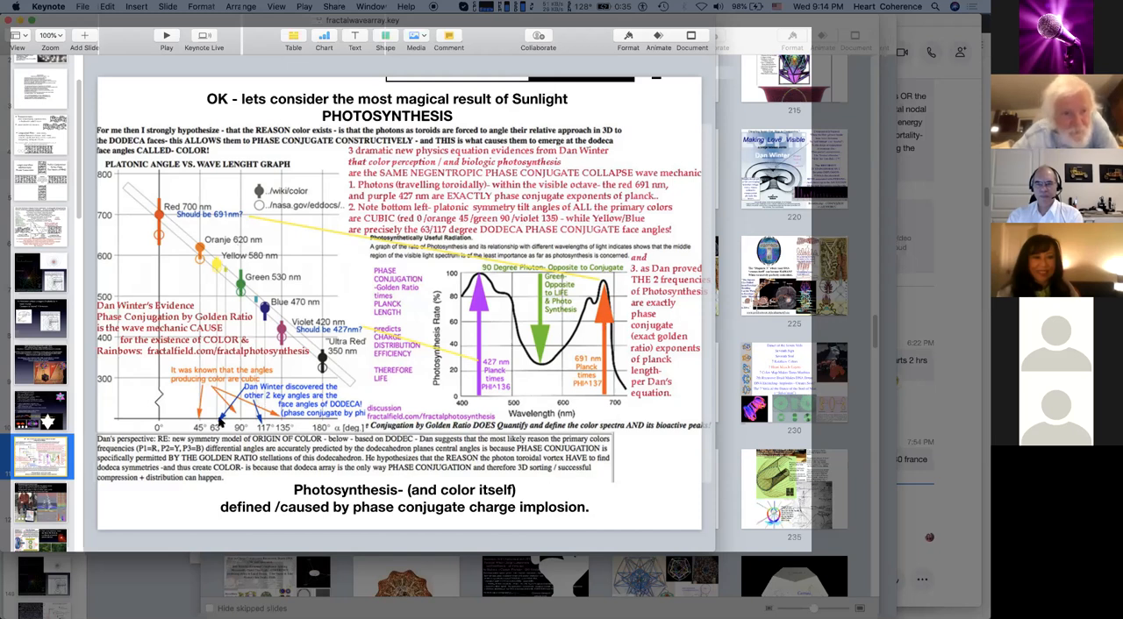
mouse_move(161, 431)
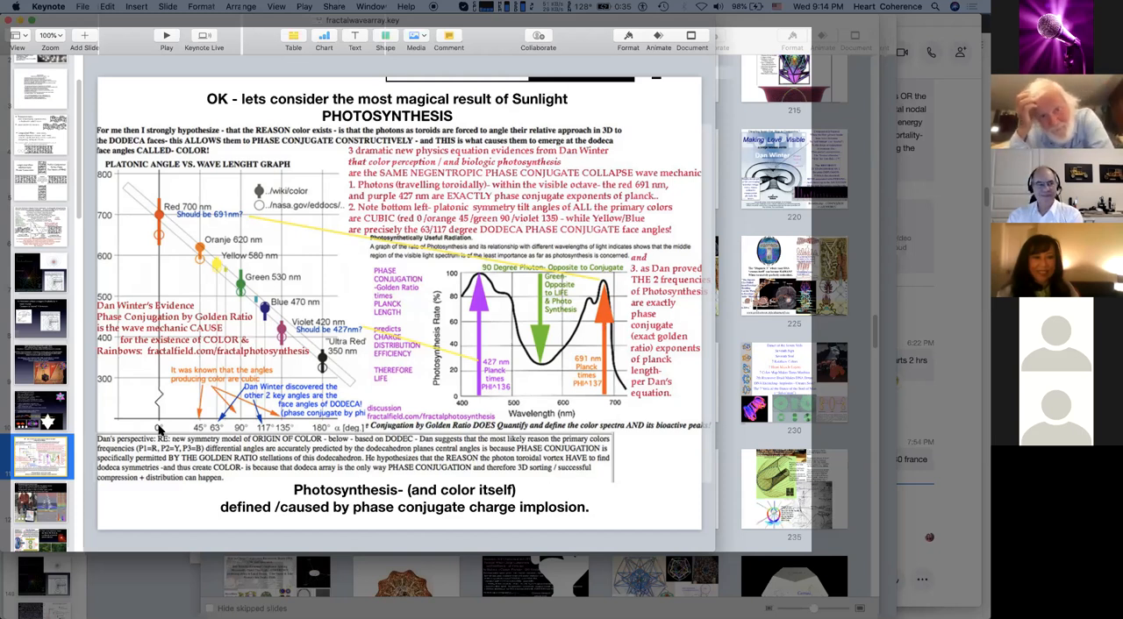
mouse_move(129, 384)
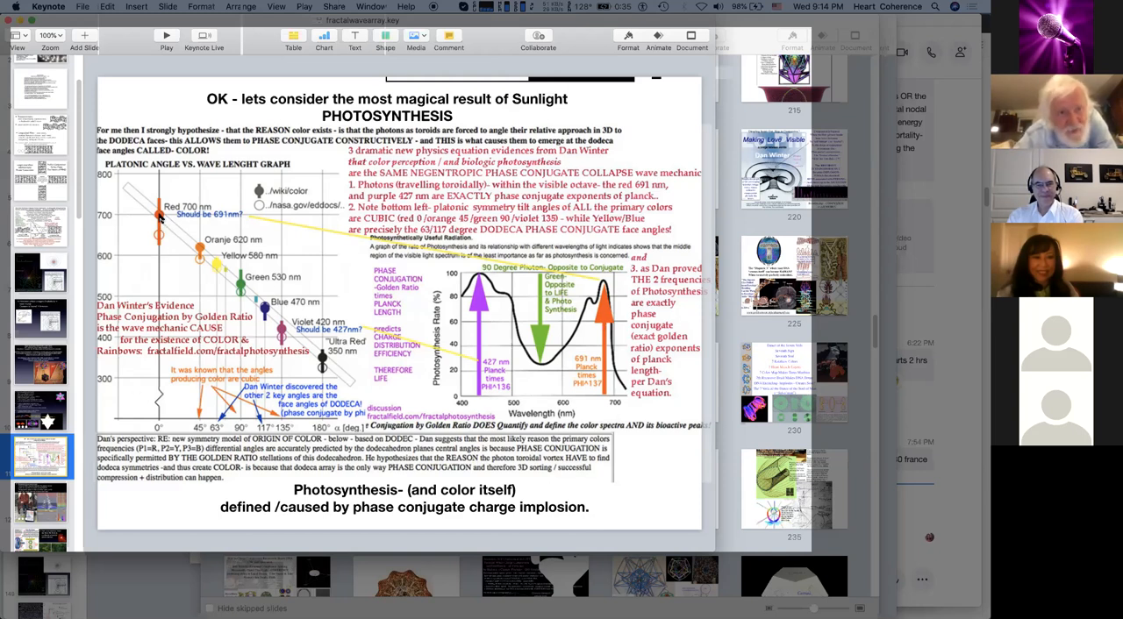
mouse_move(158, 260)
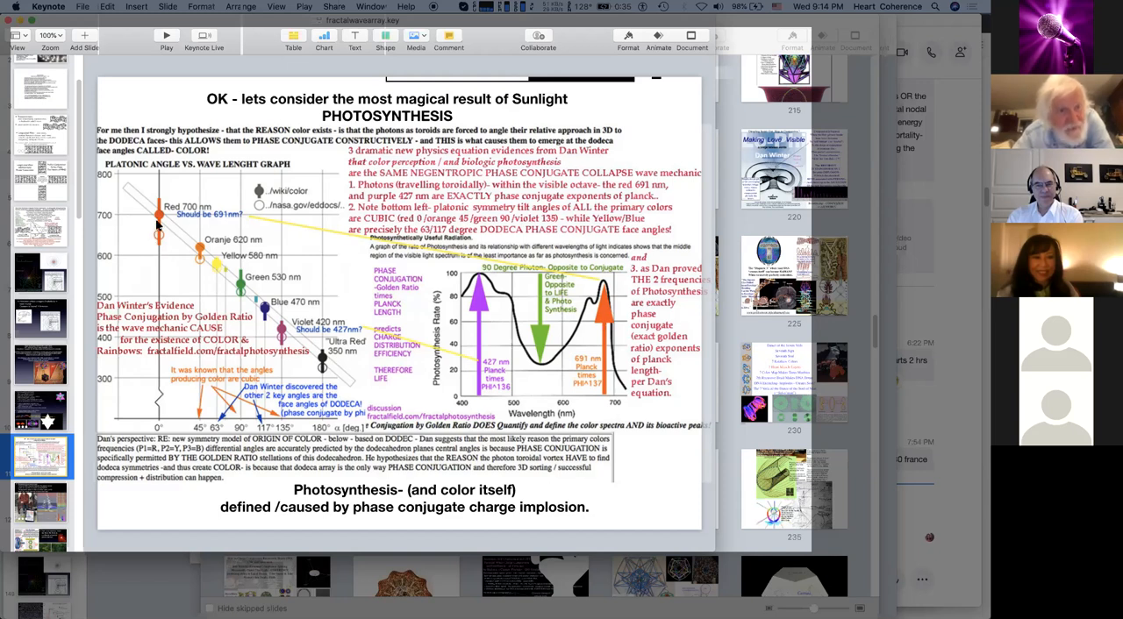
mouse_move(330, 367)
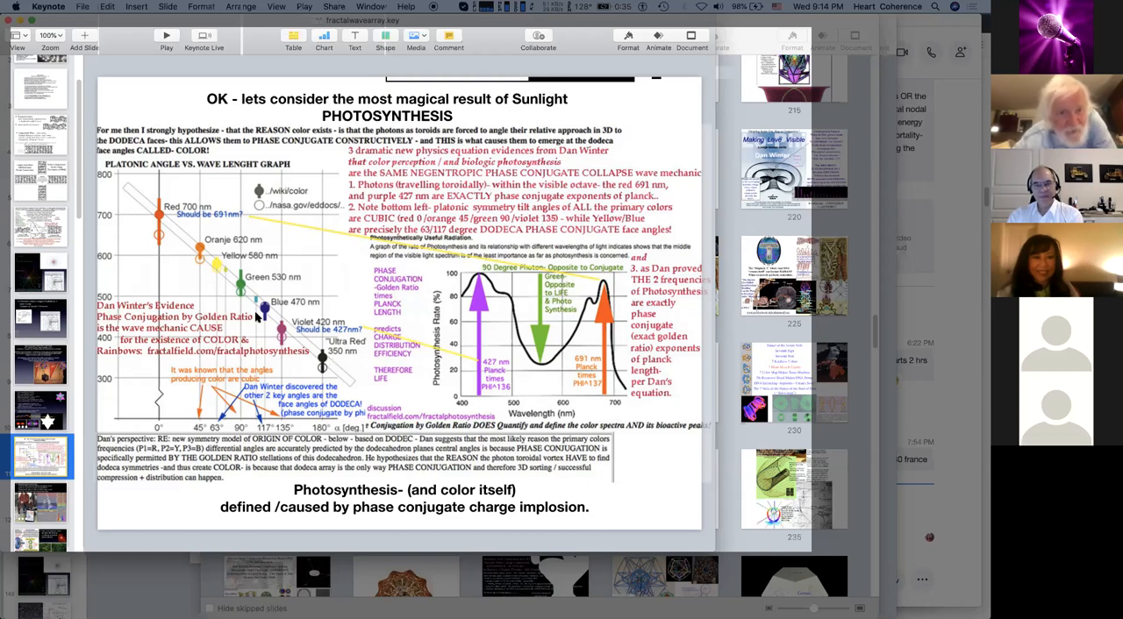
mouse_move(318, 393)
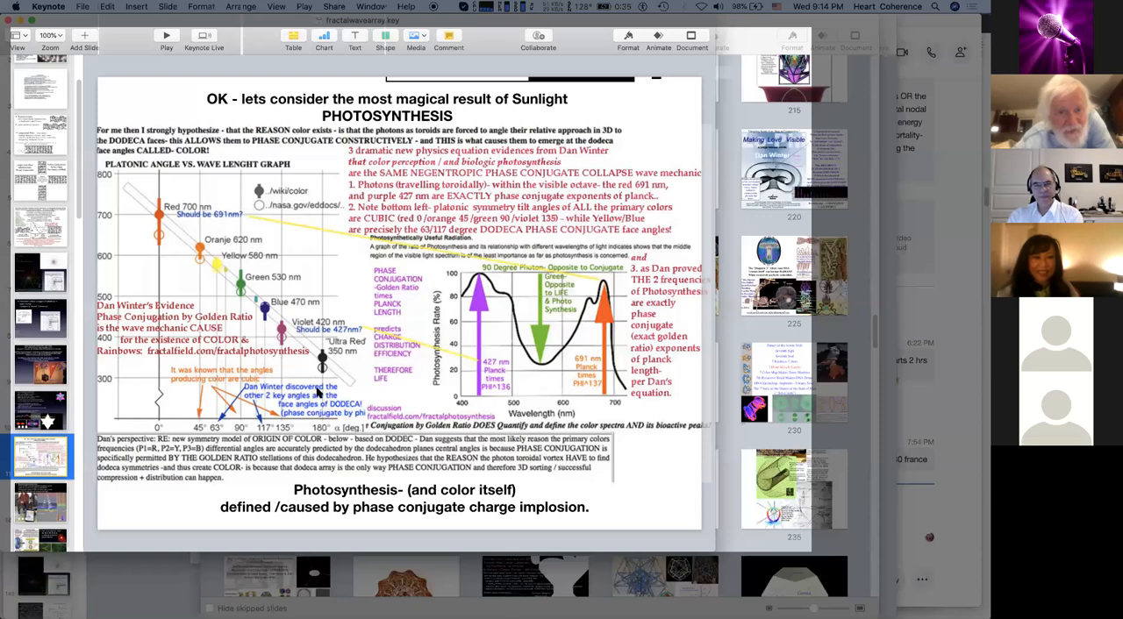
mouse_move(220, 437)
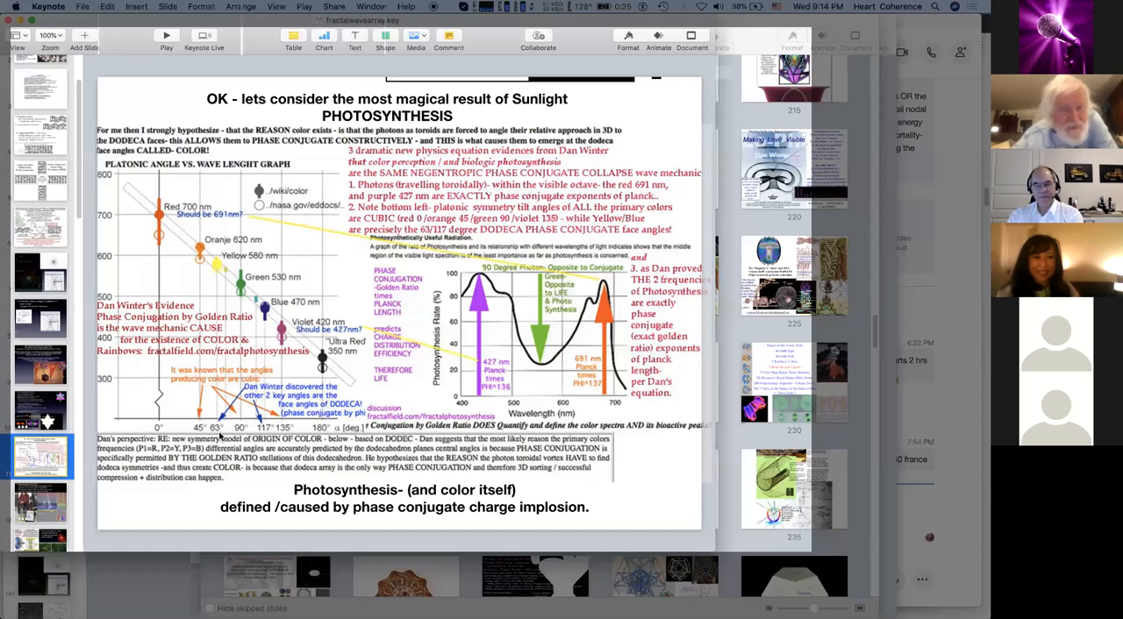
mouse_move(139, 420)
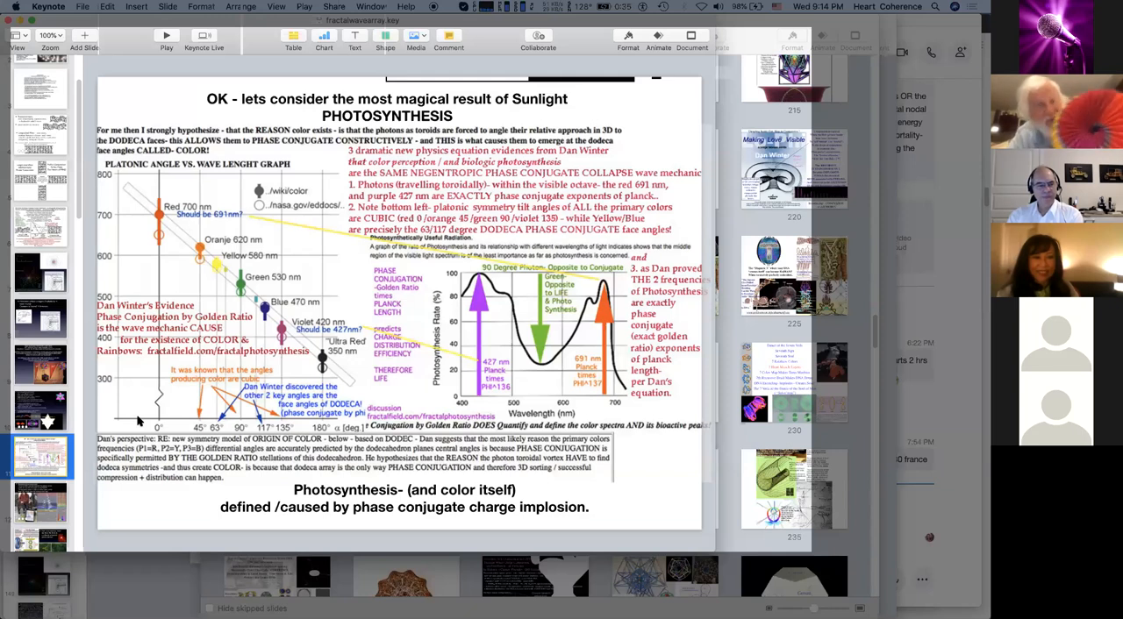
mouse_move(123, 406)
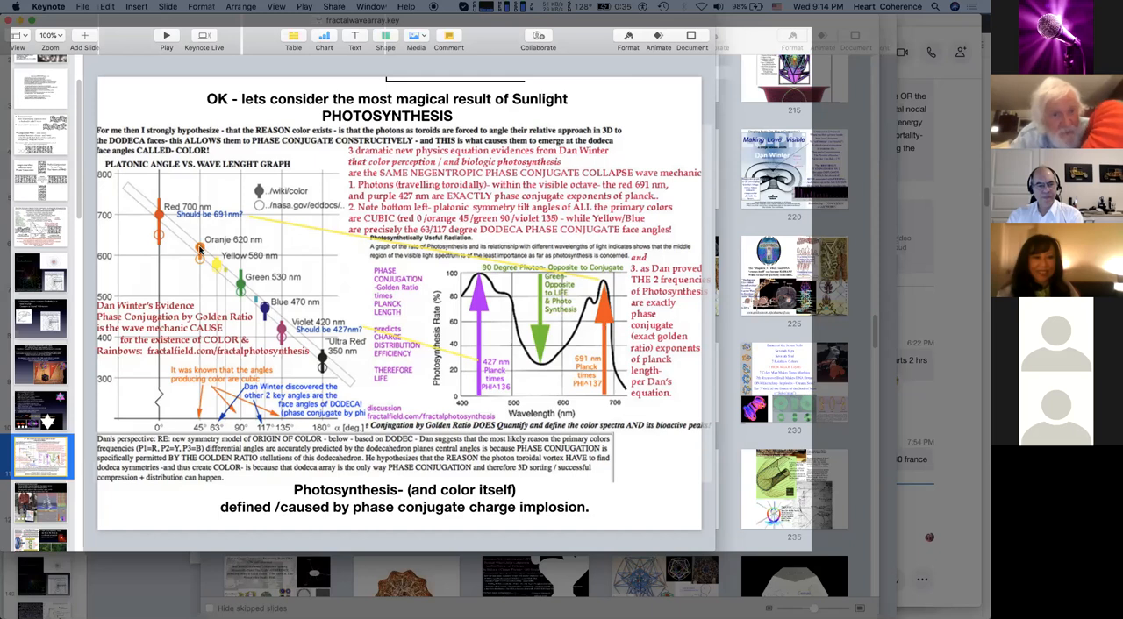
mouse_move(235, 439)
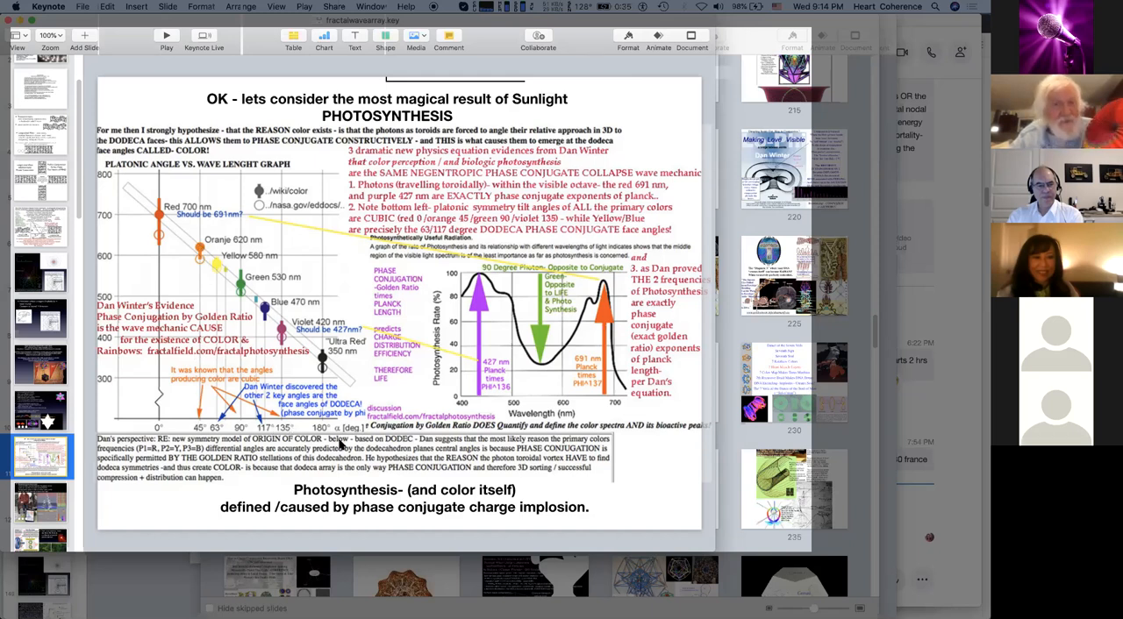
mouse_move(193, 307)
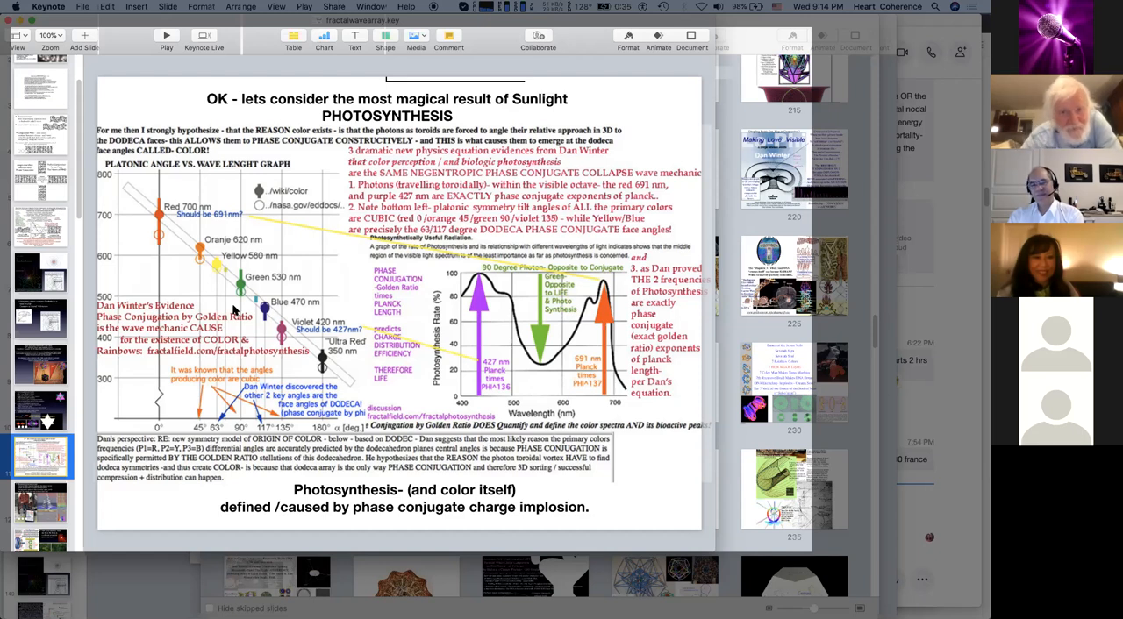
mouse_move(548, 357)
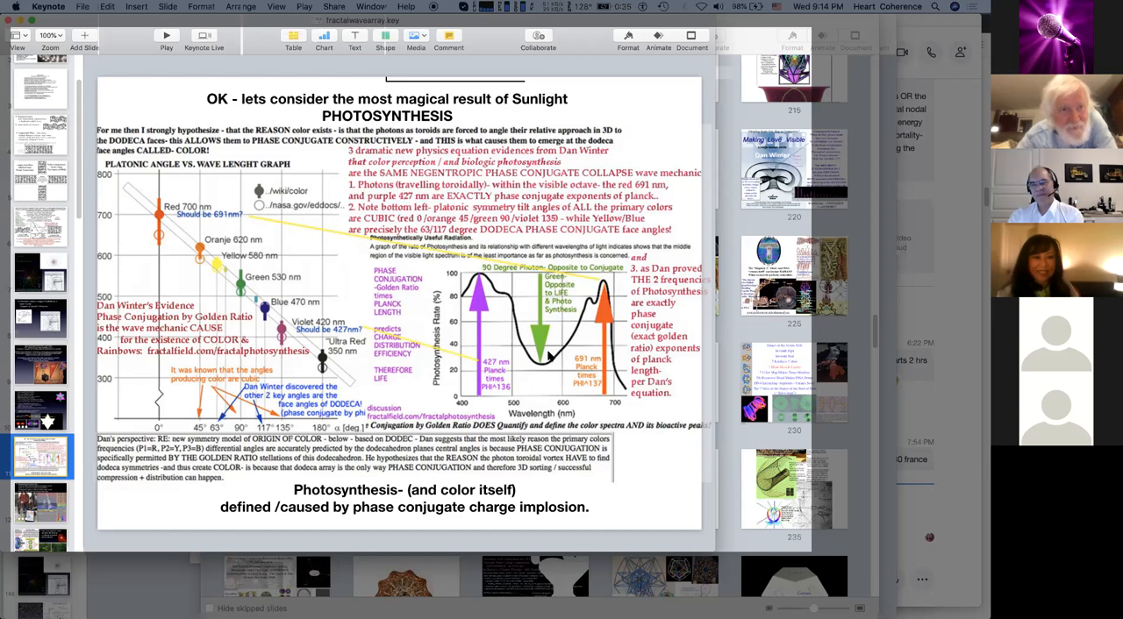
mouse_move(176, 225)
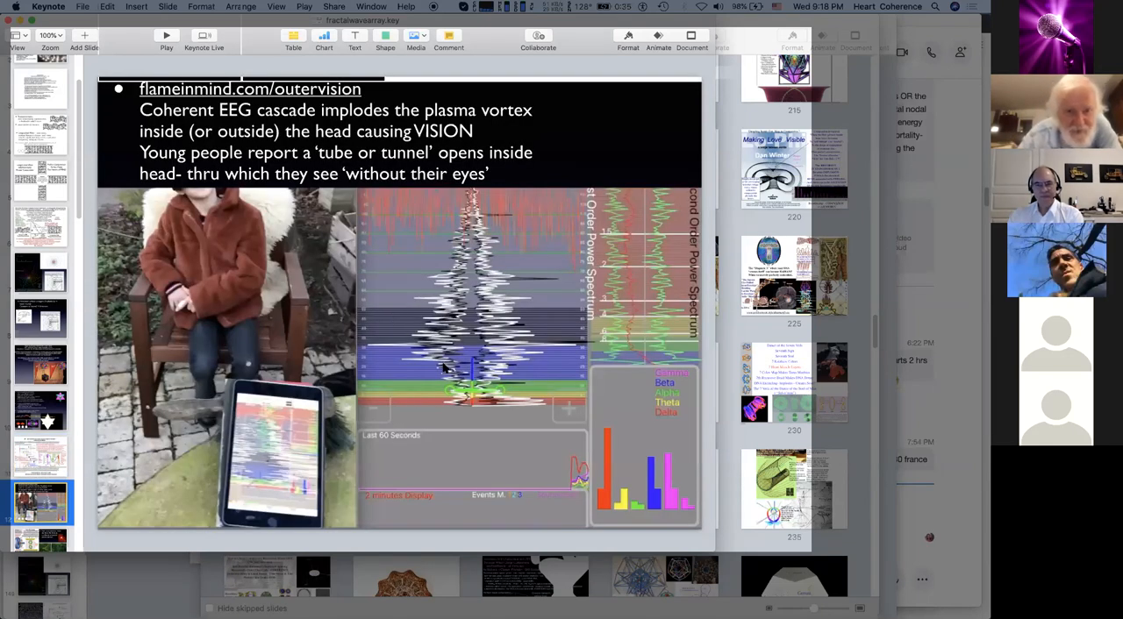
mouse_move(395, 363)
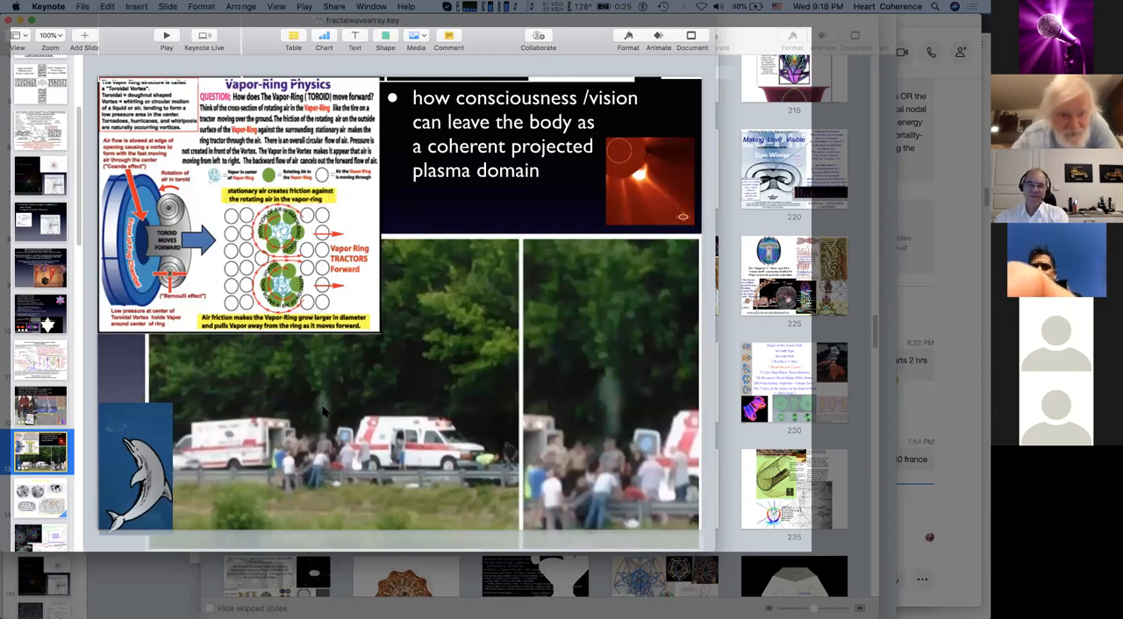
mouse_move(329, 428)
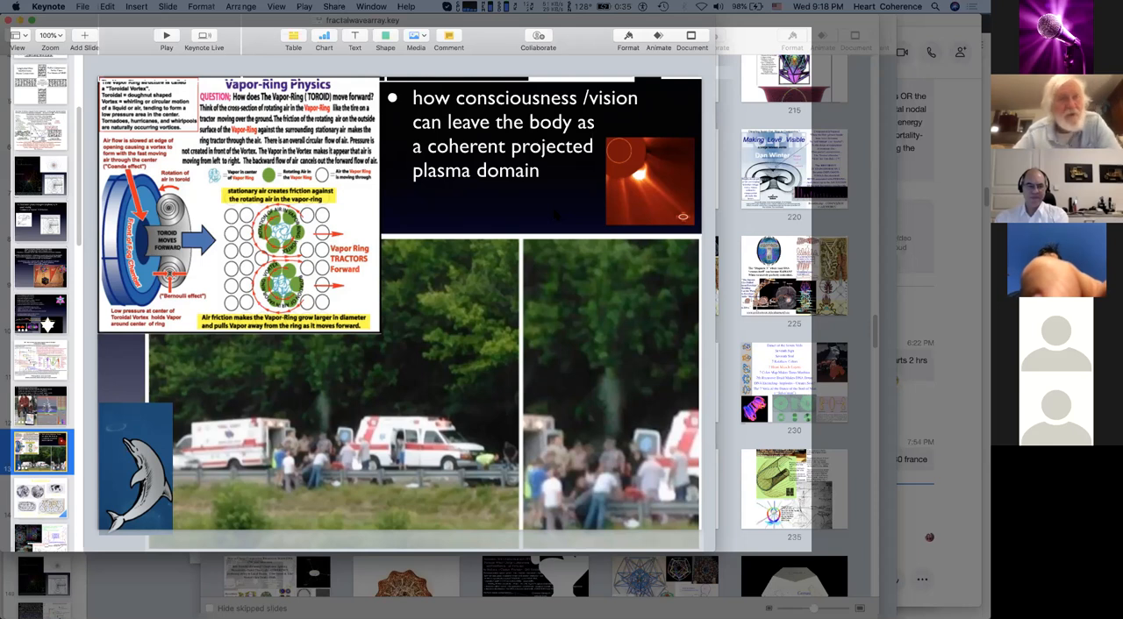
click(649, 181)
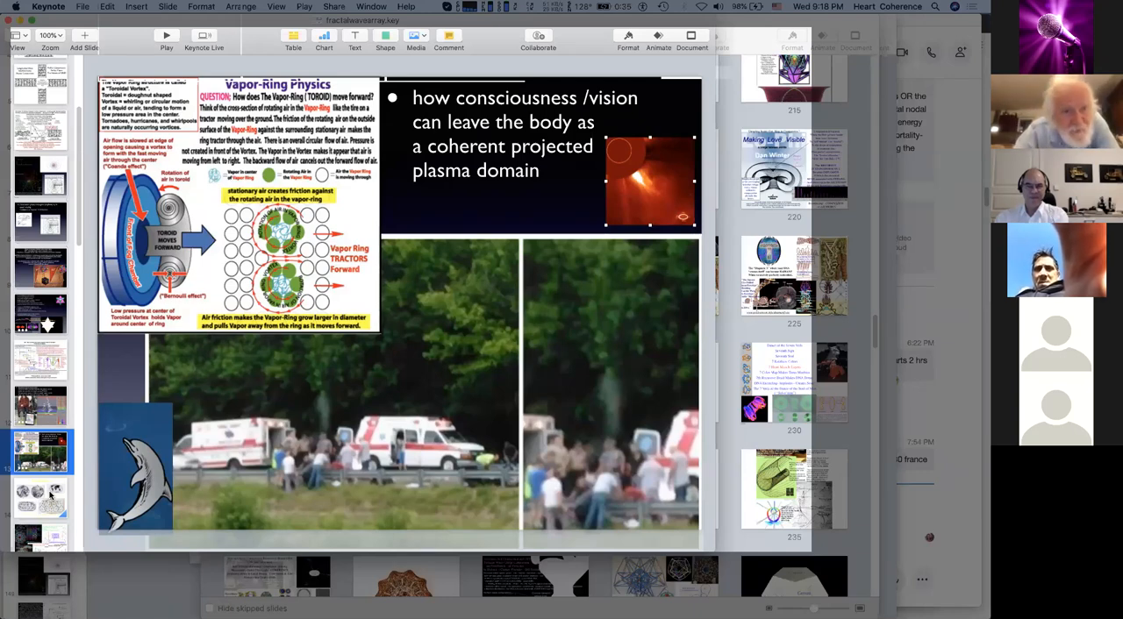
click(41, 498)
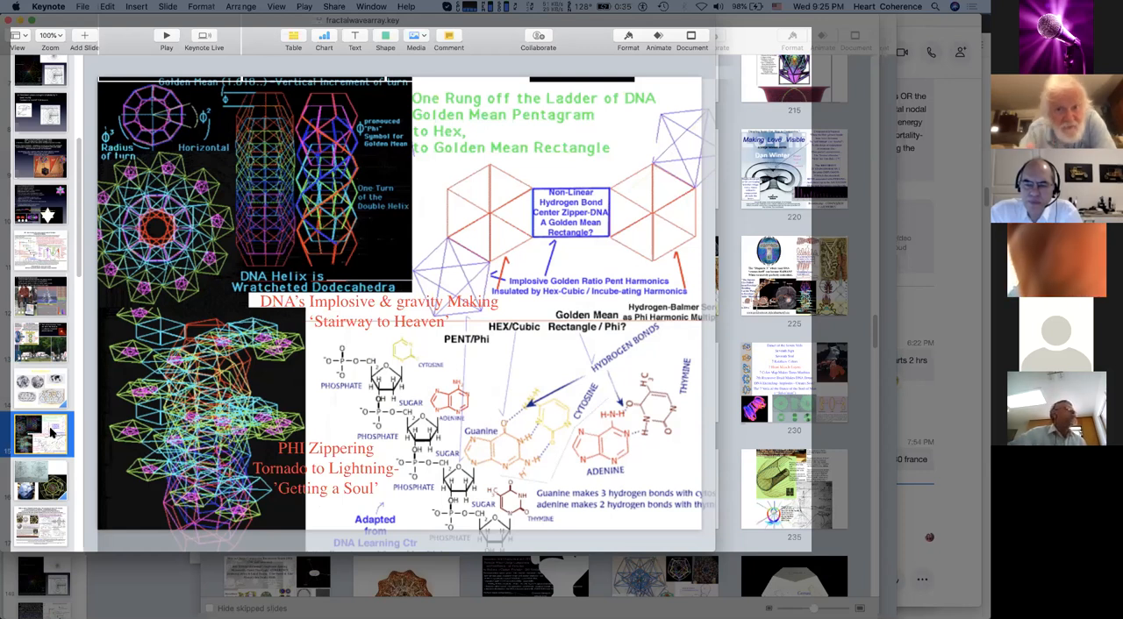
mouse_move(152, 295)
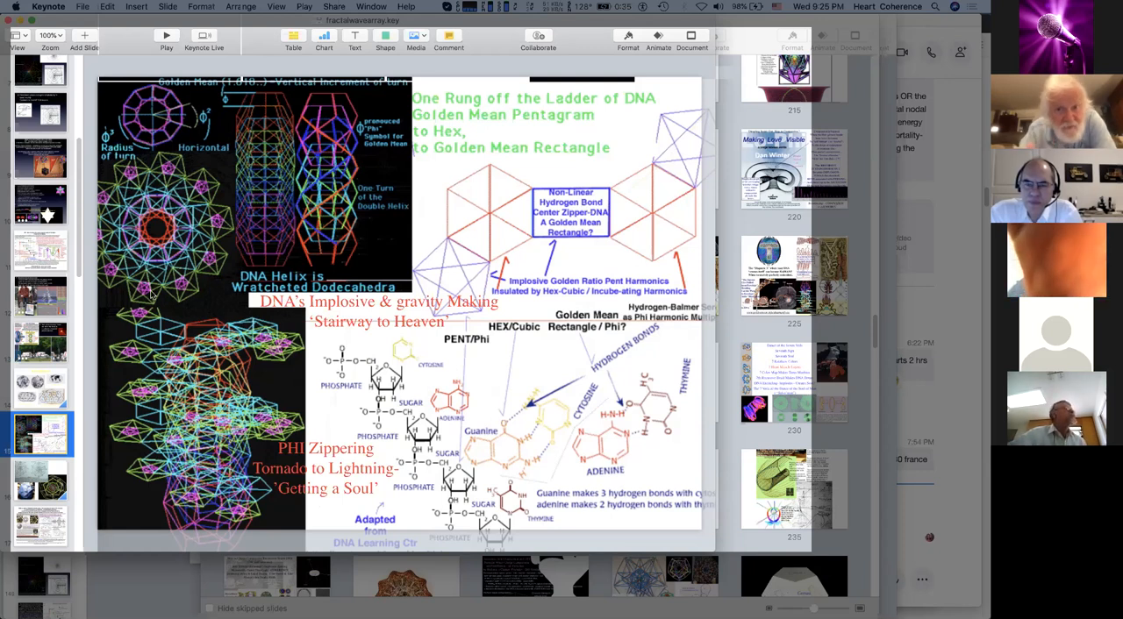
mouse_move(261, 171)
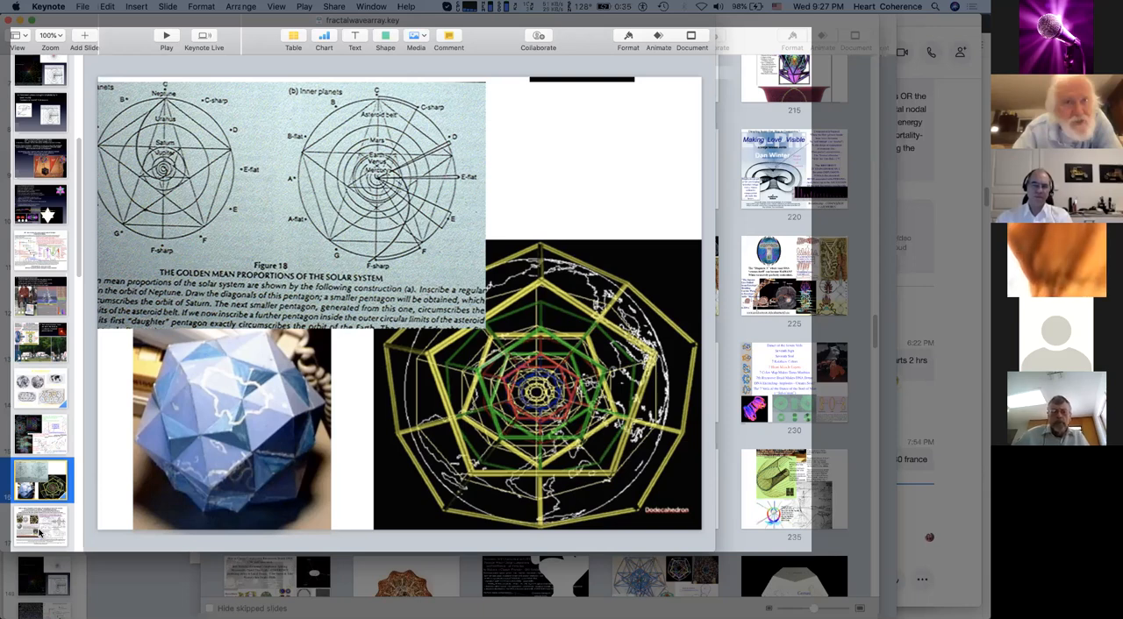
Step: Show the 'Science agrees… FRACTAL and DODECA geometry' mass-symmetry slide
click(41, 525)
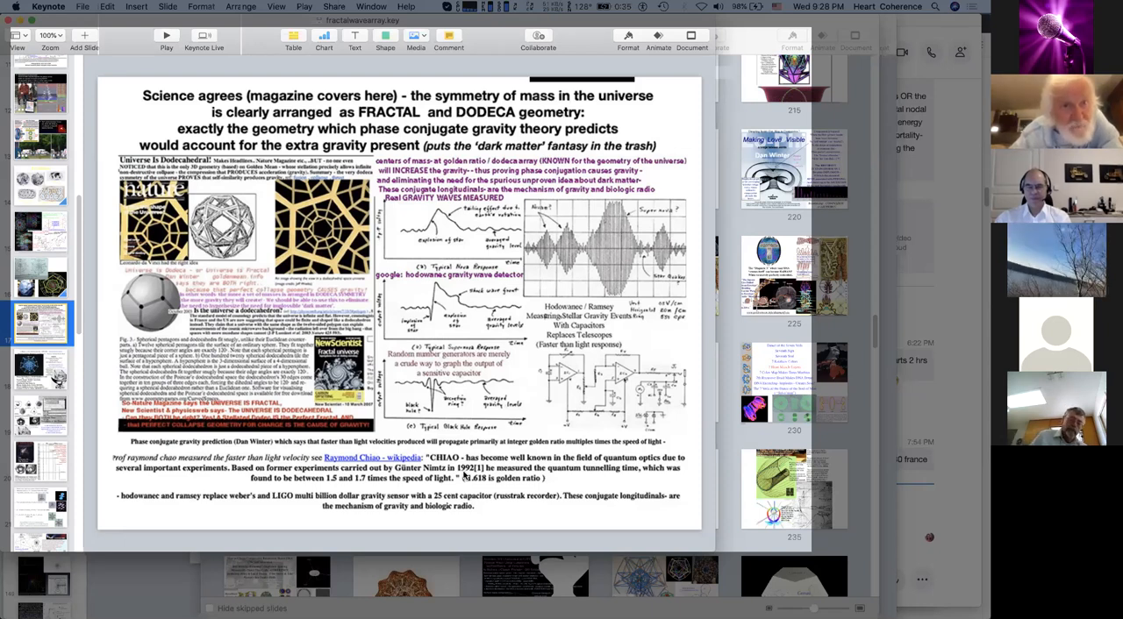
mouse_move(389, 500)
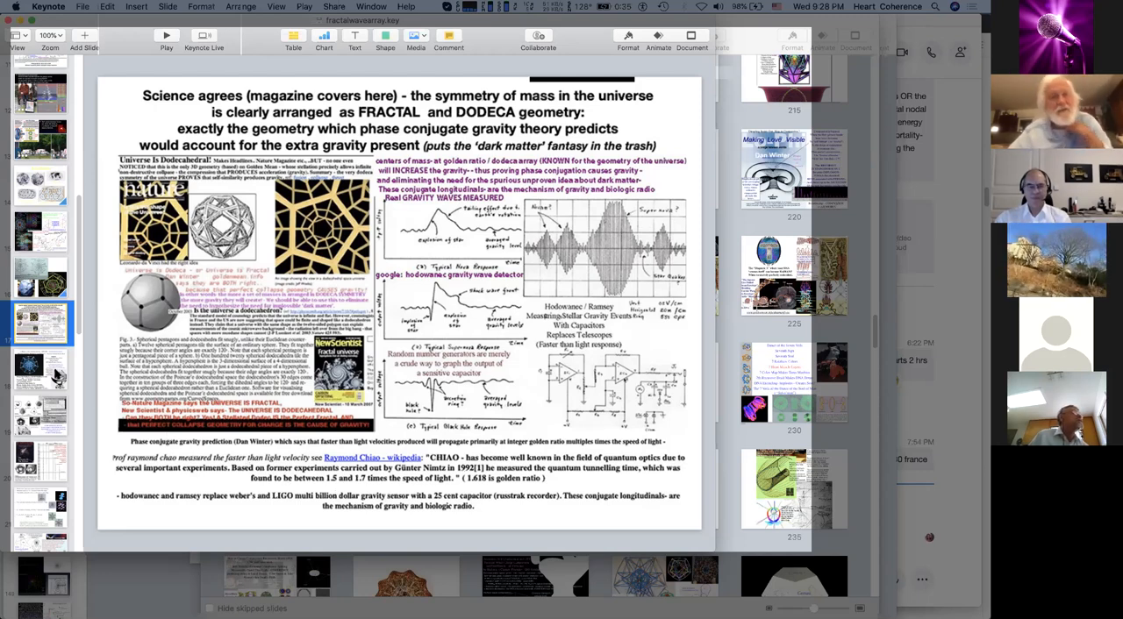
Step: Show the electron shell slide matching s, p, d, f suborbitals to Platonic solids
click(40, 369)
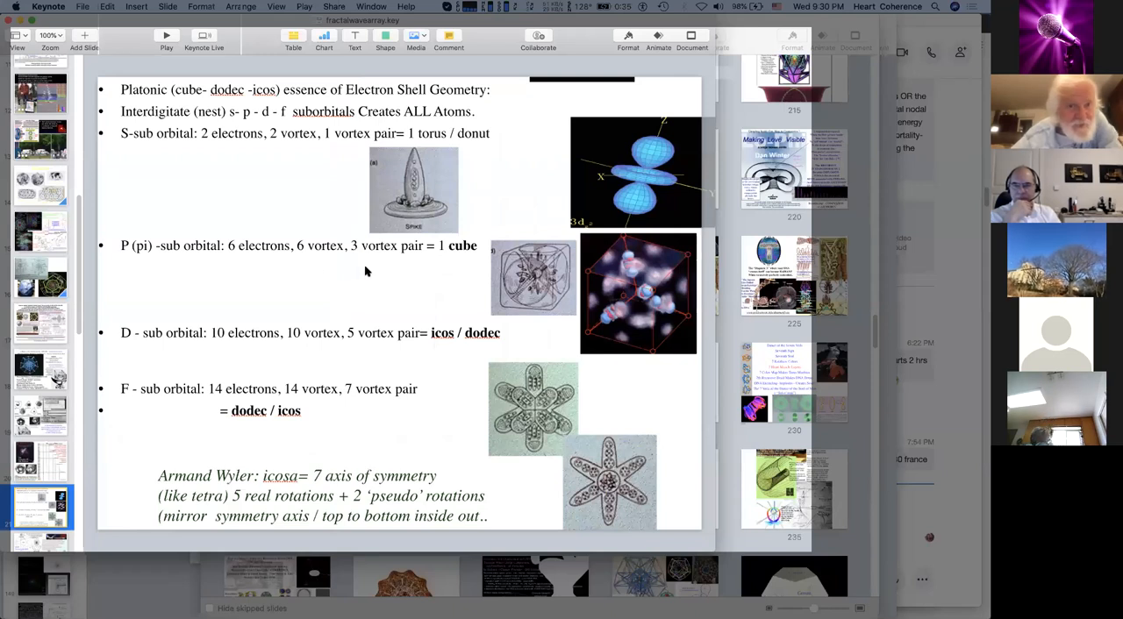
mouse_move(272, 358)
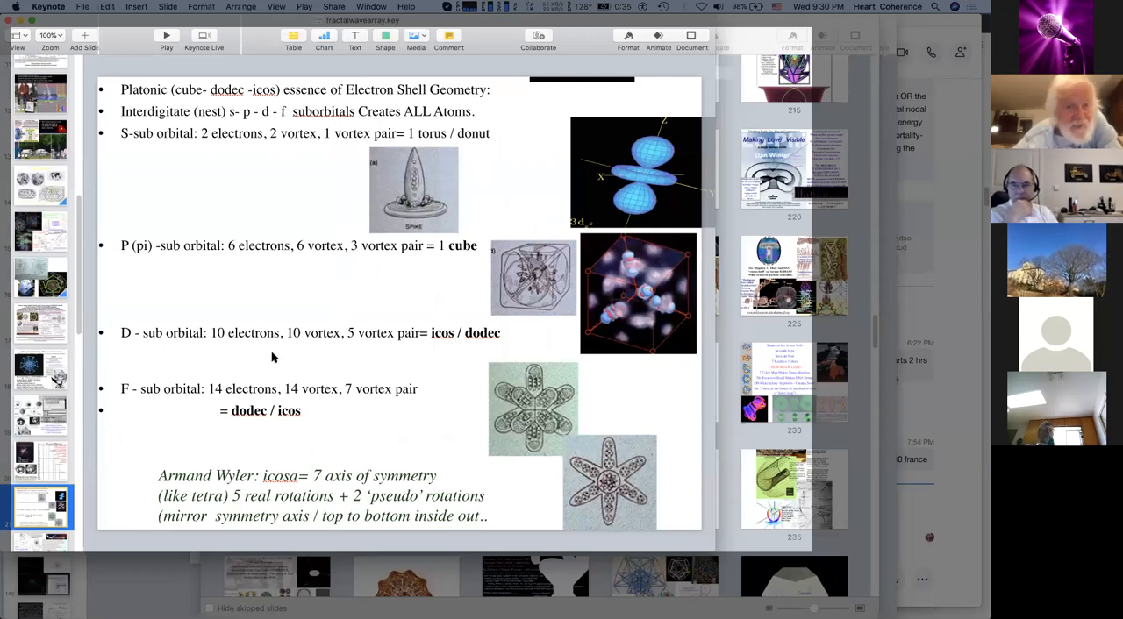
mouse_move(324, 347)
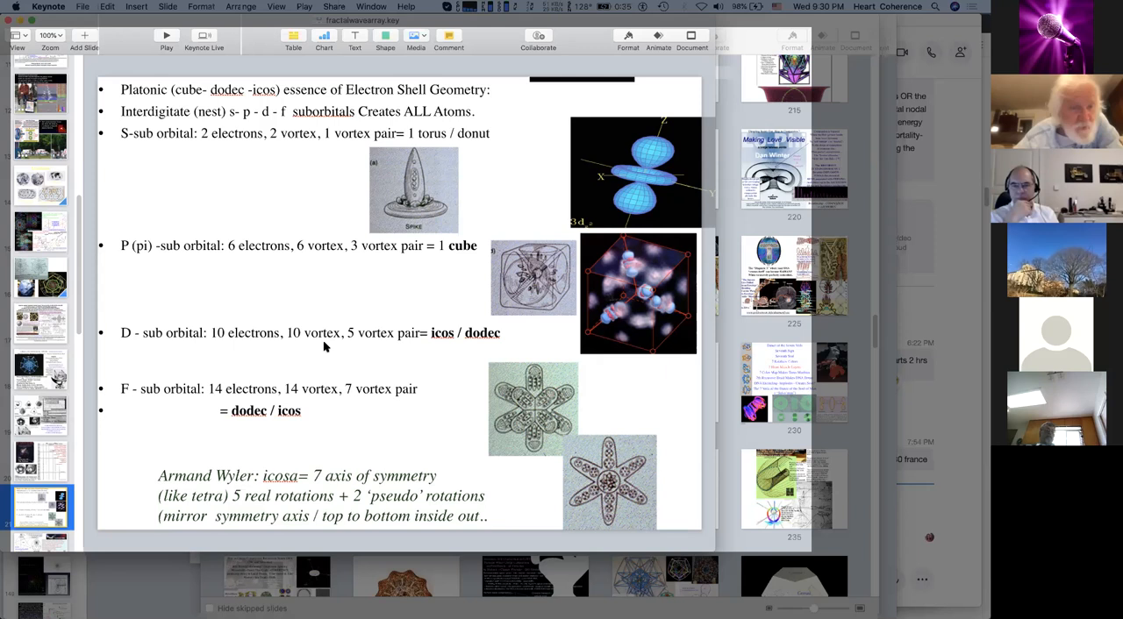
mouse_move(375, 225)
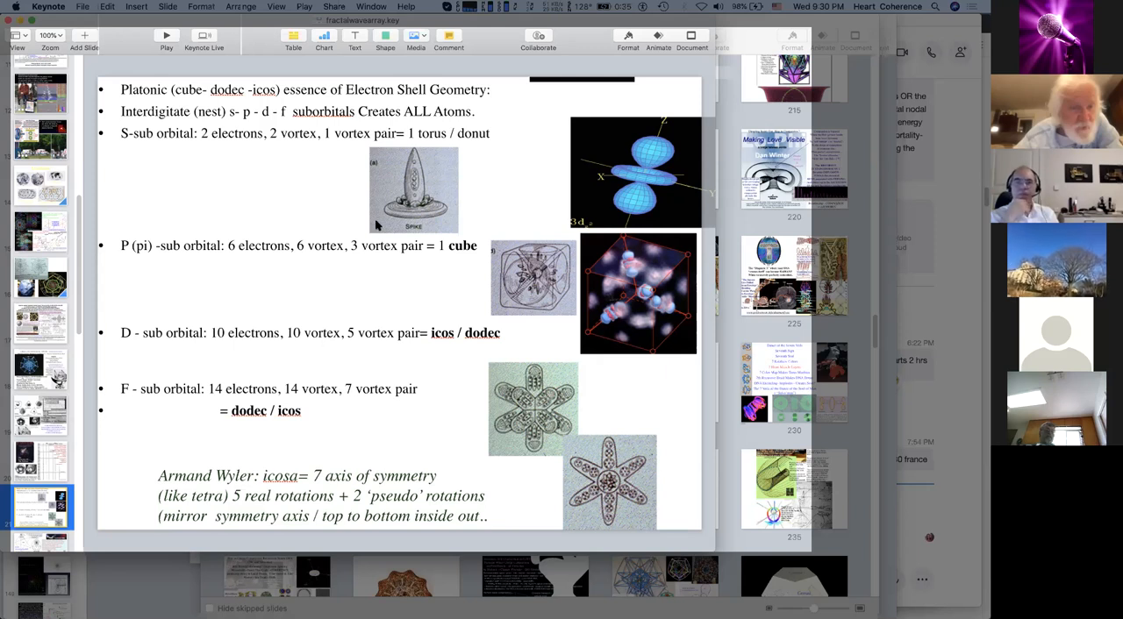
mouse_move(315, 267)
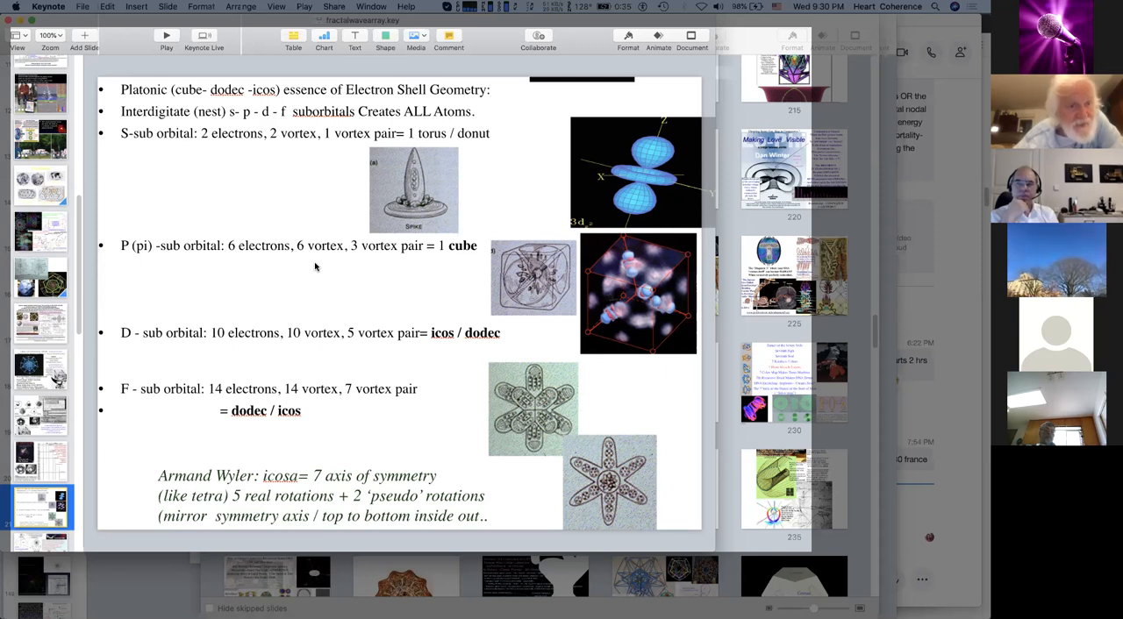
mouse_move(66, 386)
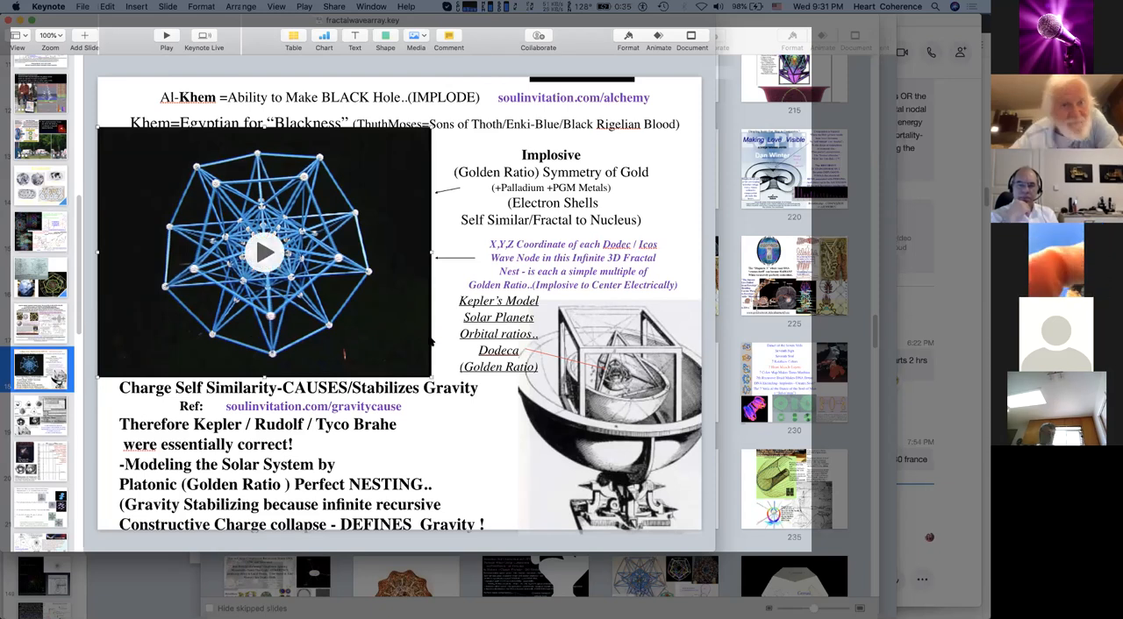
Step: Play the dodeca wireframe movie on the Al-Khem slide
click(264, 253)
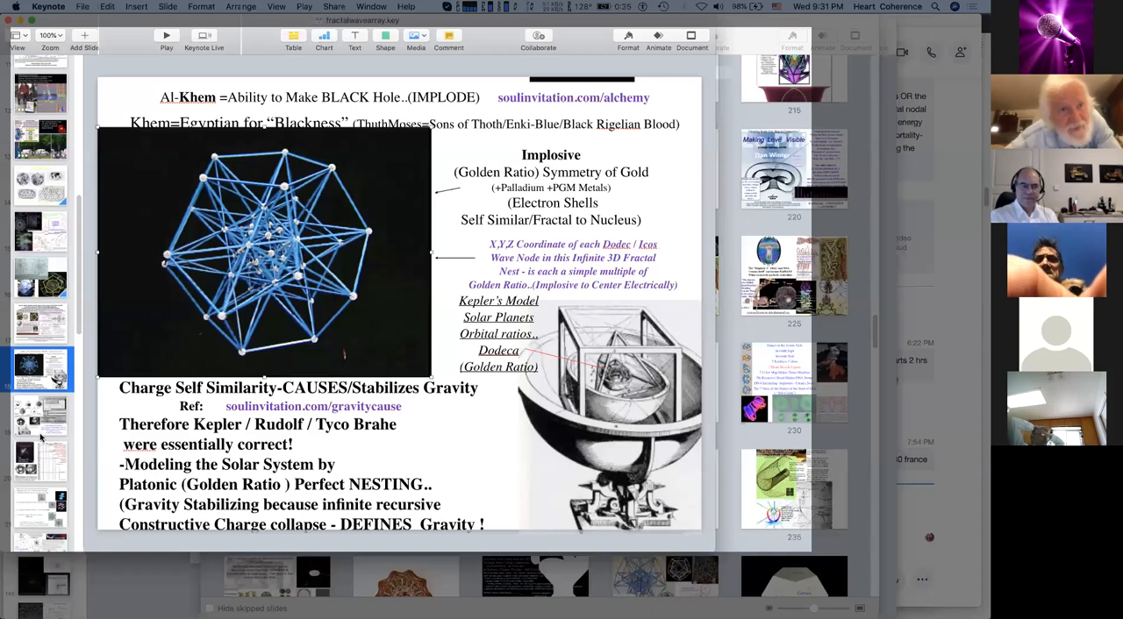
click(40, 447)
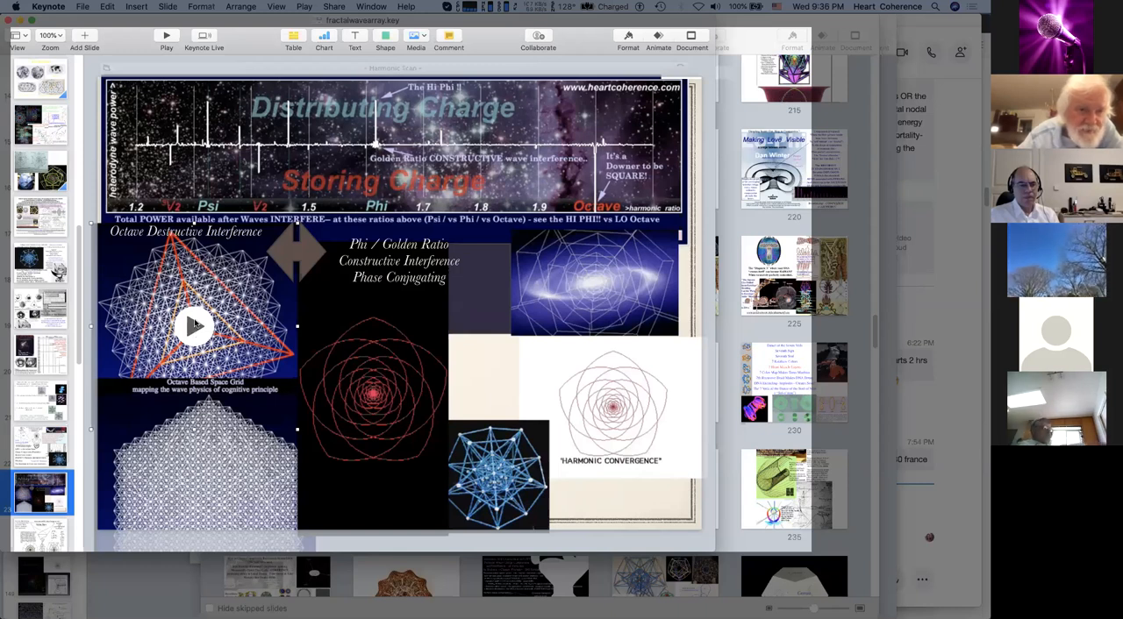
mouse_move(210, 474)
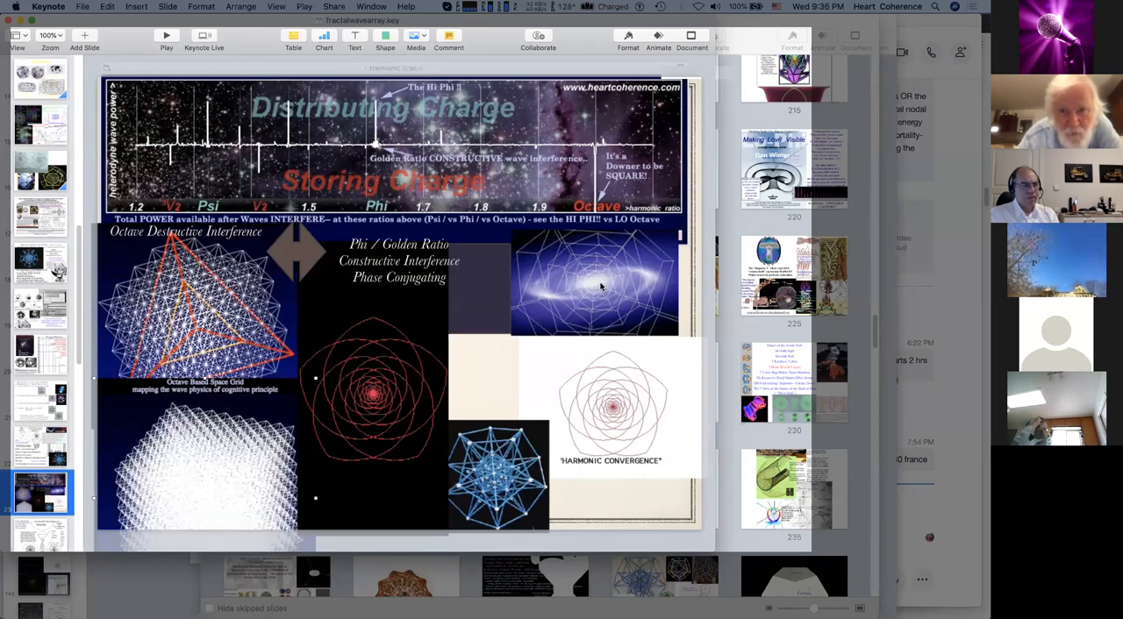
mouse_move(623, 306)
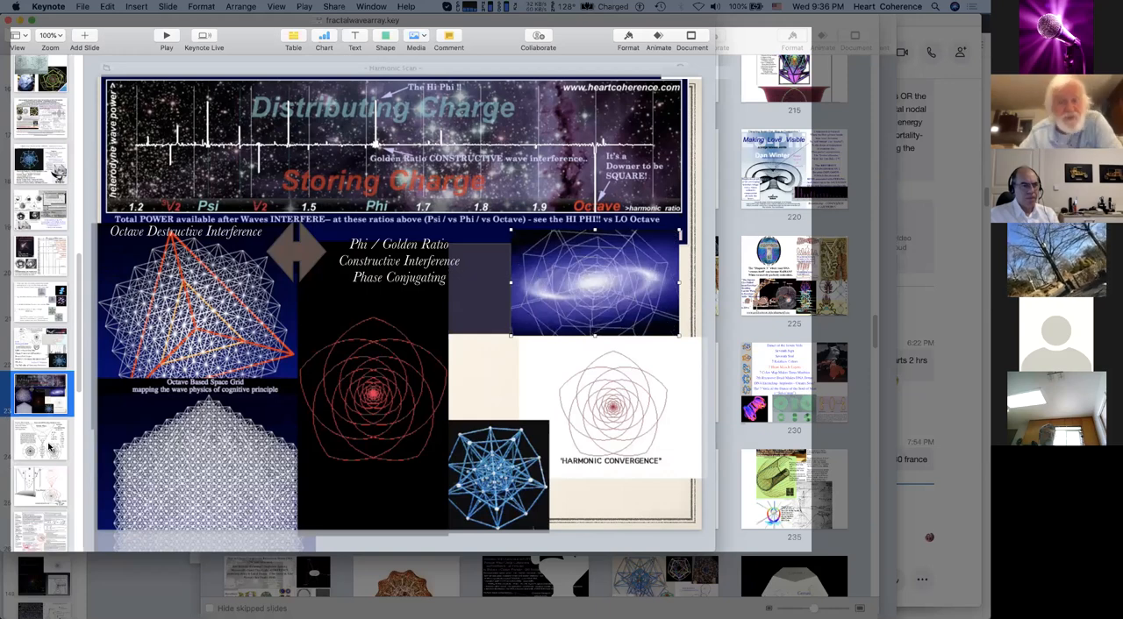
click(40, 439)
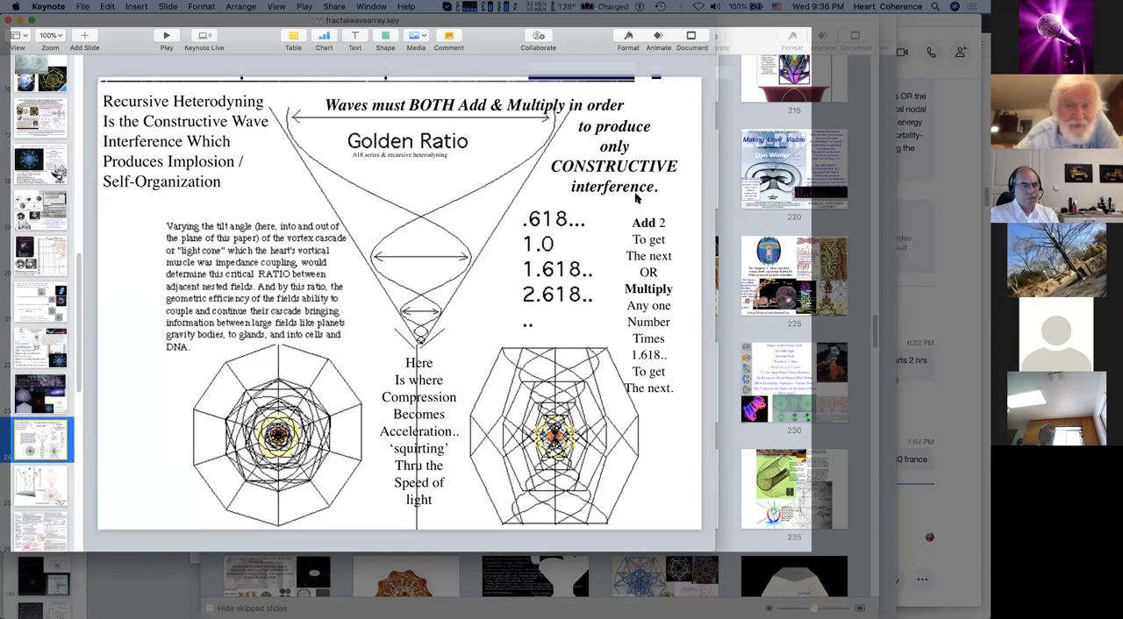
mouse_move(576, 241)
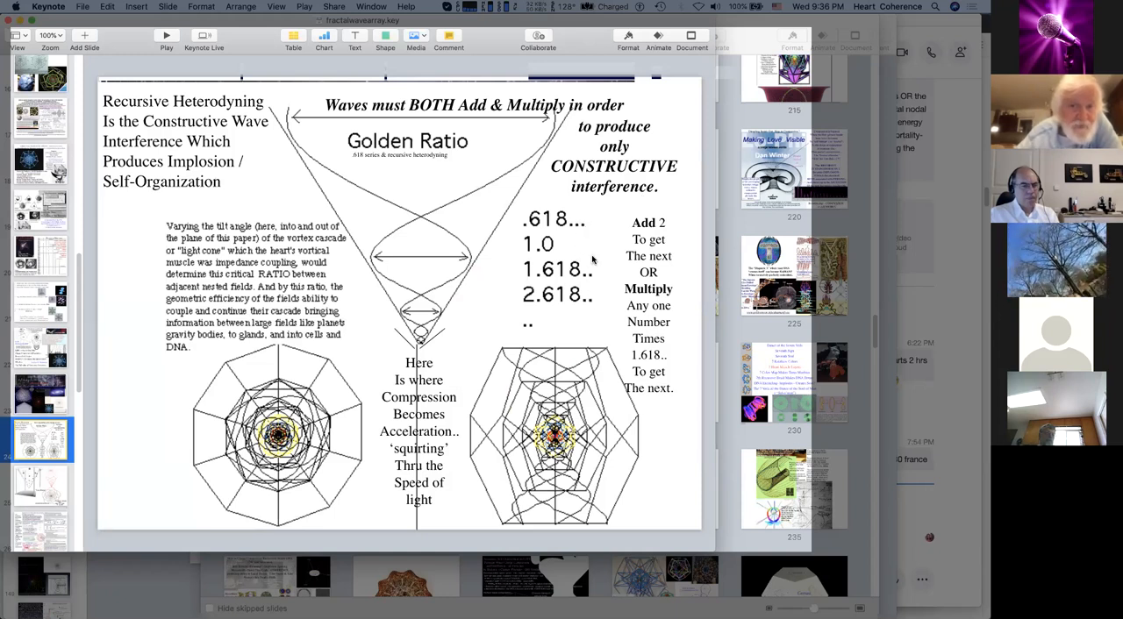
mouse_move(589, 237)
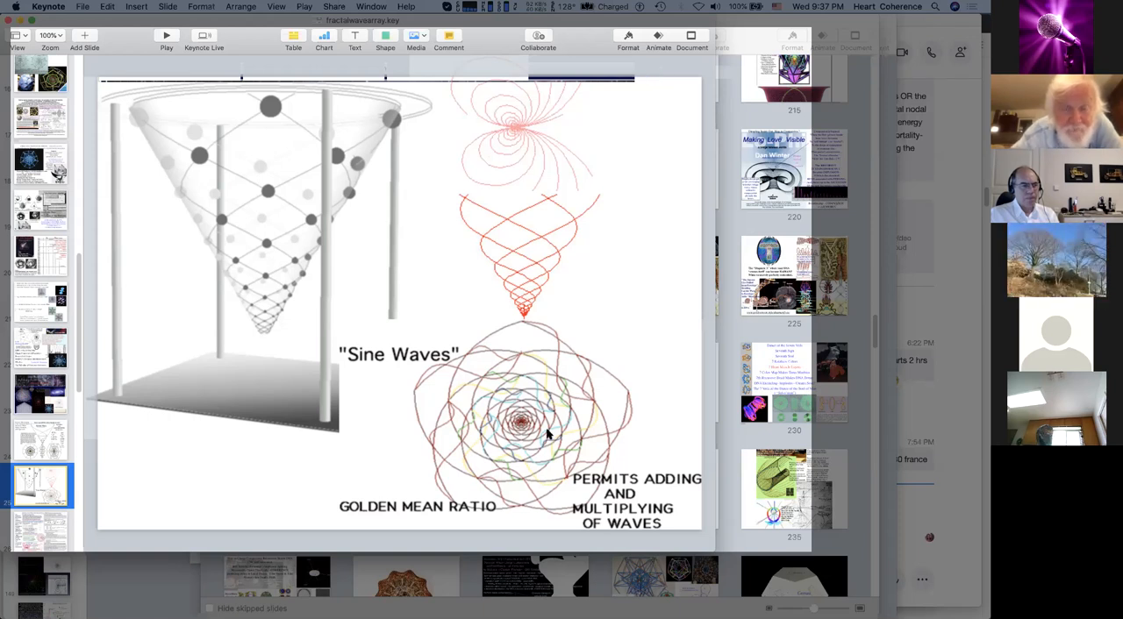
mouse_move(526, 436)
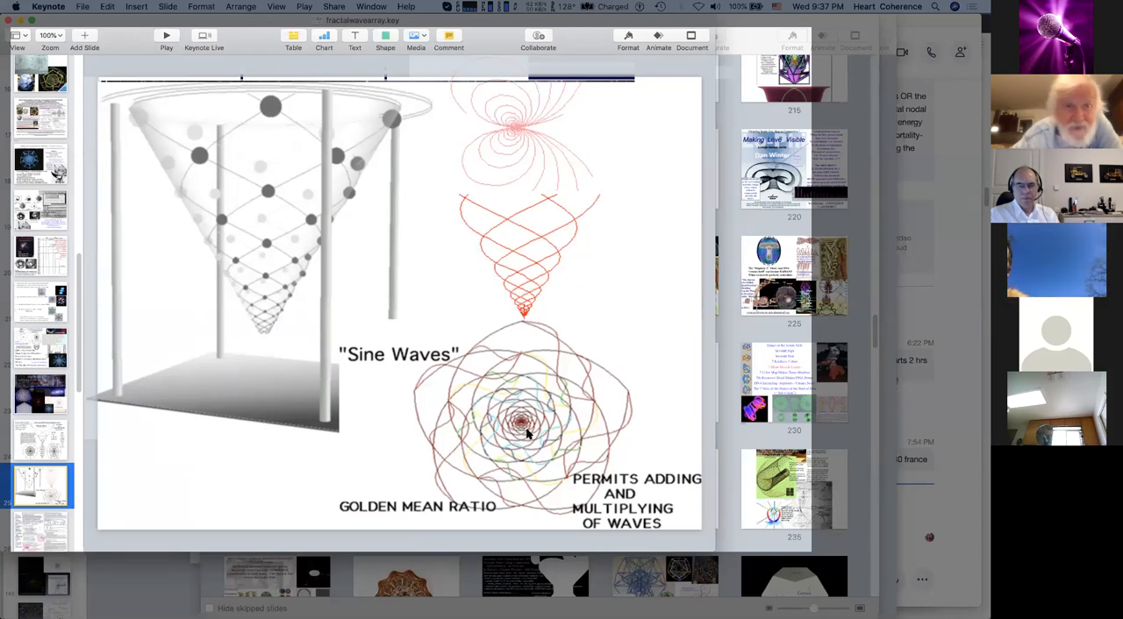
mouse_move(587, 399)
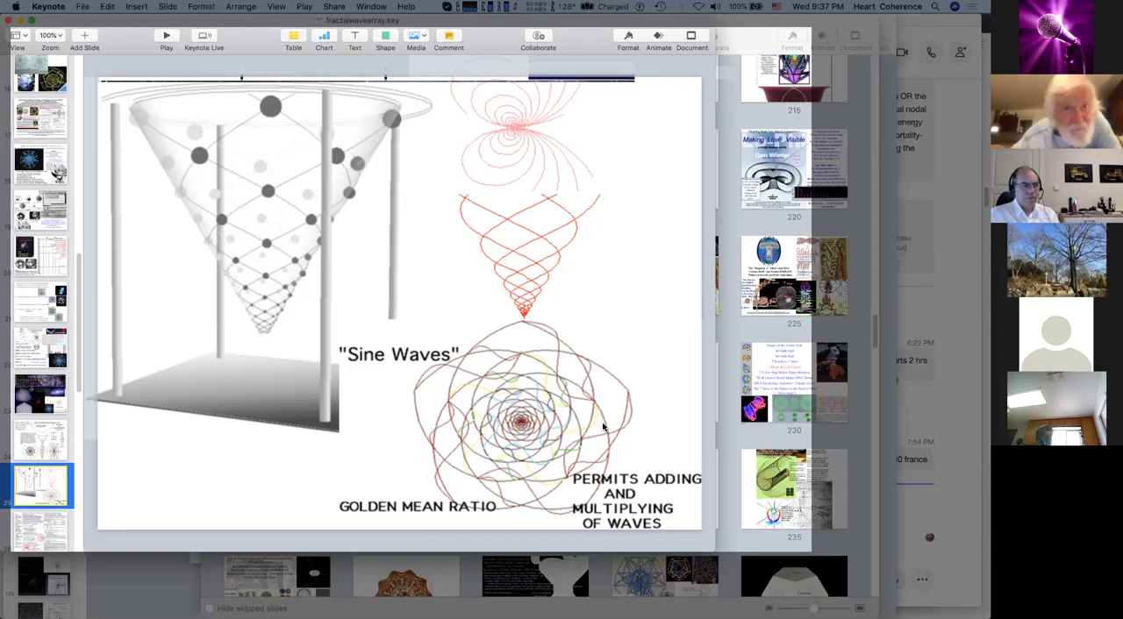
mouse_move(601, 426)
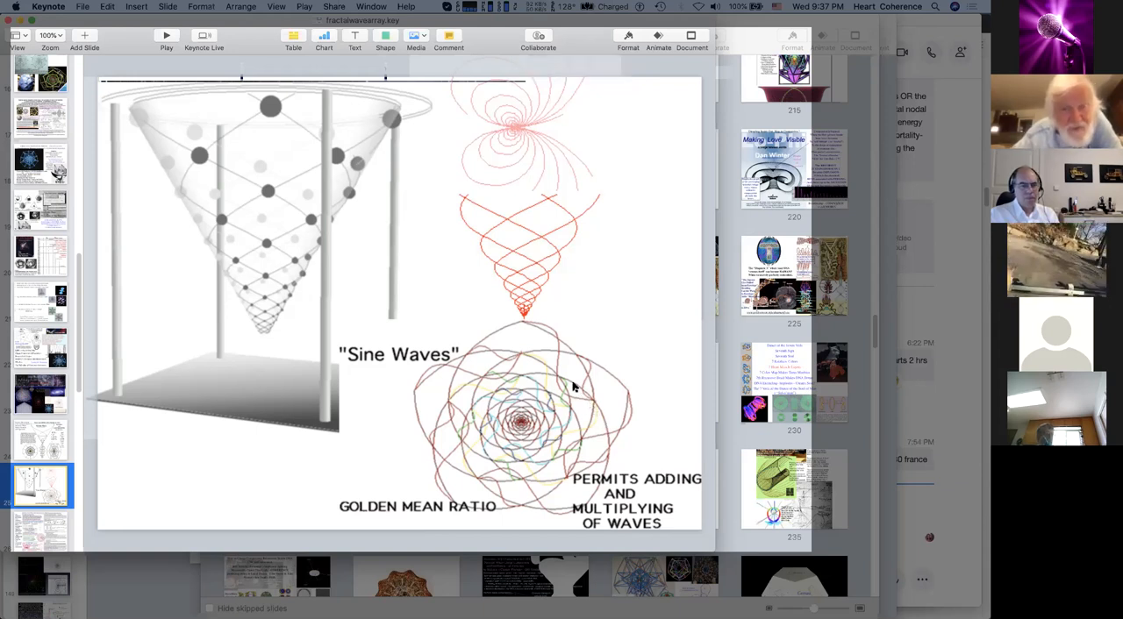
mouse_move(557, 453)
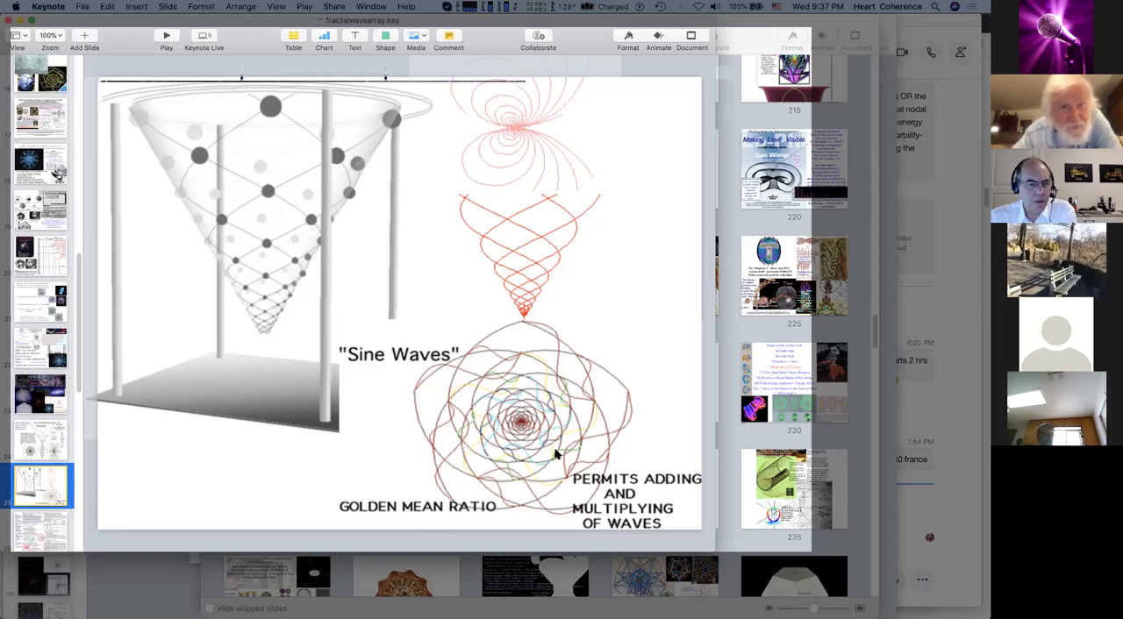
mouse_move(540, 412)
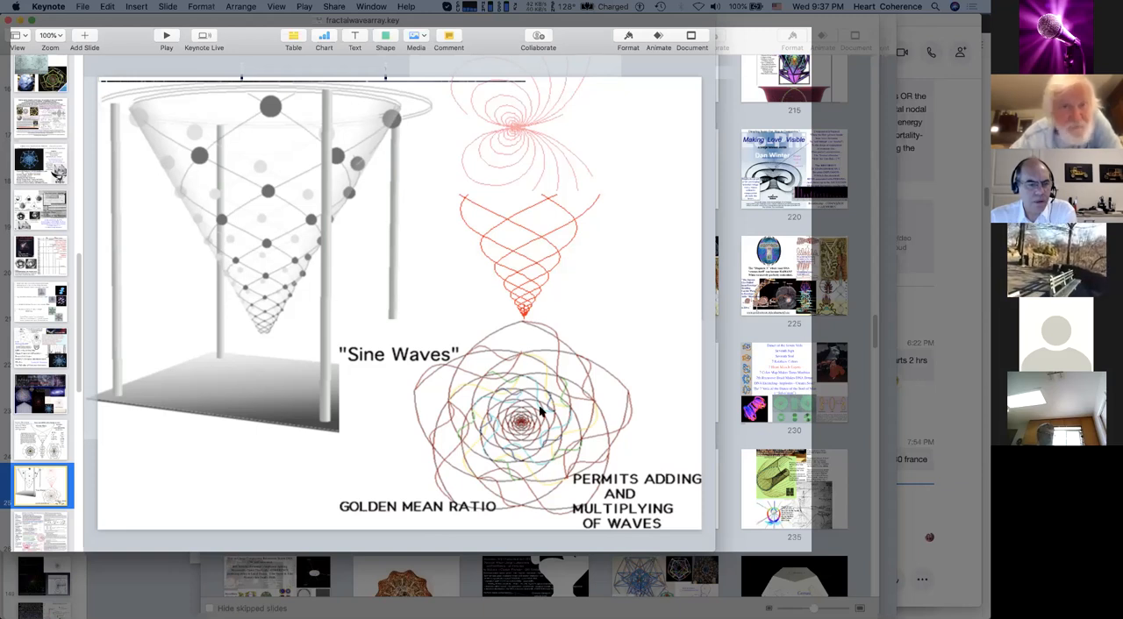
mouse_move(197, 450)
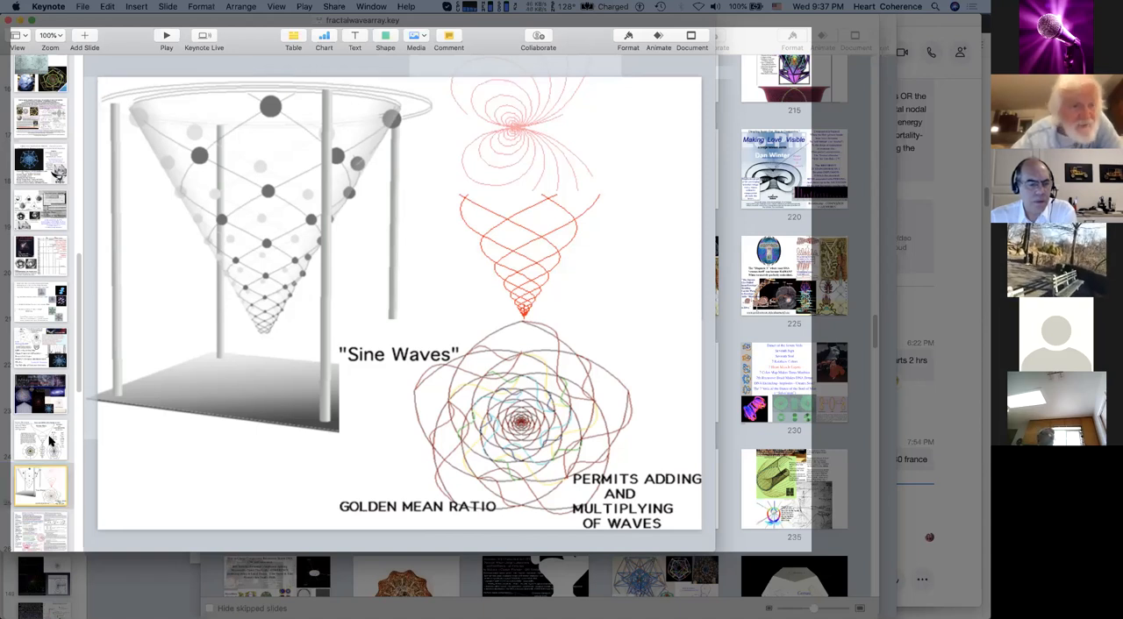
scroll(down, 3)
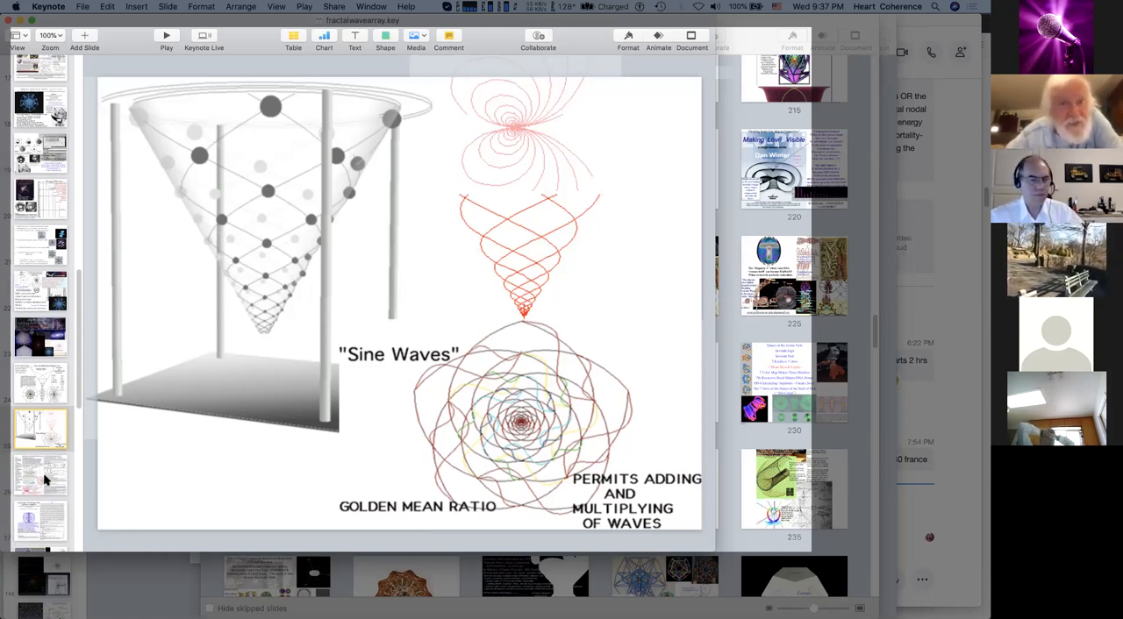
Step: Show the golden ratio phase conjugation slide on hydrogen radii and implosive gravity
click(40, 473)
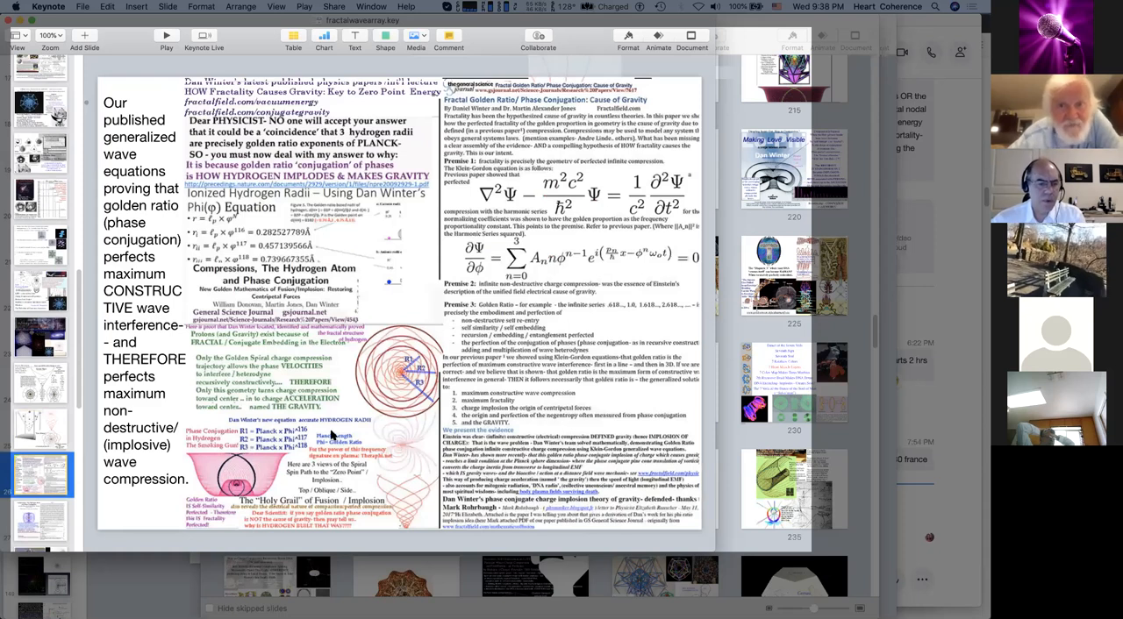
mouse_move(566, 198)
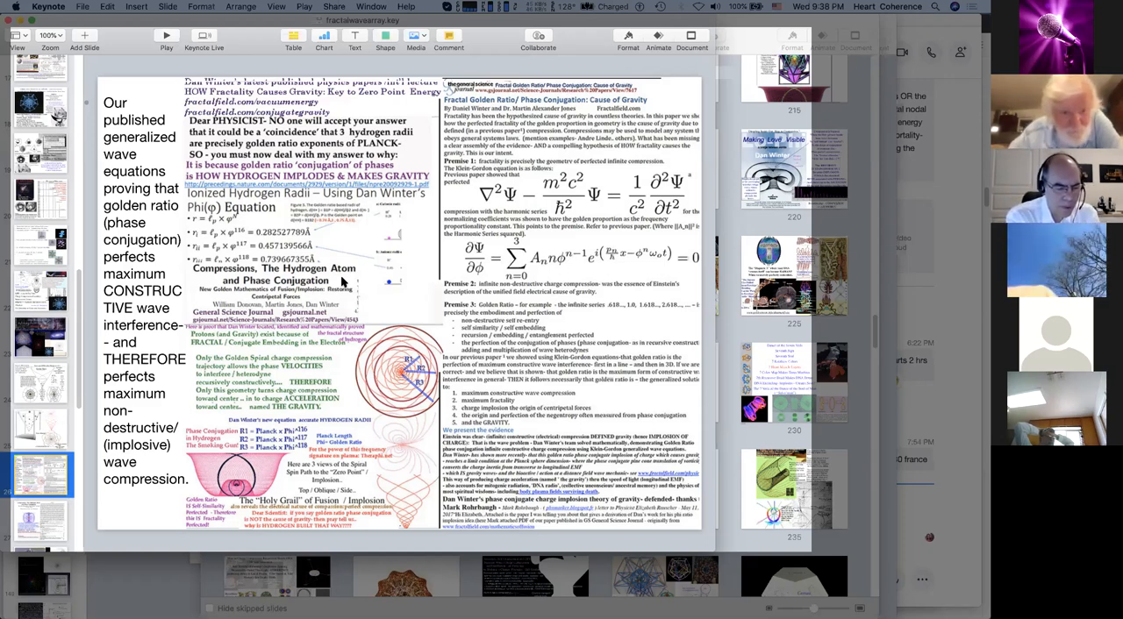
mouse_move(403, 393)
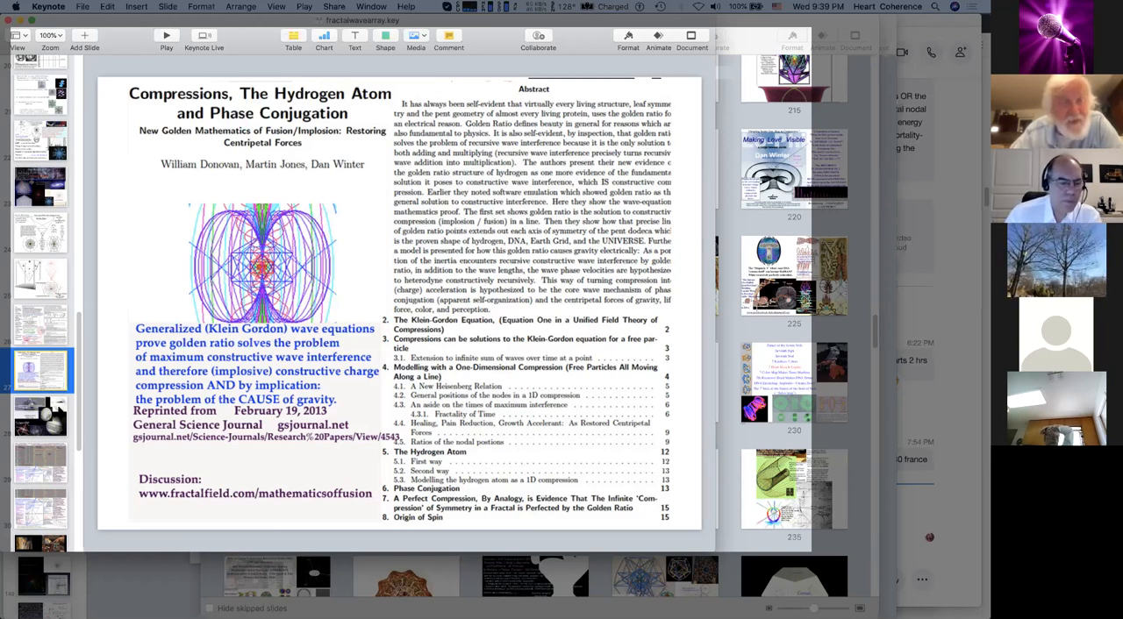
mouse_move(54, 416)
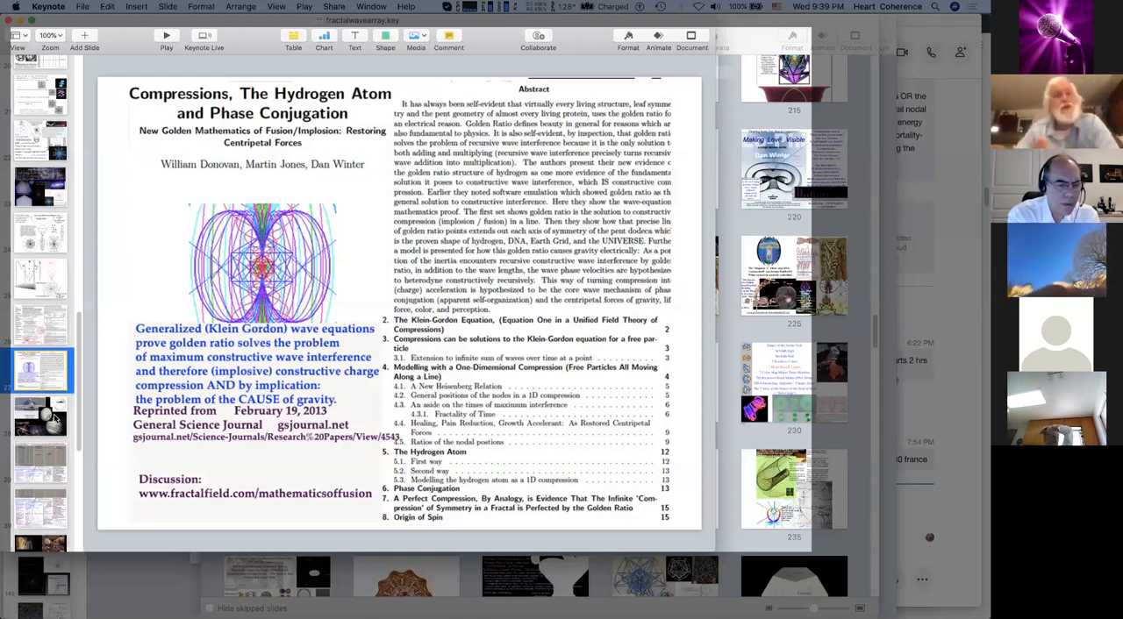
Step: Advance to the Physics of Life slide with spinning disk and tetrahedral geometry videos
click(41, 416)
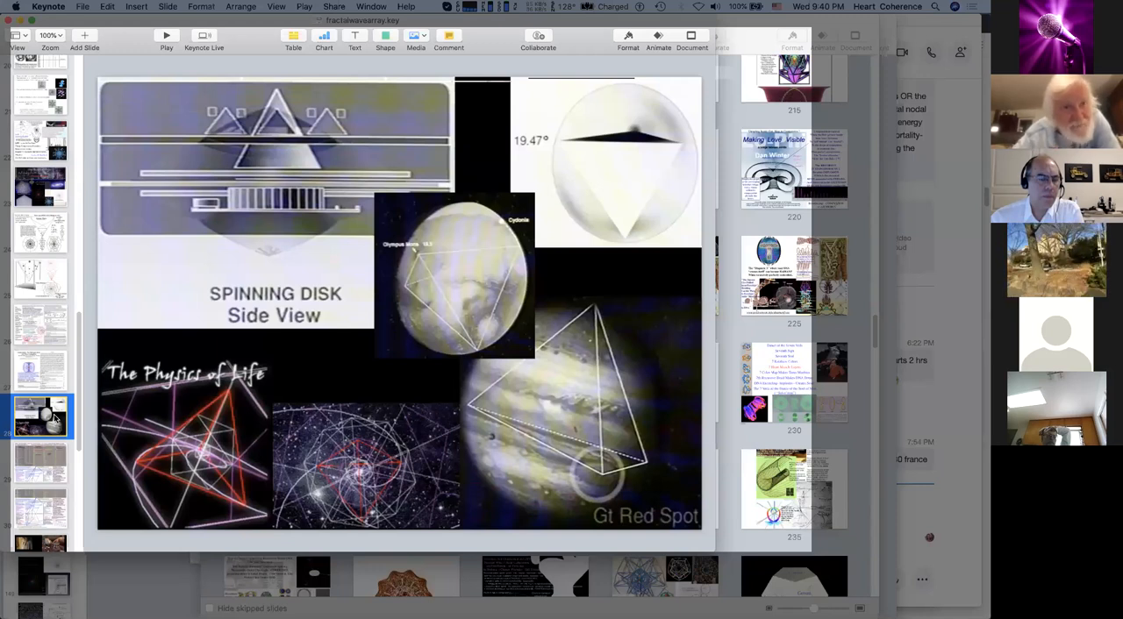
mouse_move(285, 175)
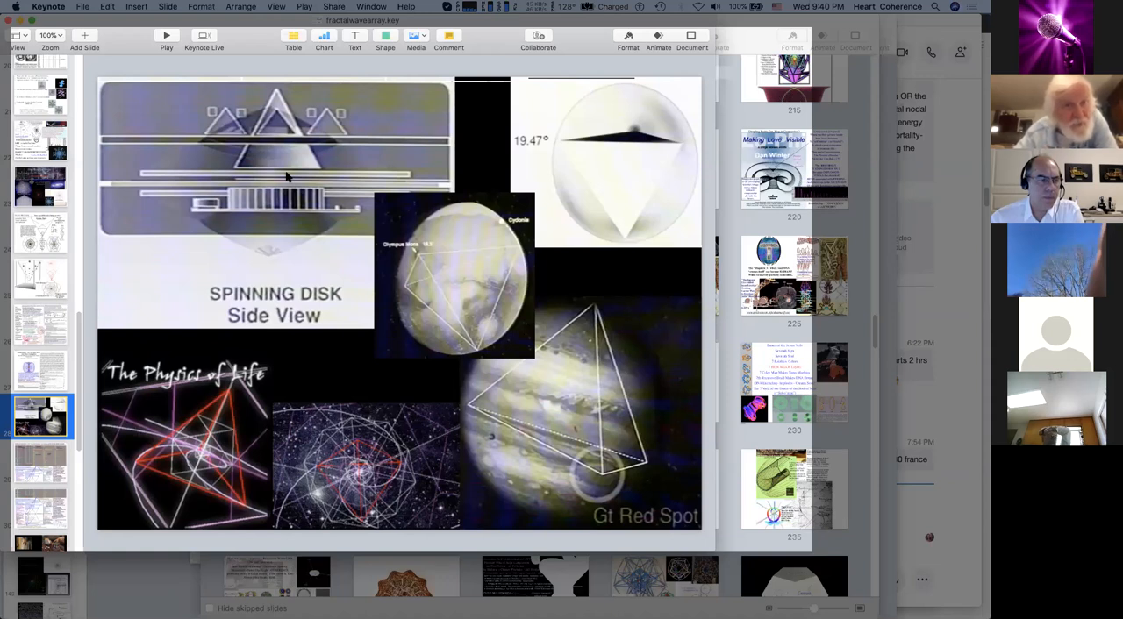
mouse_move(126, 436)
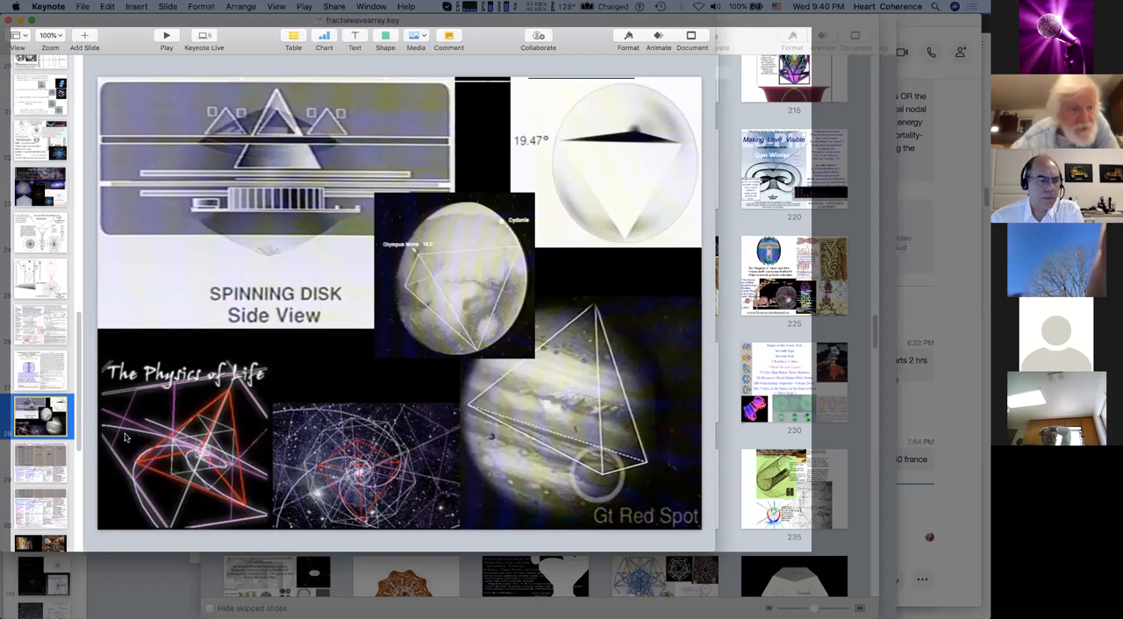
mouse_move(81, 454)
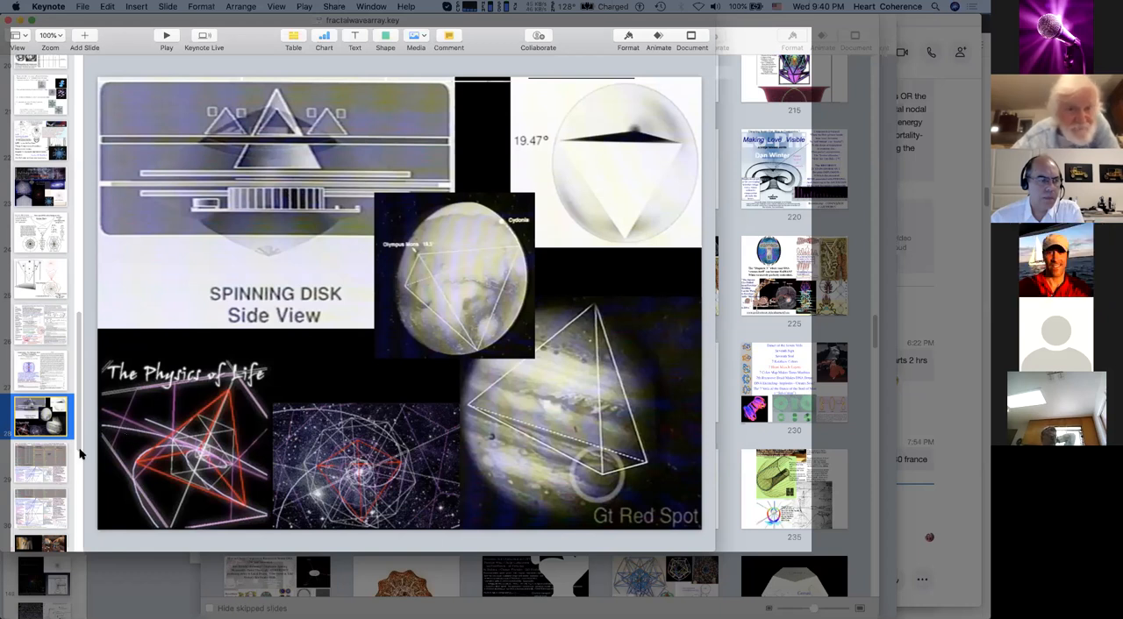
mouse_move(173, 362)
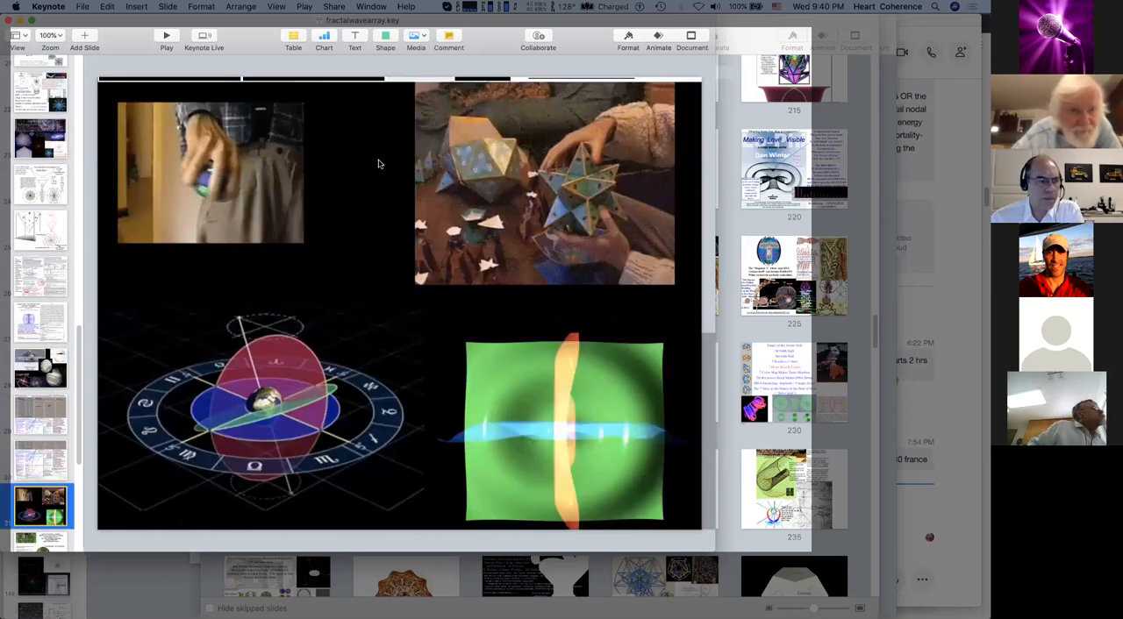
click(211, 173)
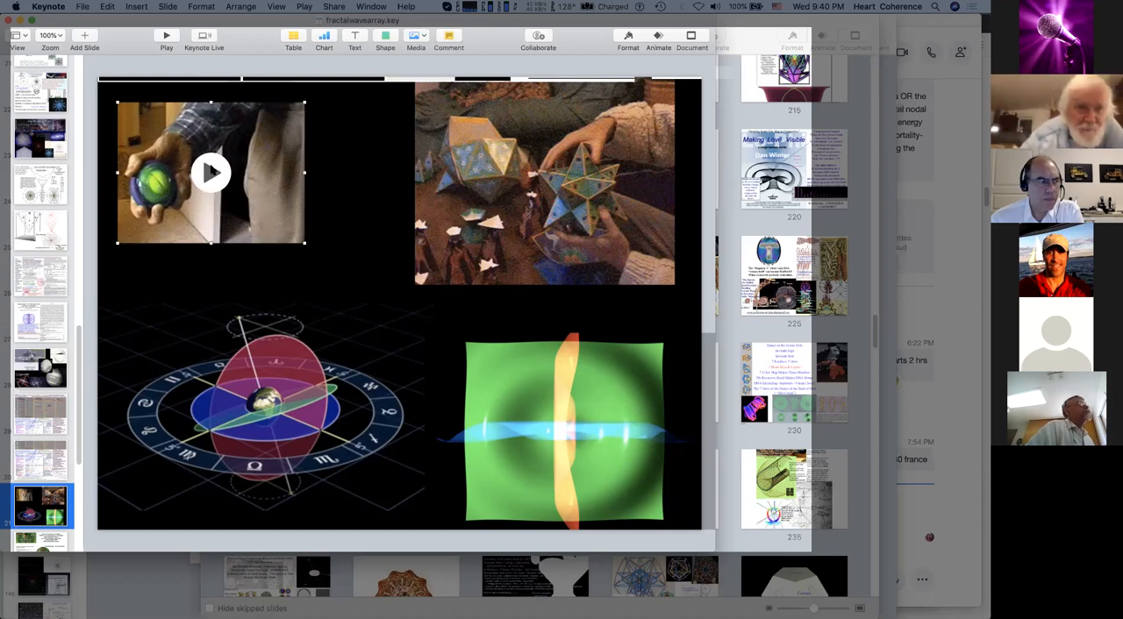
click(210, 172)
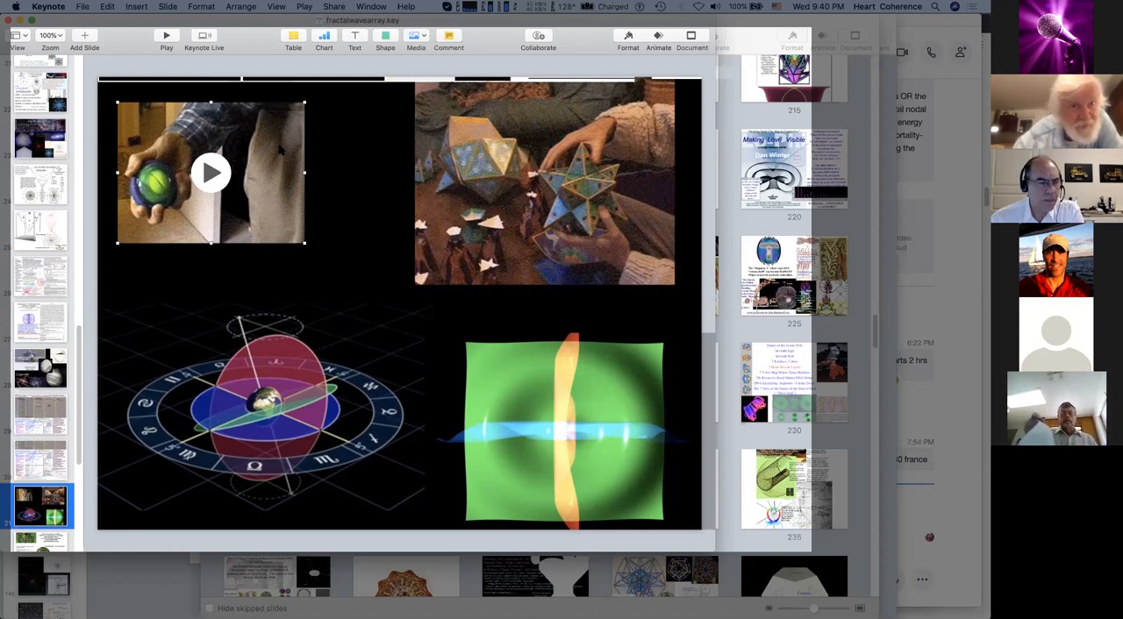
mouse_move(581, 419)
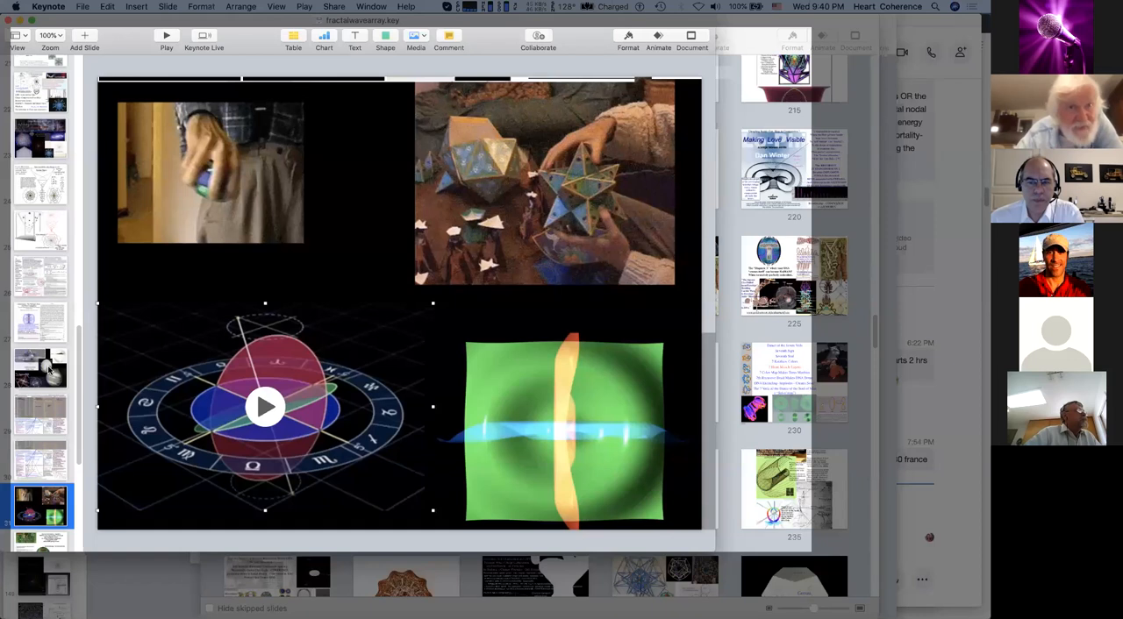
click(41, 368)
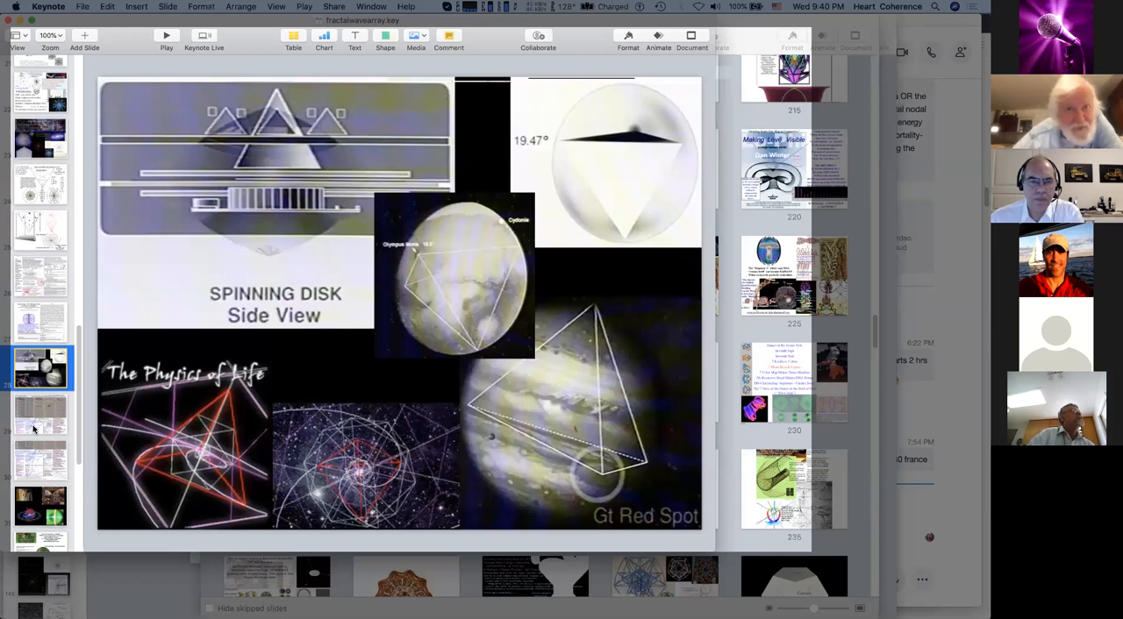
click(40, 416)
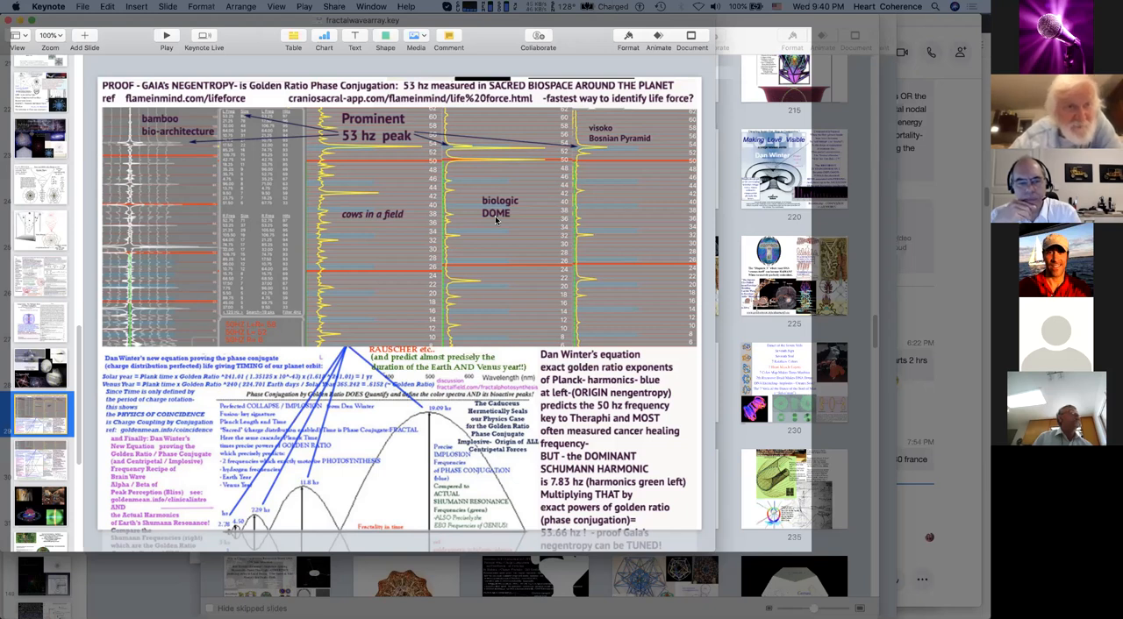
mouse_move(606, 215)
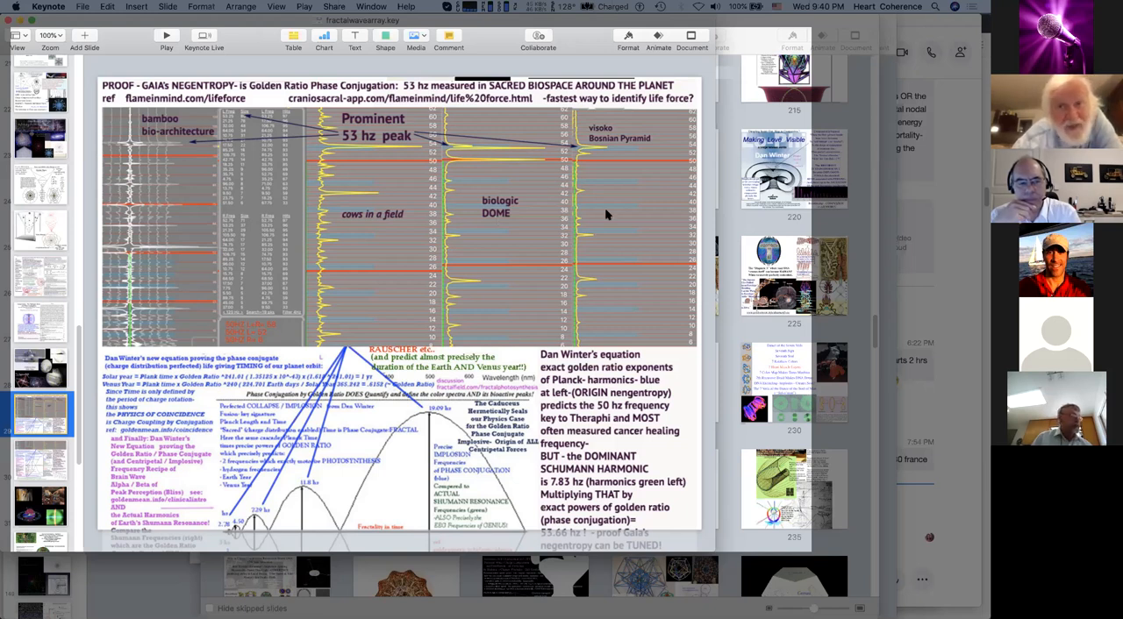
mouse_move(664, 195)
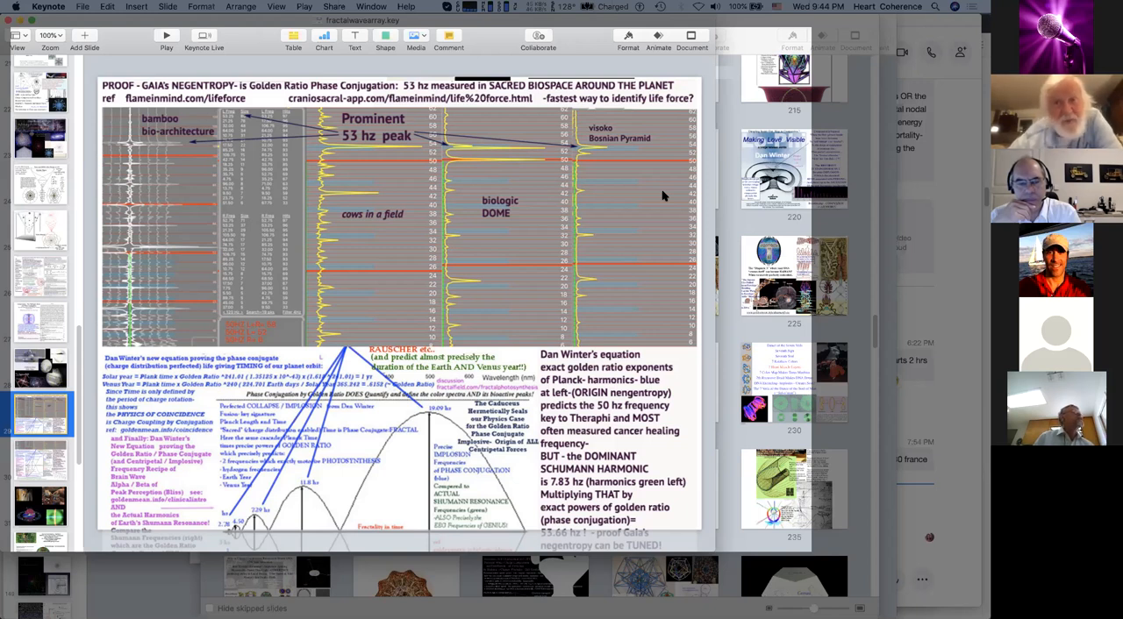
mouse_move(654, 194)
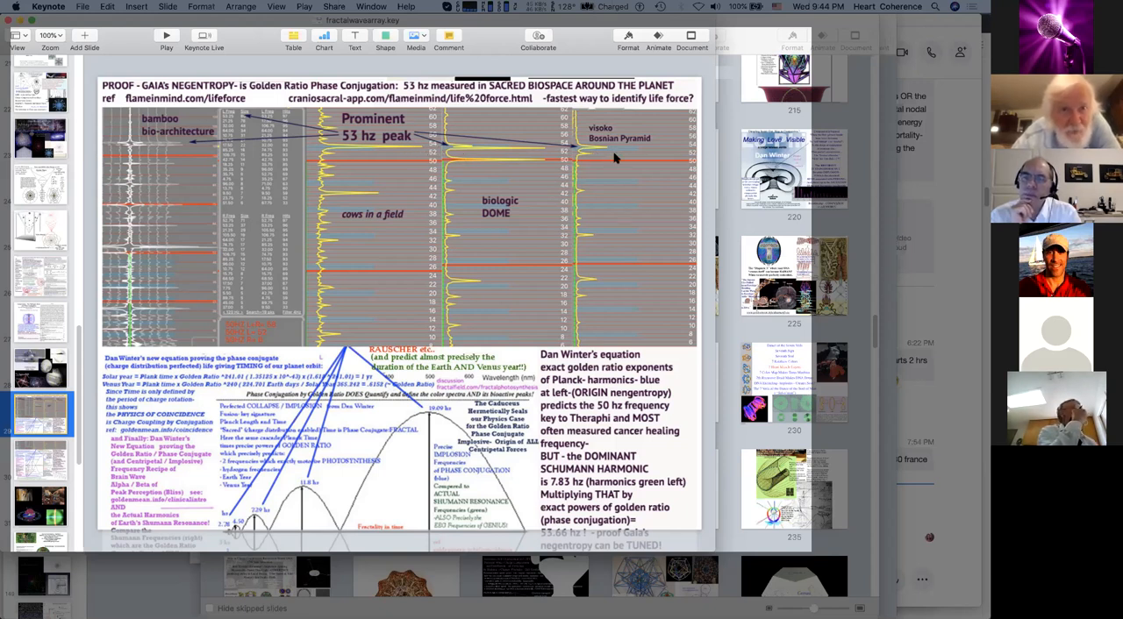
mouse_move(634, 162)
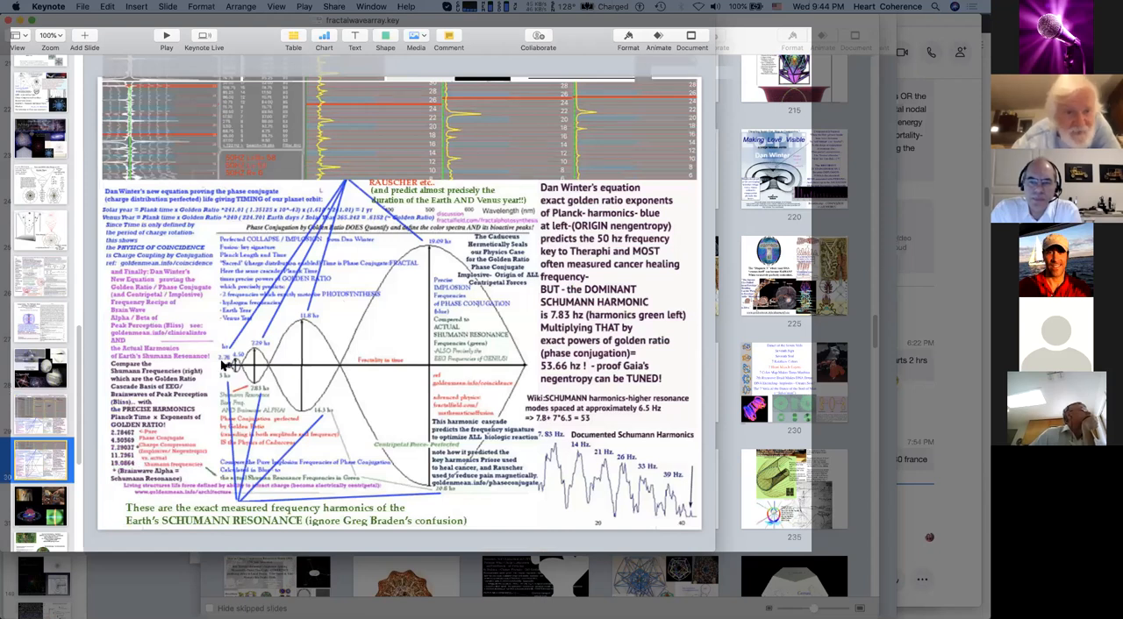
mouse_move(263, 351)
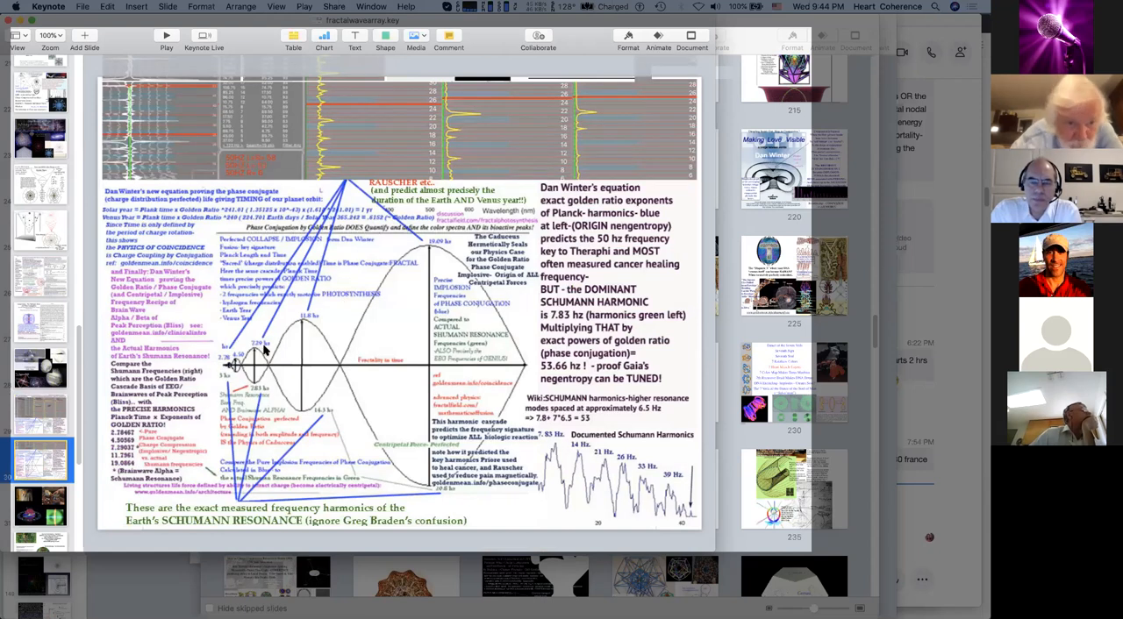
mouse_move(302, 327)
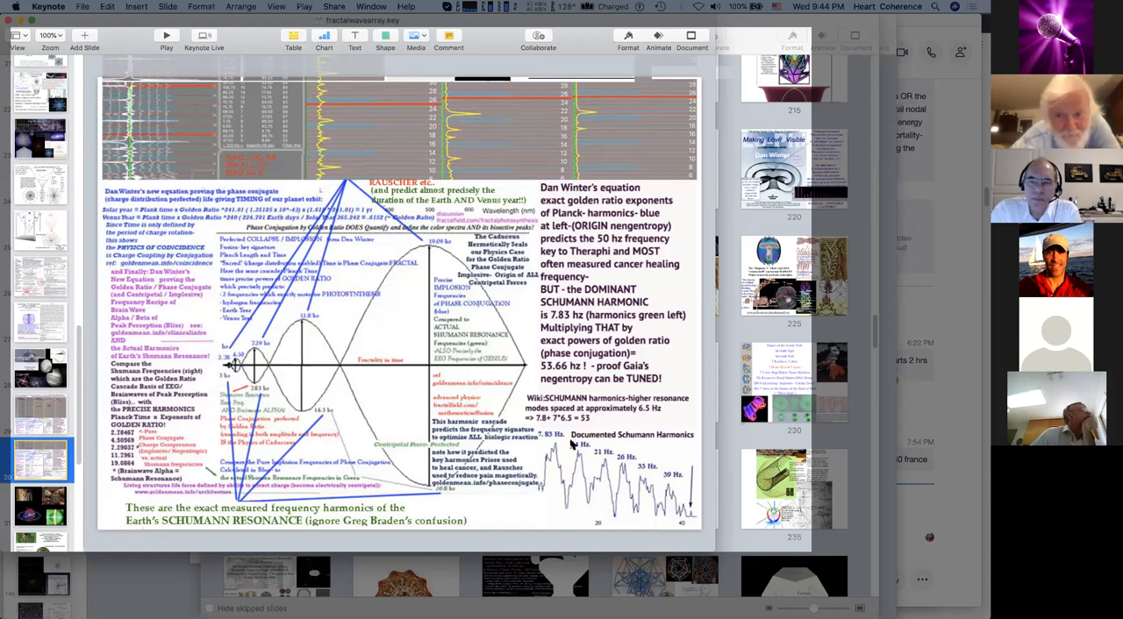
mouse_move(689, 516)
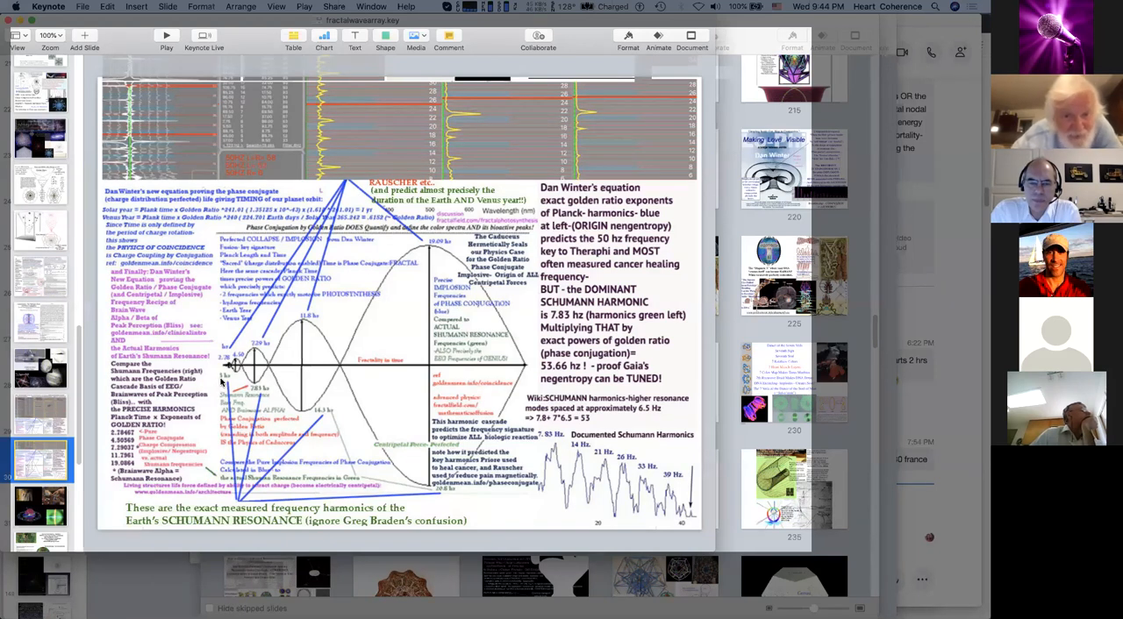
mouse_move(474, 517)
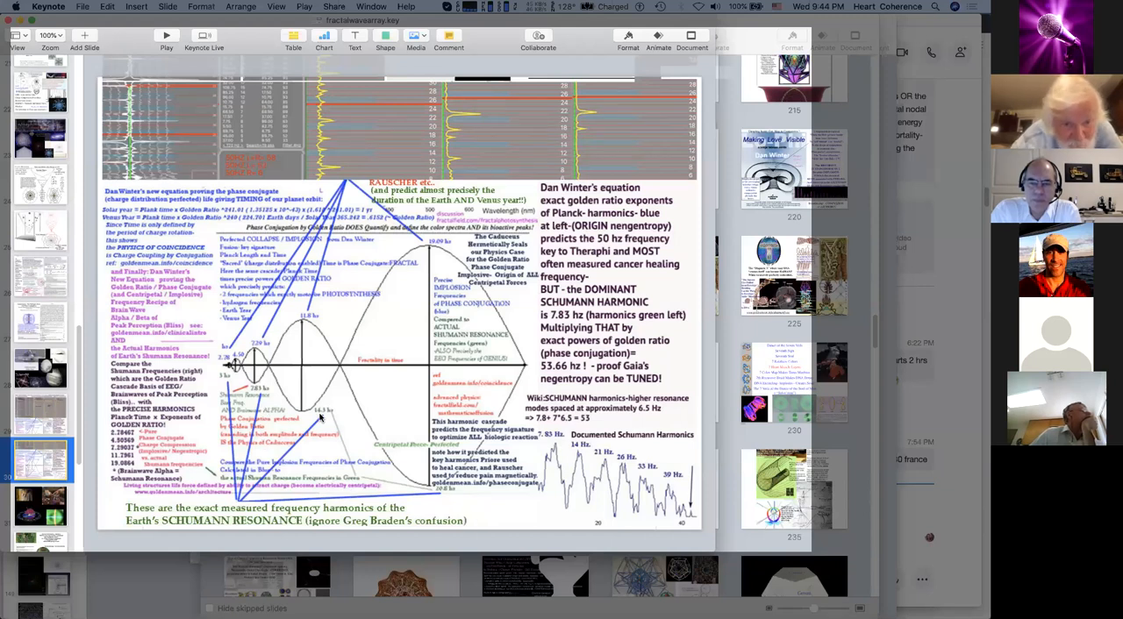
mouse_move(386, 439)
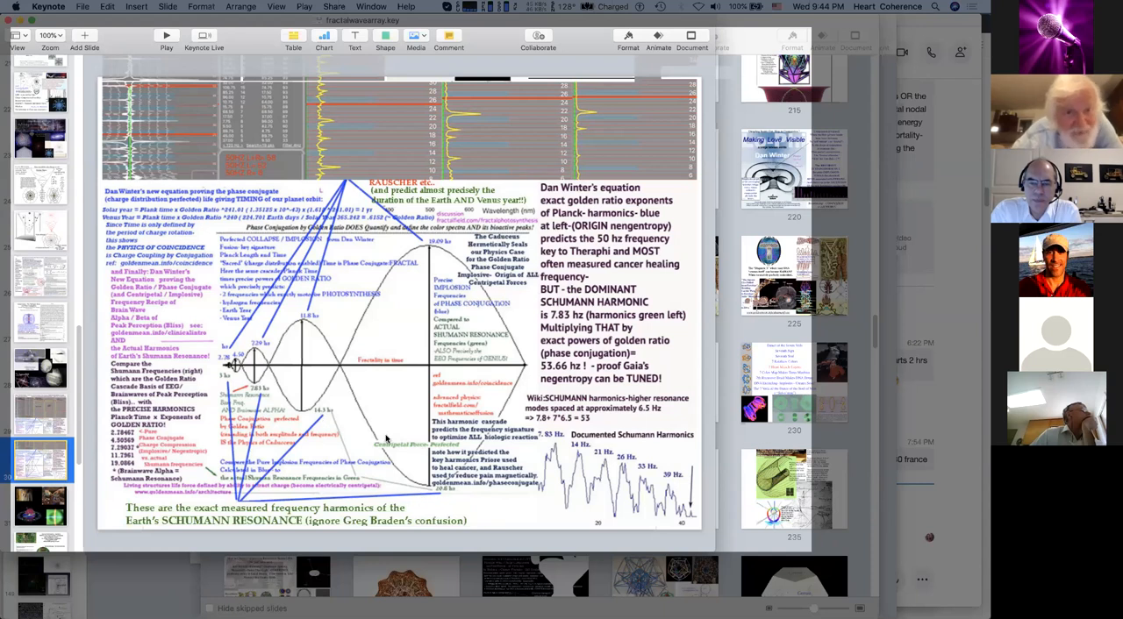
mouse_move(359, 377)
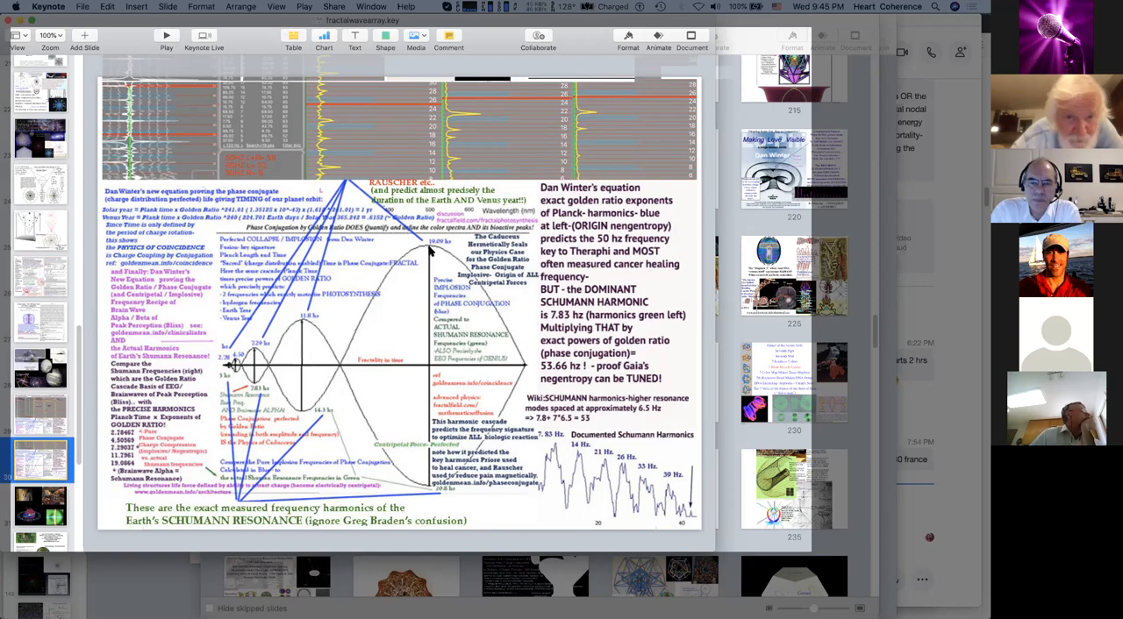
mouse_move(218, 393)
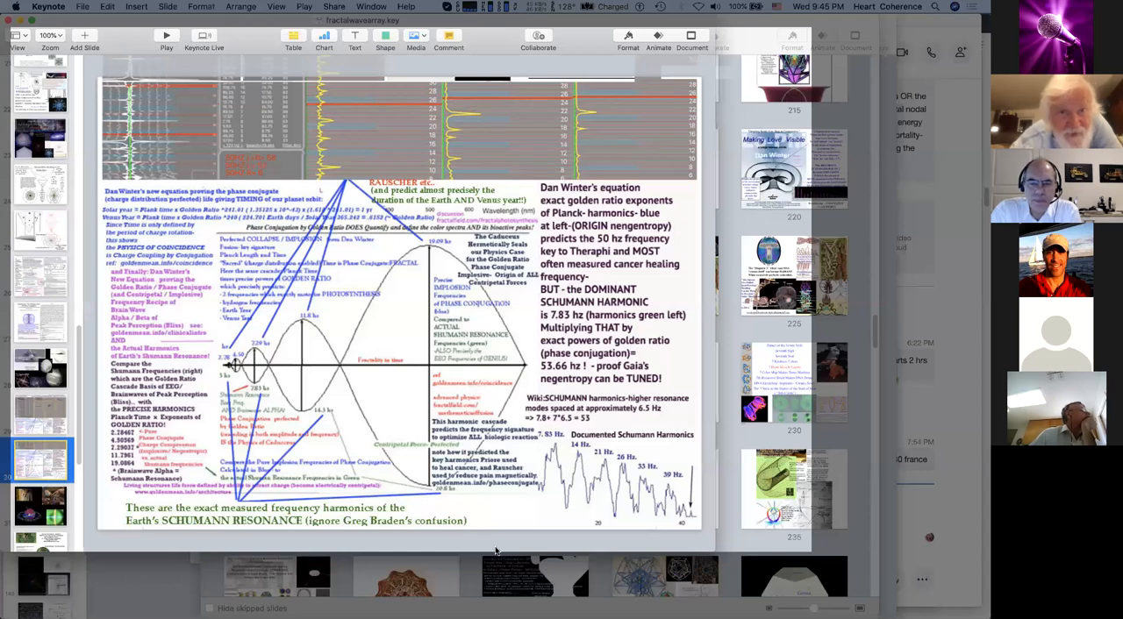
mouse_move(498, 553)
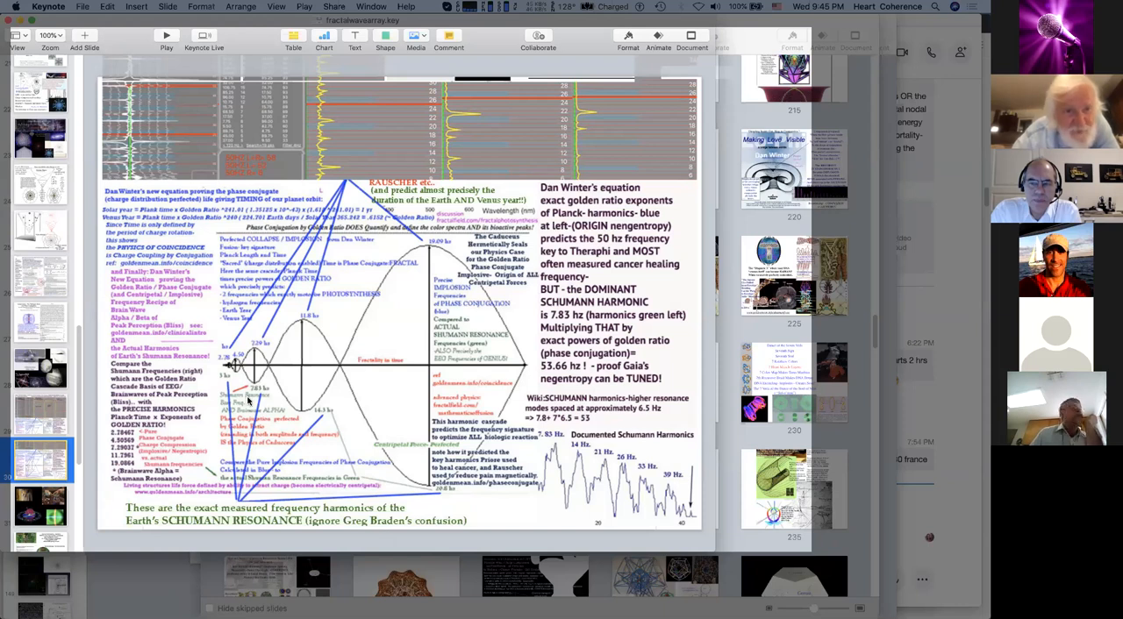
mouse_move(259, 345)
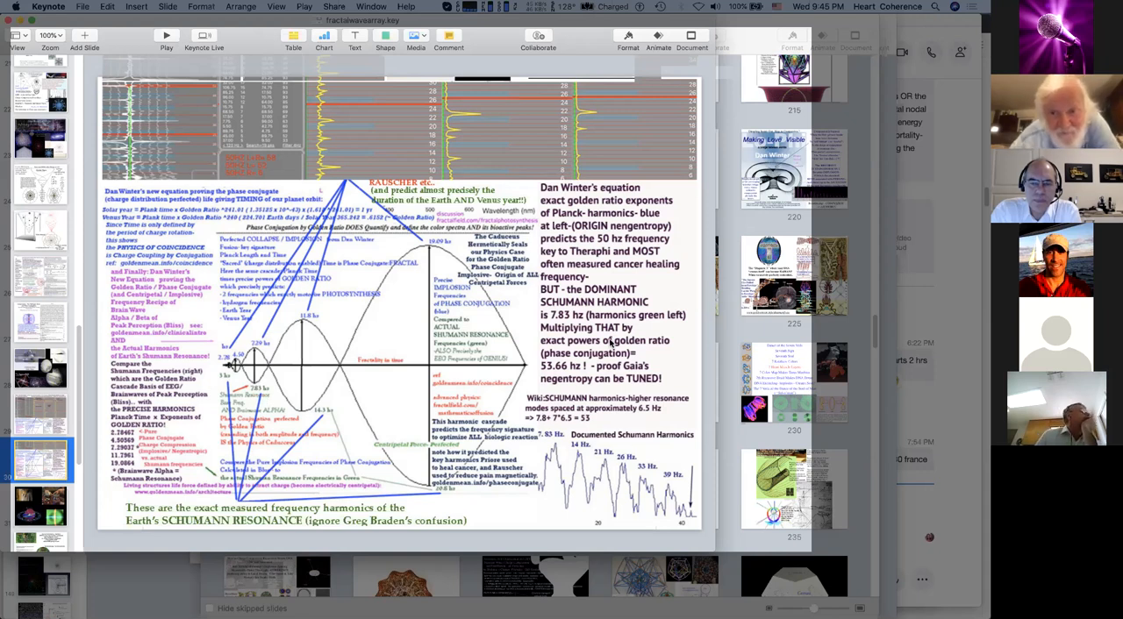
mouse_move(604, 340)
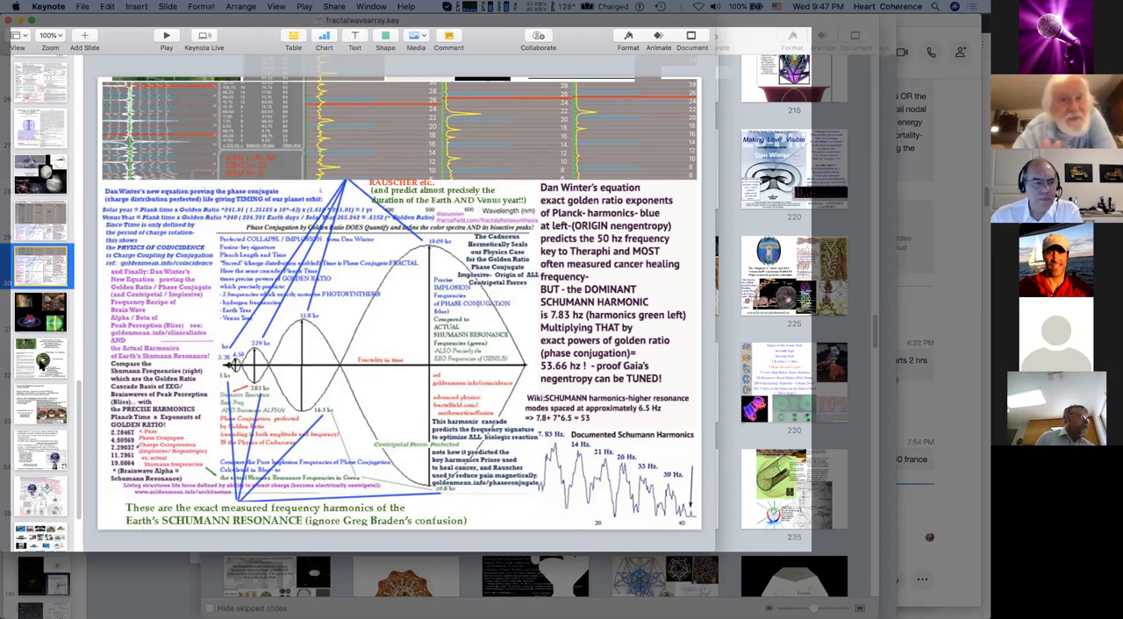
click(40, 358)
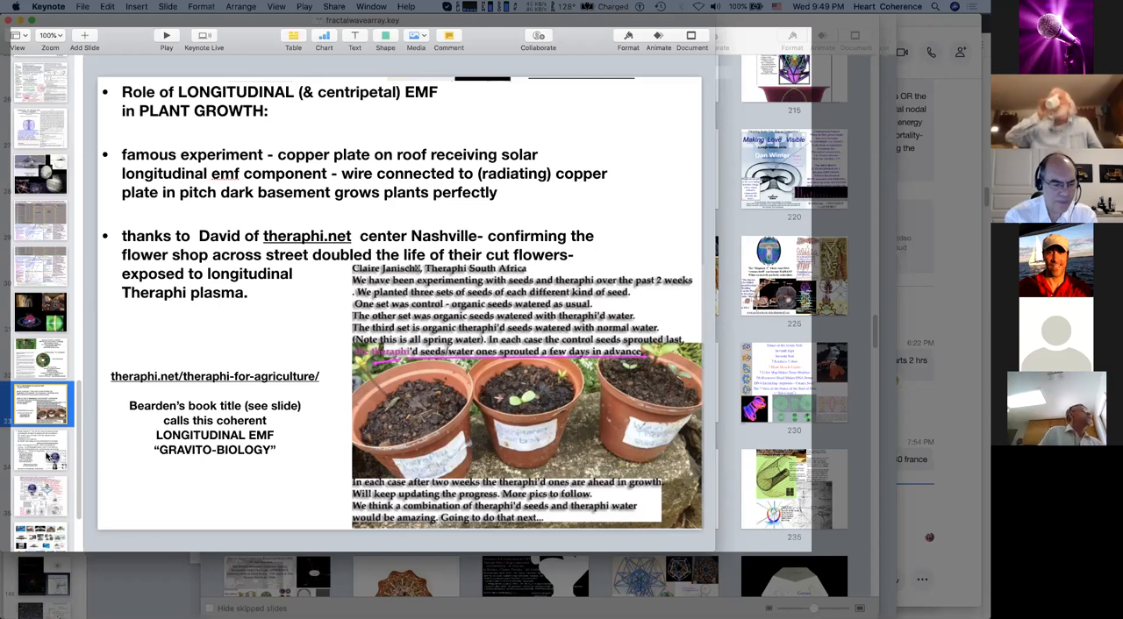
Step: Select the fractal compression slide with Schauberger's vortex diagram in the navigator
click(40, 450)
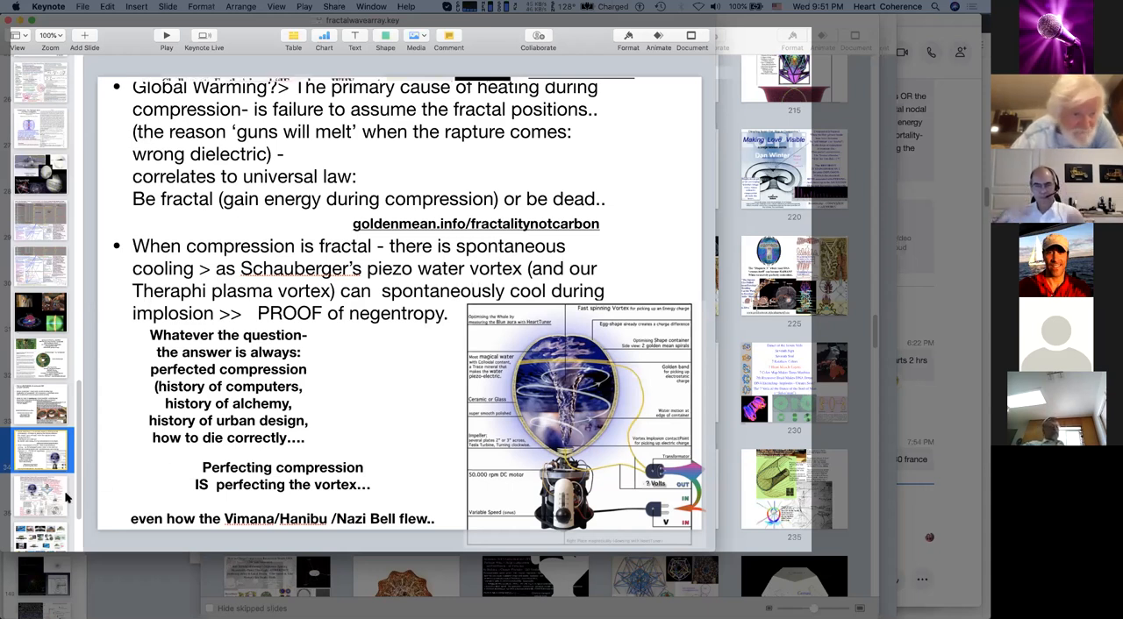
mouse_move(386, 208)
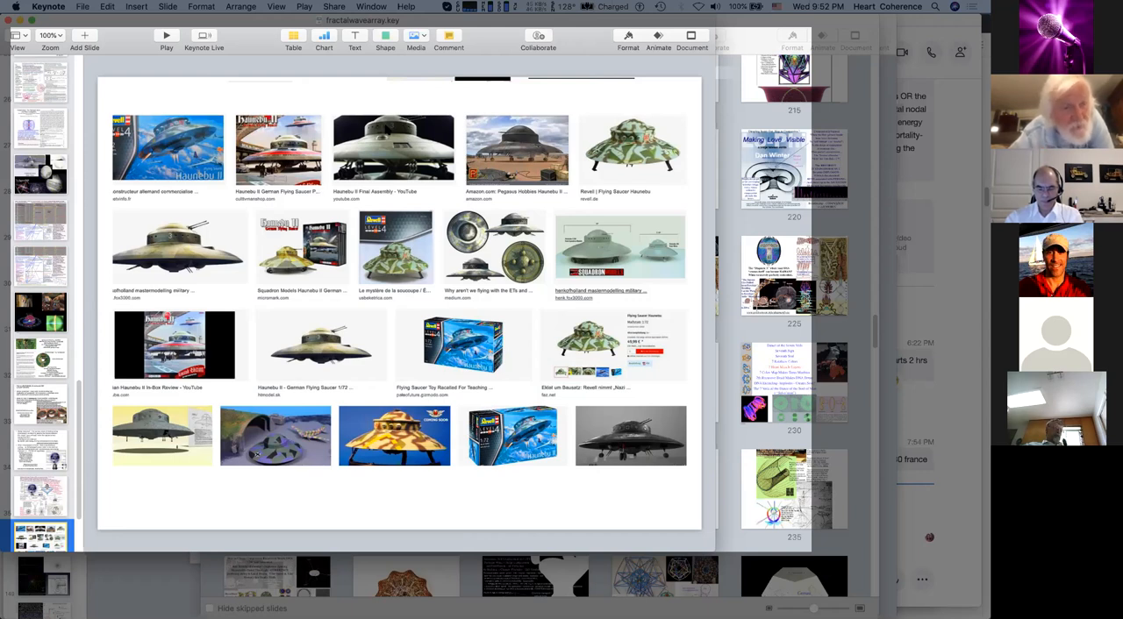
mouse_move(370, 153)
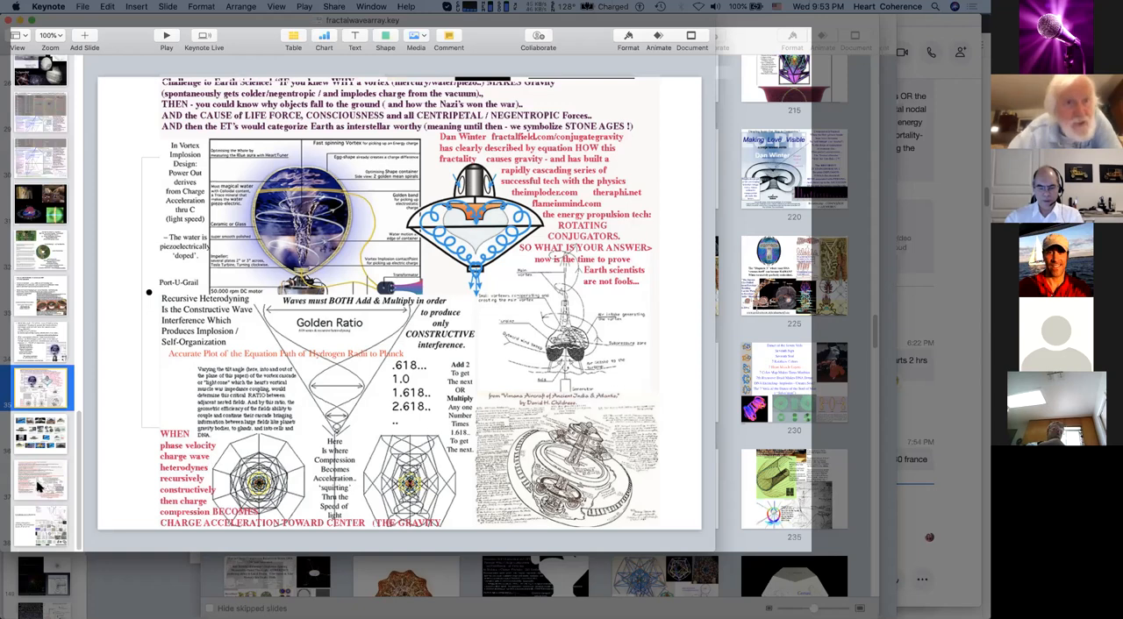
Step: Show slide 37 on rotating conjugators and carbon nanotubes, then select slide 38
click(39, 480)
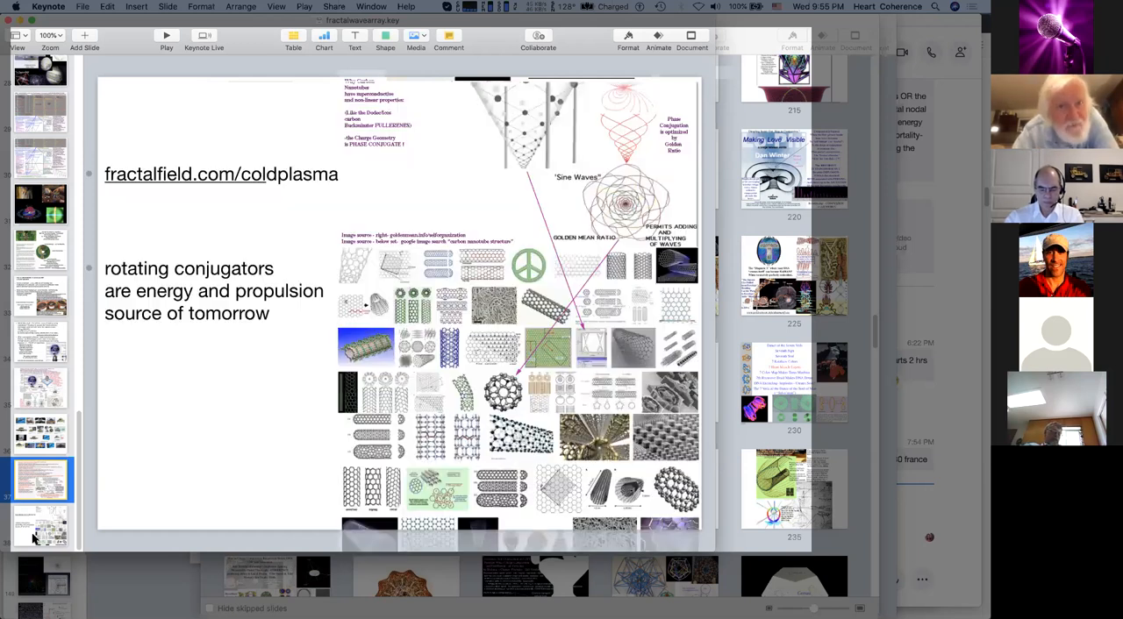
click(41, 526)
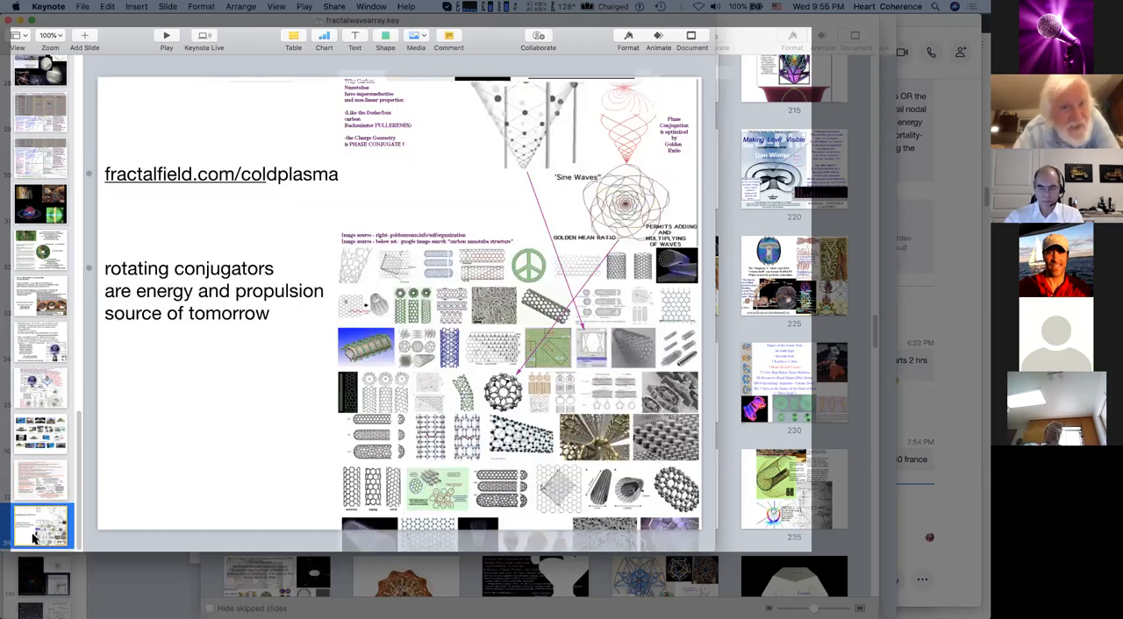